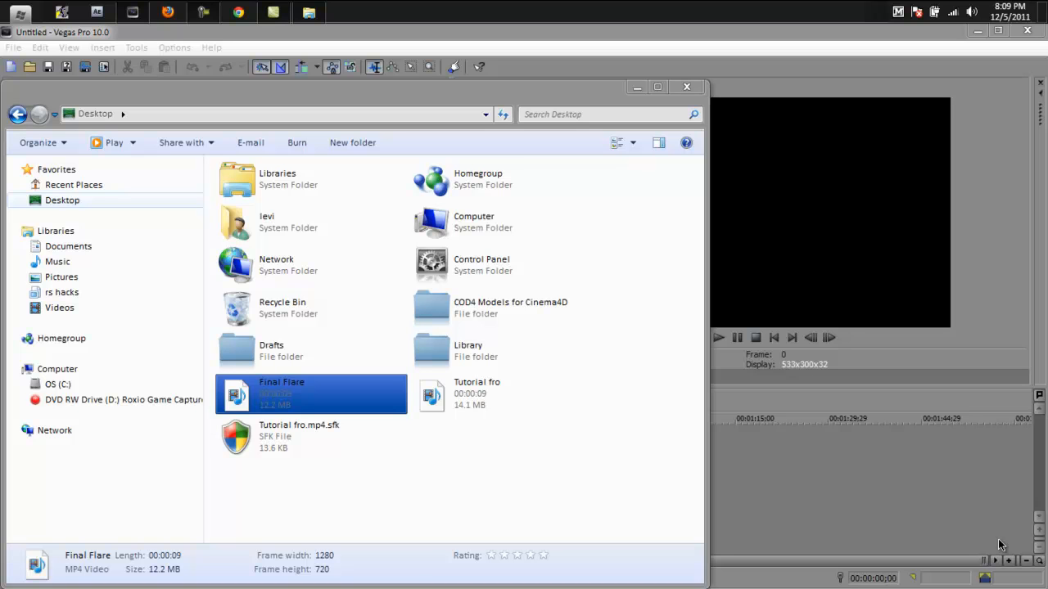
mouse_move(845, 527)
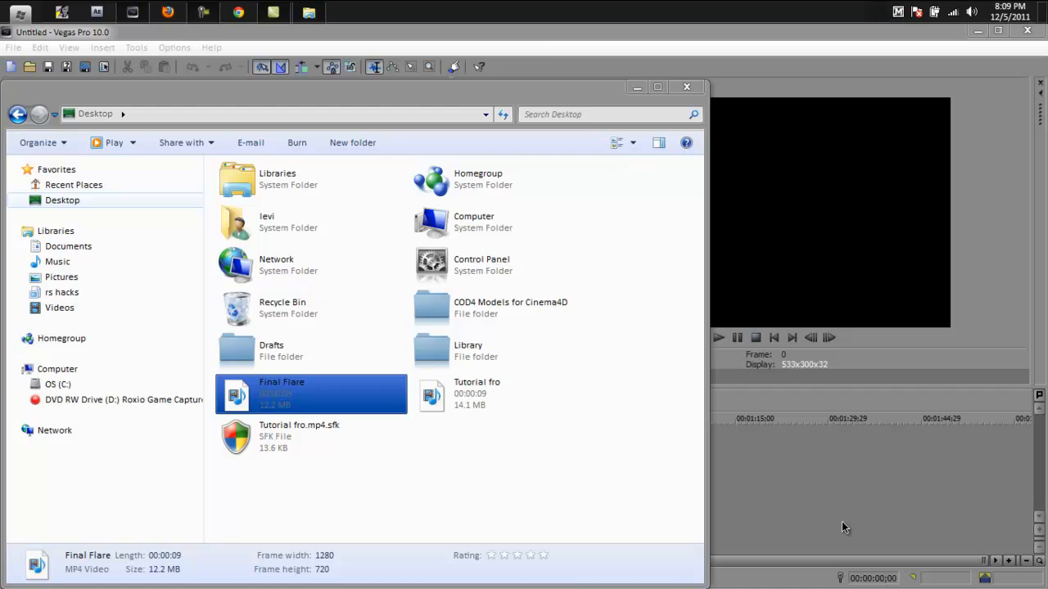
Step: Preview the Final Flare clip, then bring the Tutorial fro MP4 from the Desktop onto the Vegas timeline
left_click(504, 393)
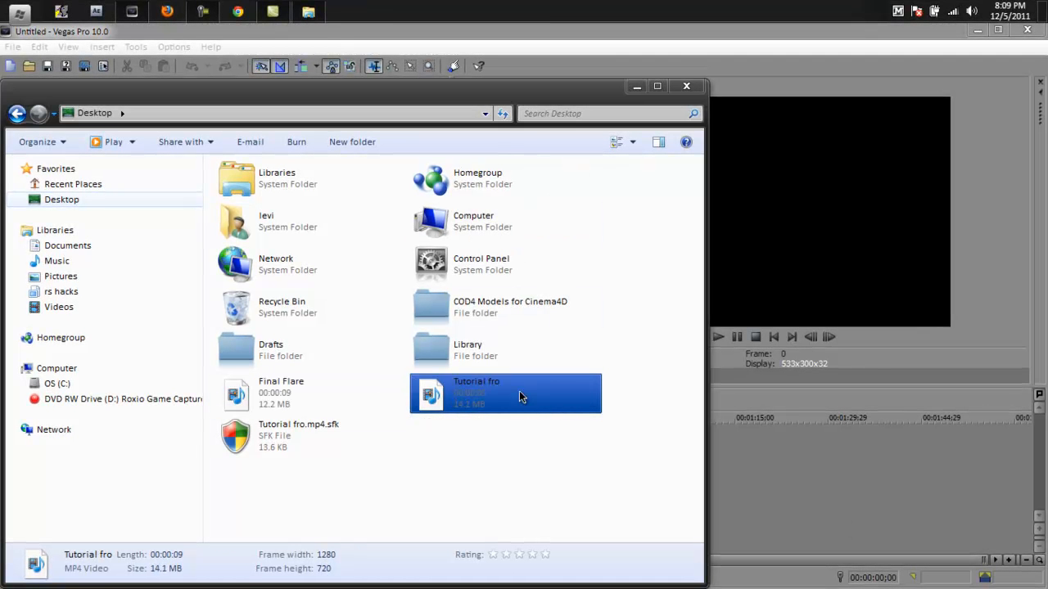
mouse_move(499, 387)
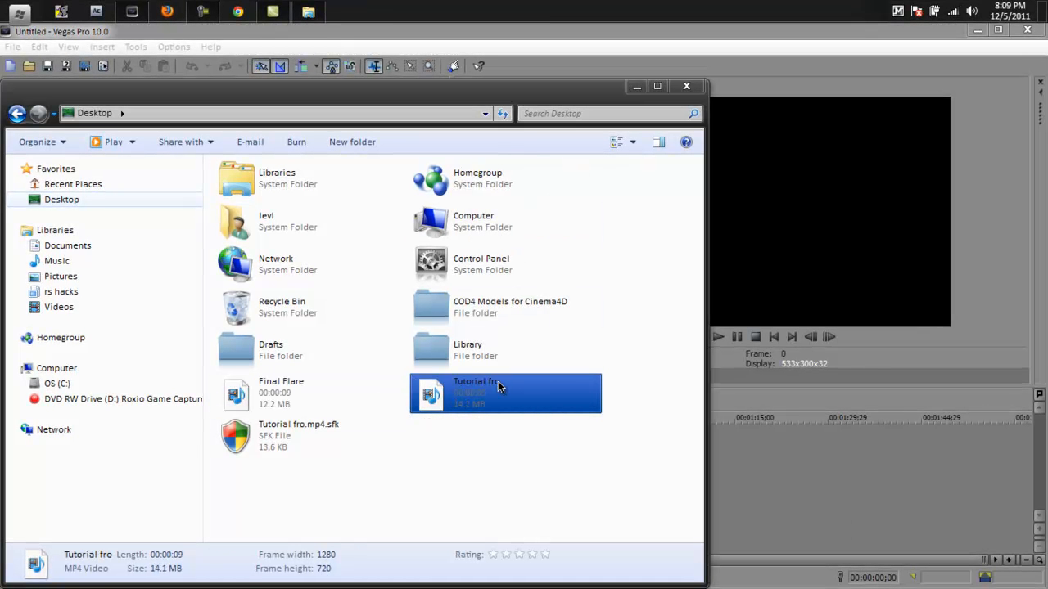
mouse_move(516, 408)
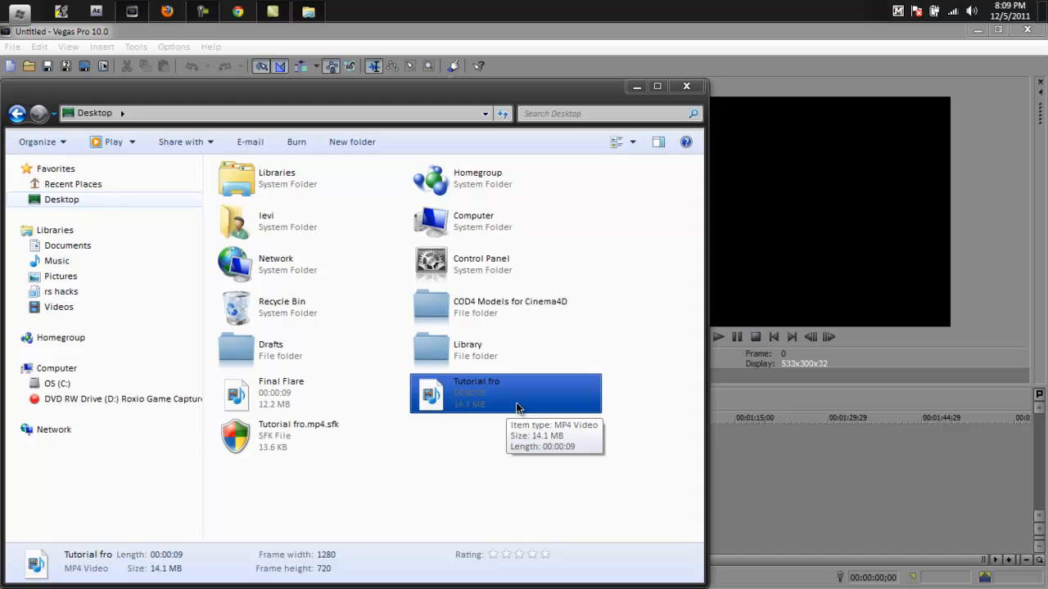
mouse_move(522, 419)
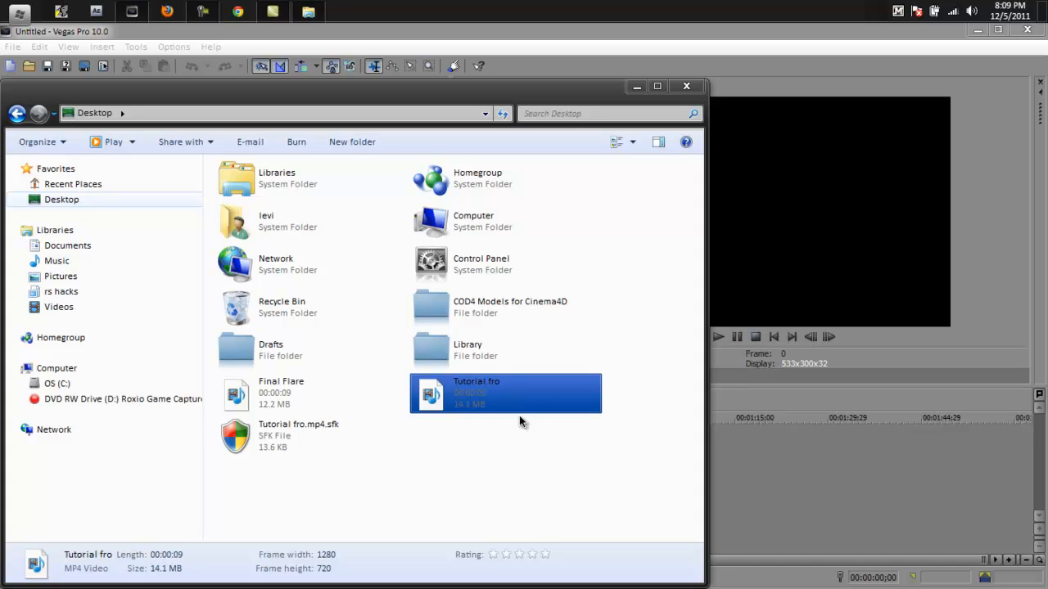
mouse_move(547, 479)
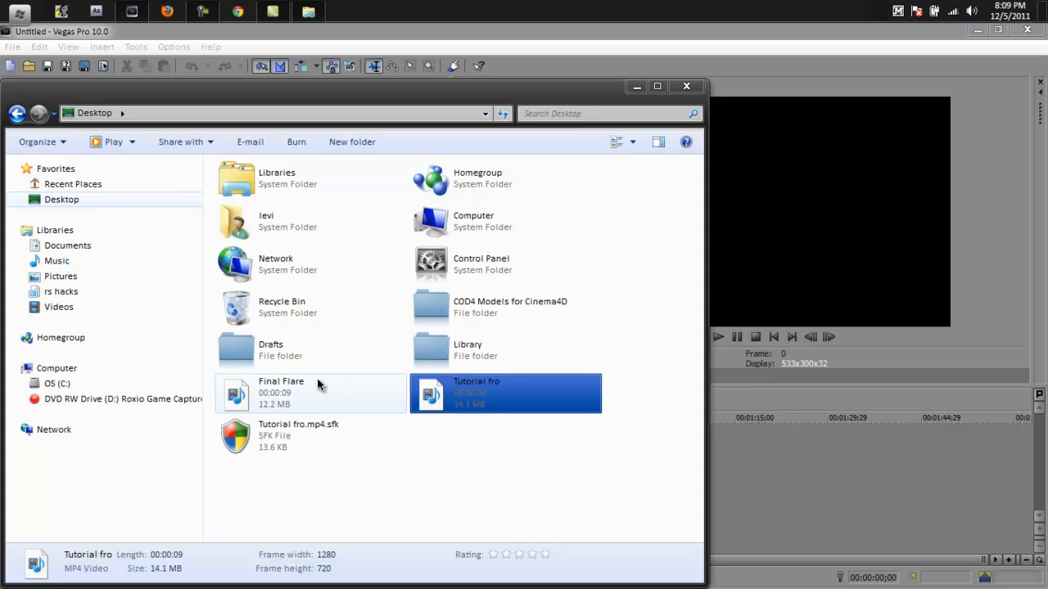
left_click(311, 393)
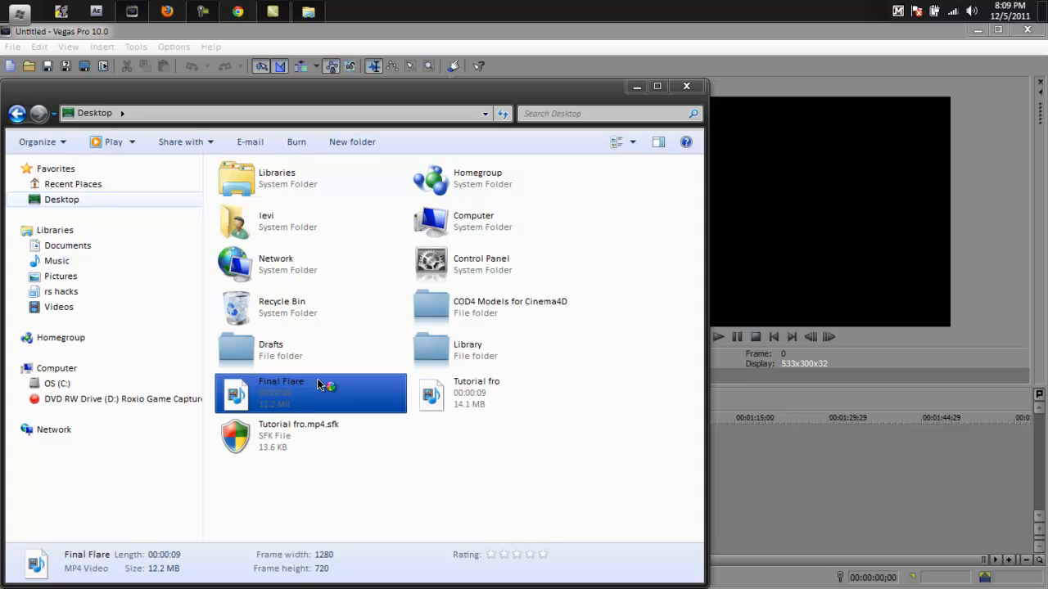
double_click(311, 393)
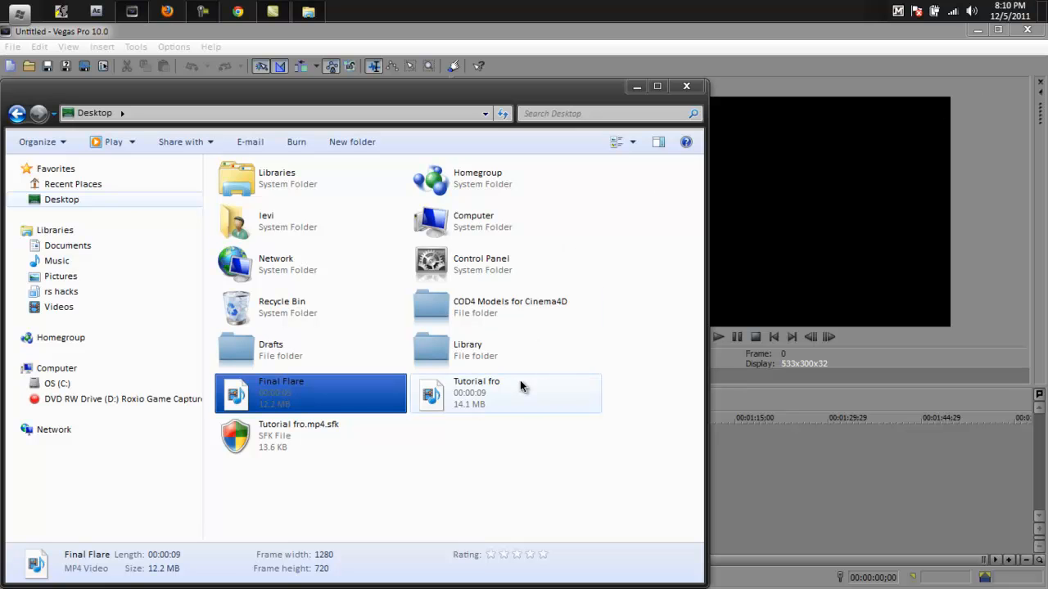
mouse_move(567, 400)
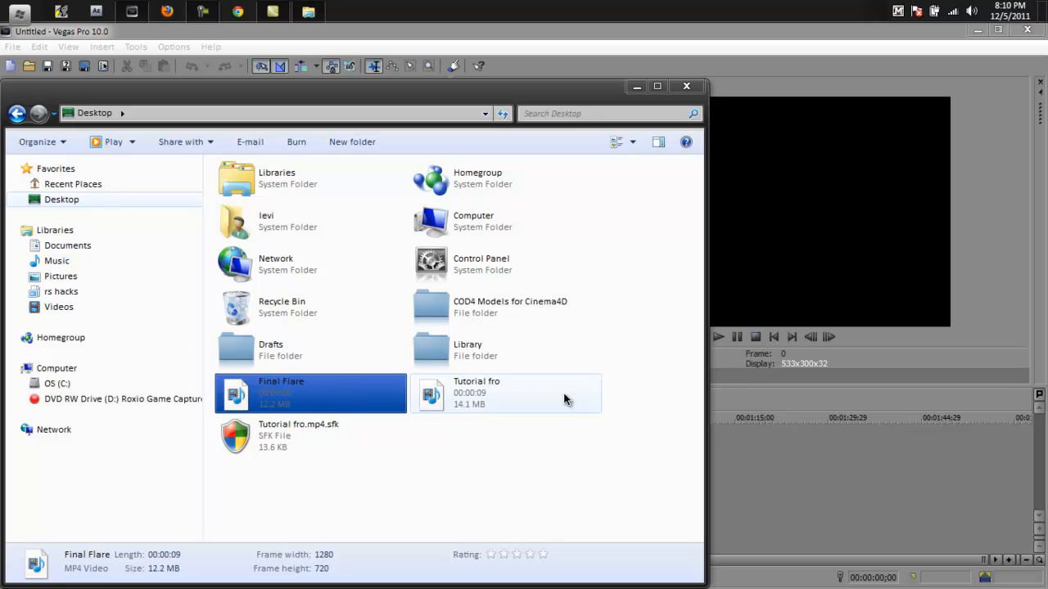
left_click(504, 393)
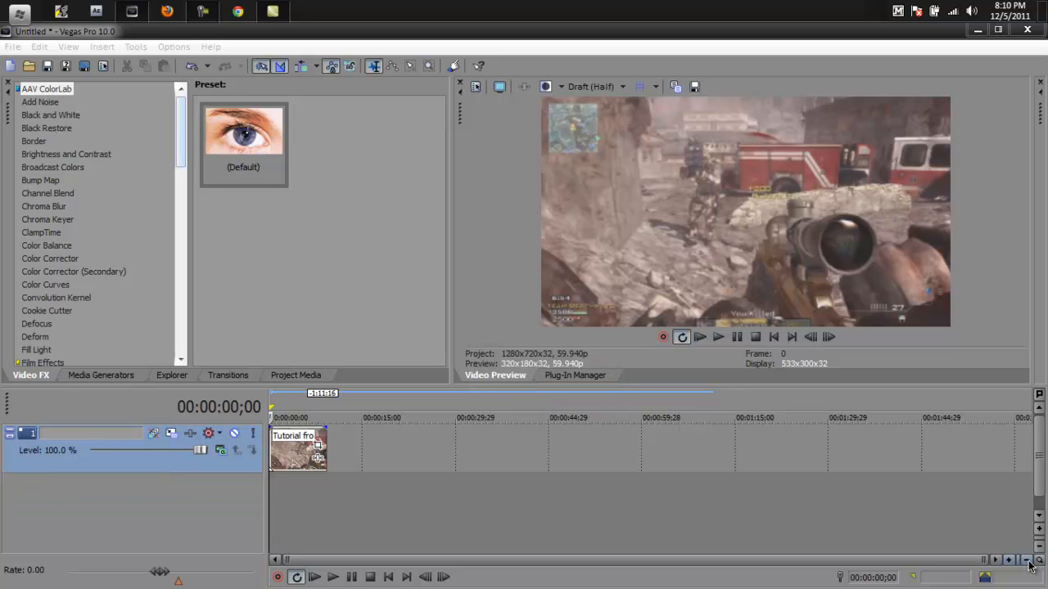
Step: Zoom in on the clip, split it into several events and select the Magic Bullet Looks effect in Video FX
left_click(1008, 560)
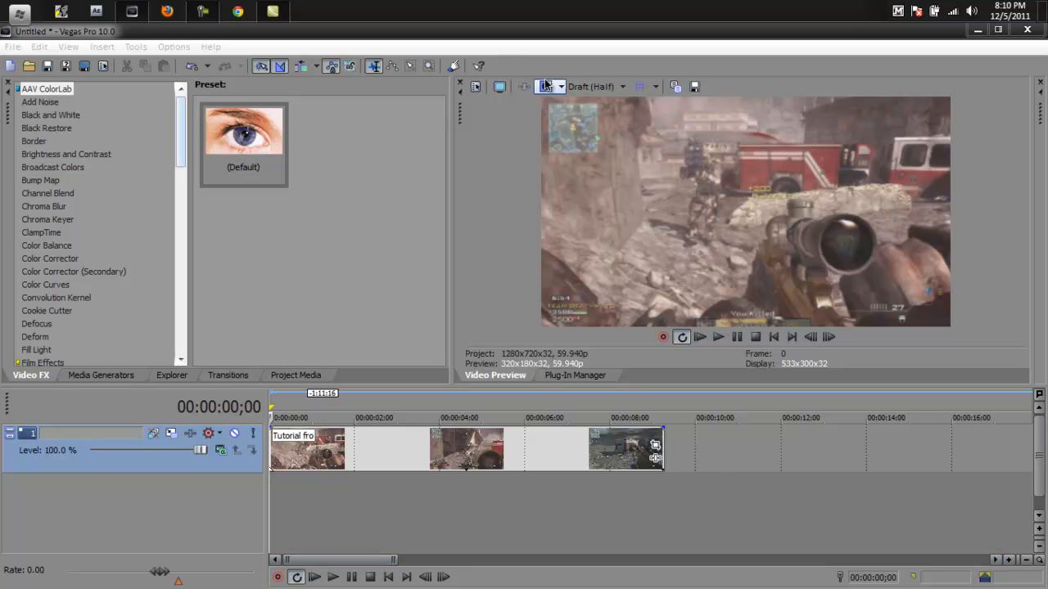
scroll("down", 3)
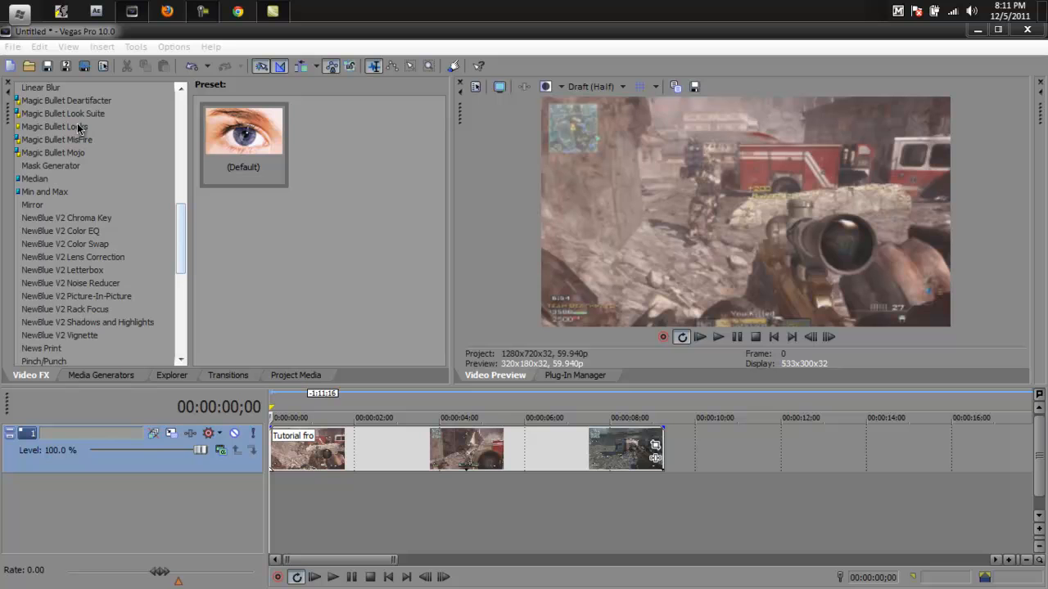
left_click(56, 126)
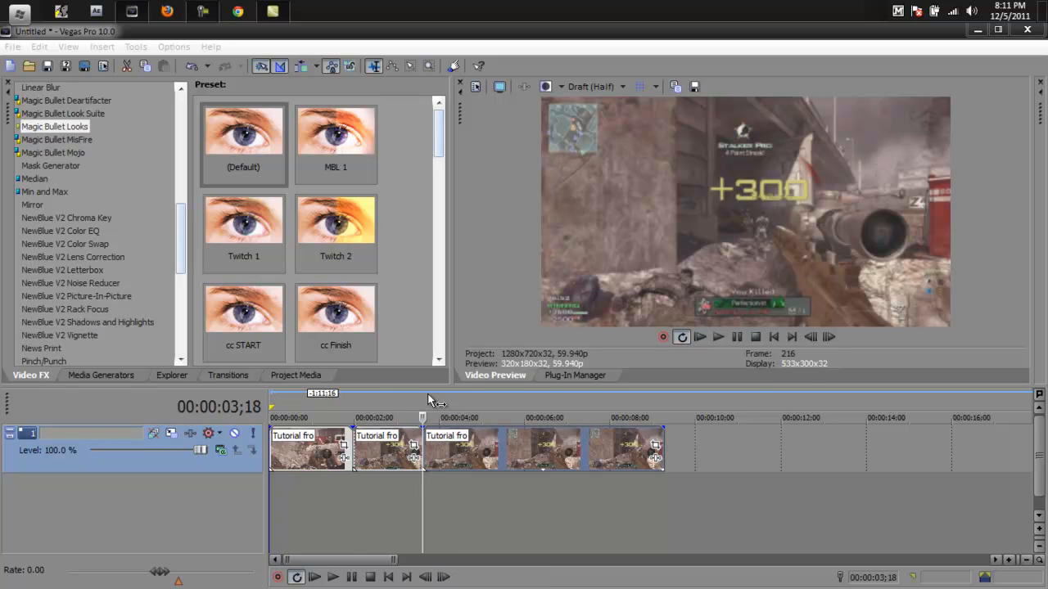
Step: Insert an empty video track above the clip and apply Magic Bullet Looks, opening its Looks editor
right_click(537, 500)
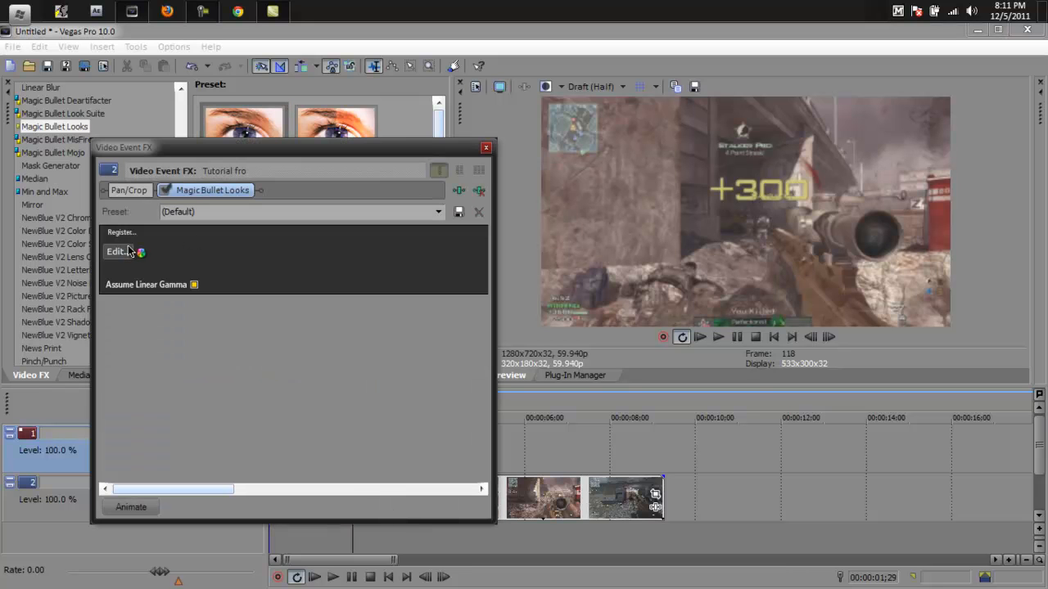
left_click(118, 252)
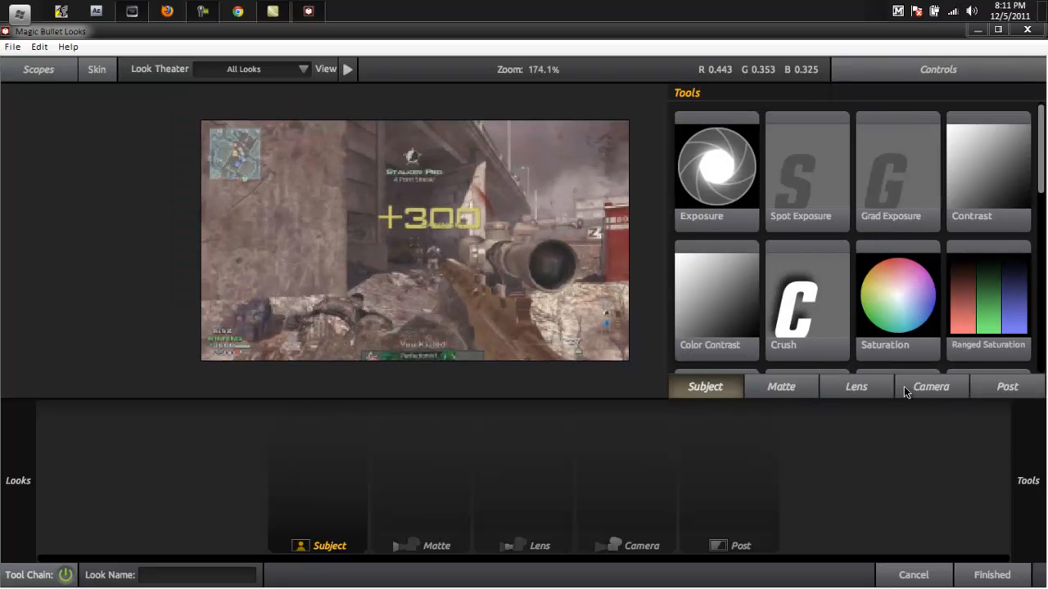
Step: Add Edge Softness from the Lens tools and shrink and centre its sharp circle on the rifle scope
left_click(854, 387)
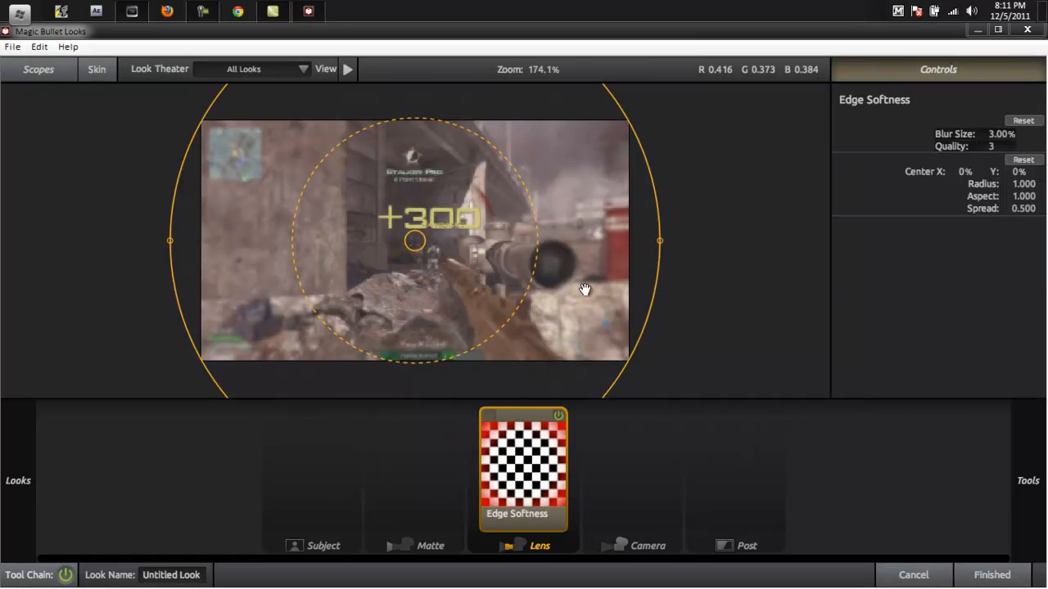
left_click_drag(583, 289, 645, 315)
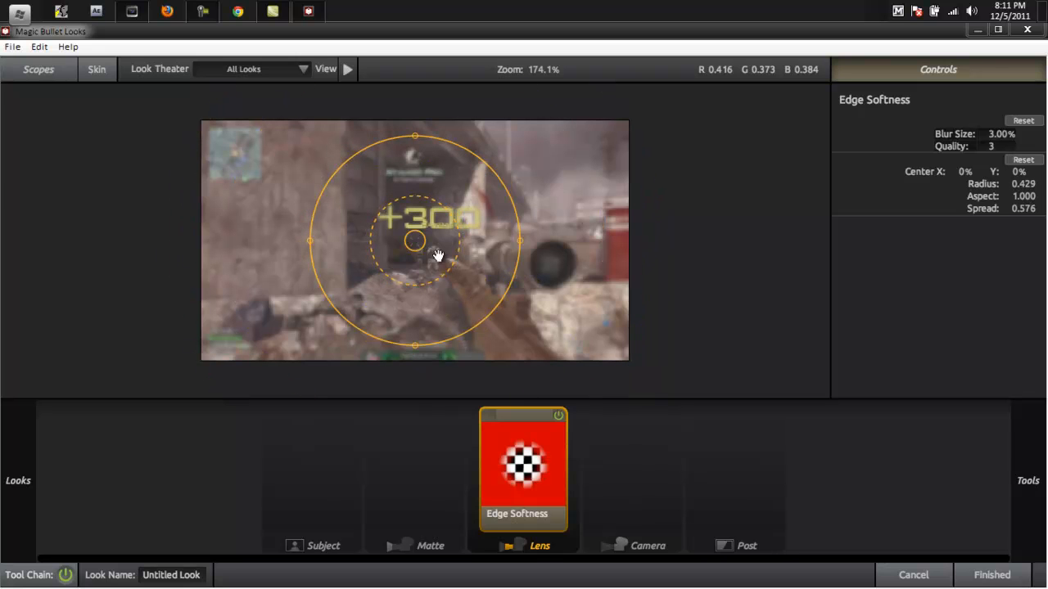
left_click_drag(413, 239, 557, 262)
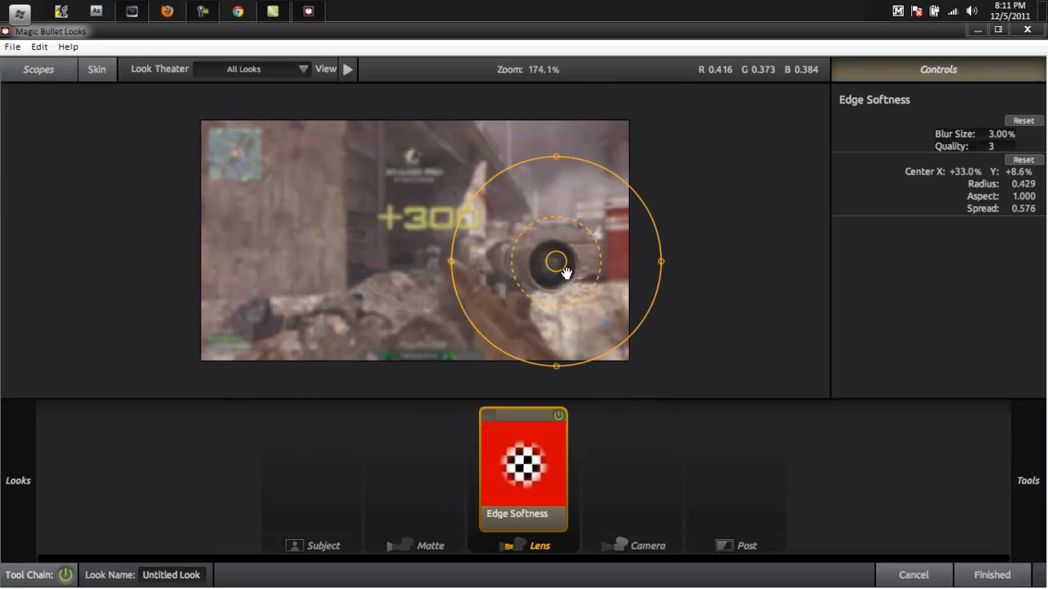
left_click_drag(558, 262, 551, 262)
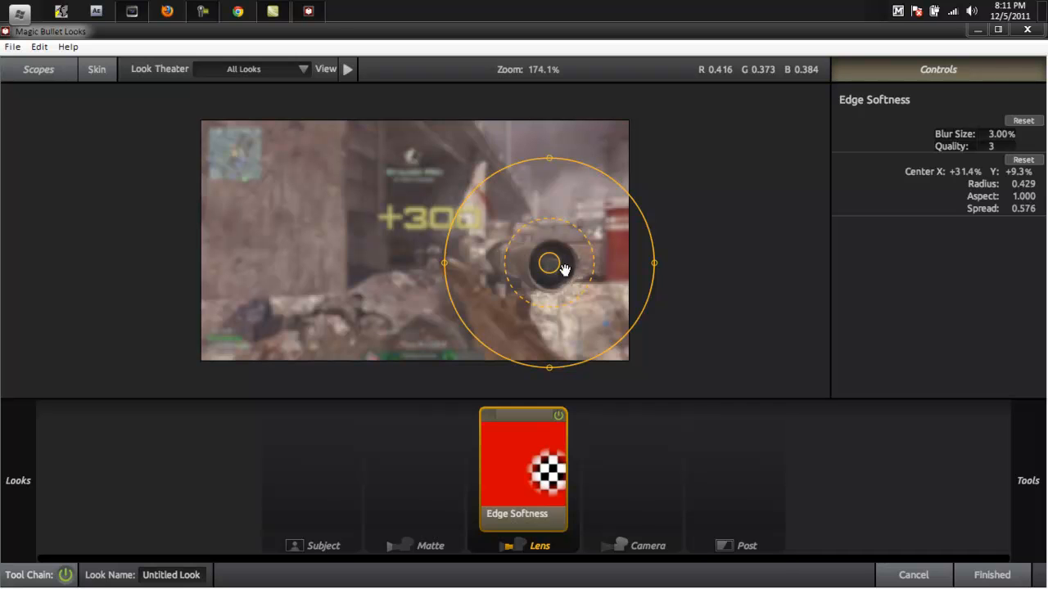
left_click_drag(548, 262, 412, 213)
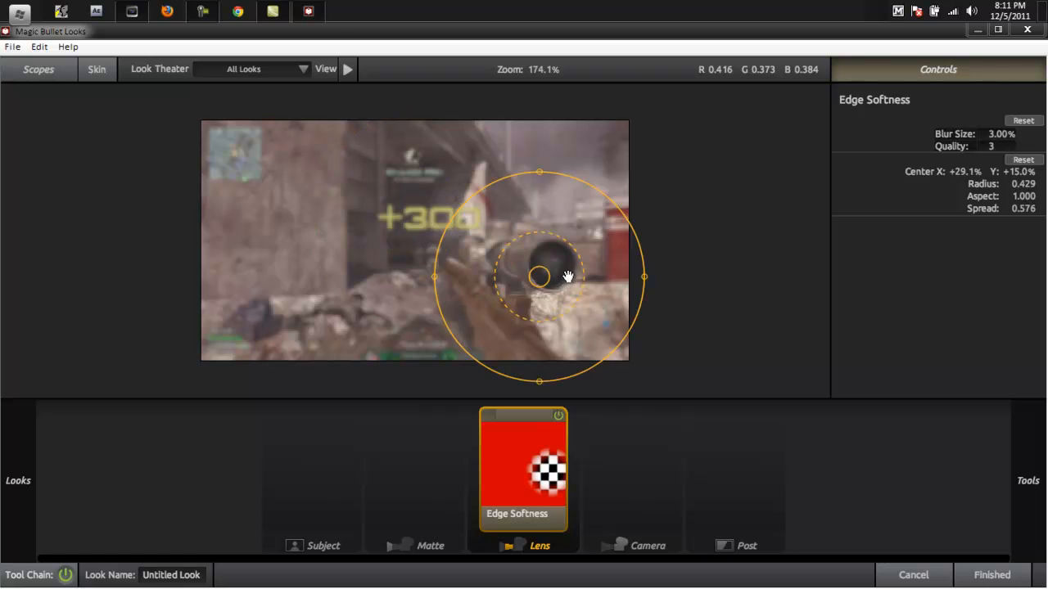
left_click_drag(539, 275, 543, 272)
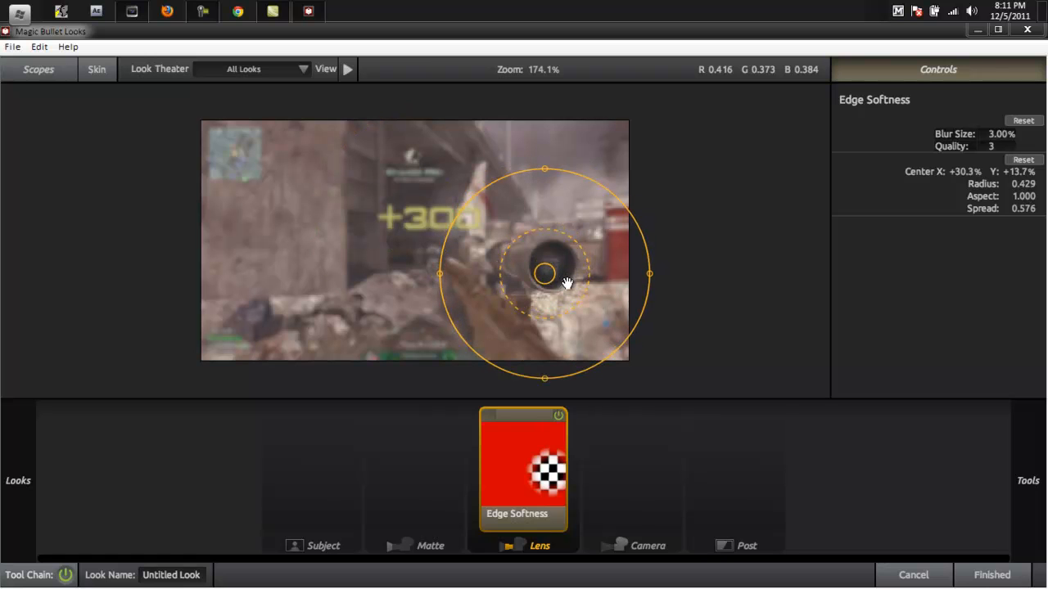
left_click_drag(544, 275, 541, 265)
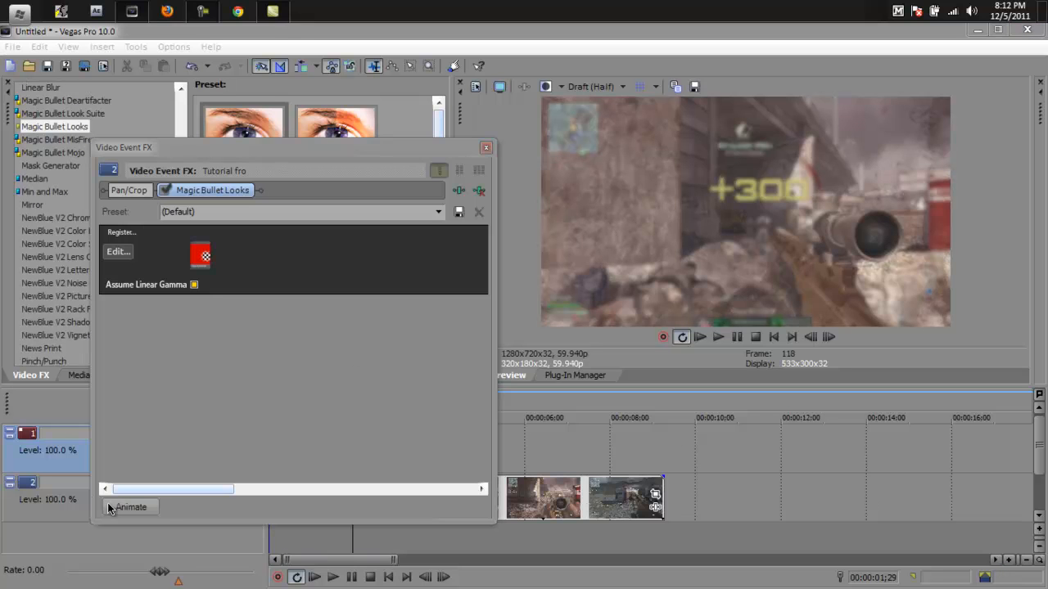
Step: Animate the Looks effect with a later keyframe that turns off edge softness, check the start and close the effect window
left_click(131, 507)
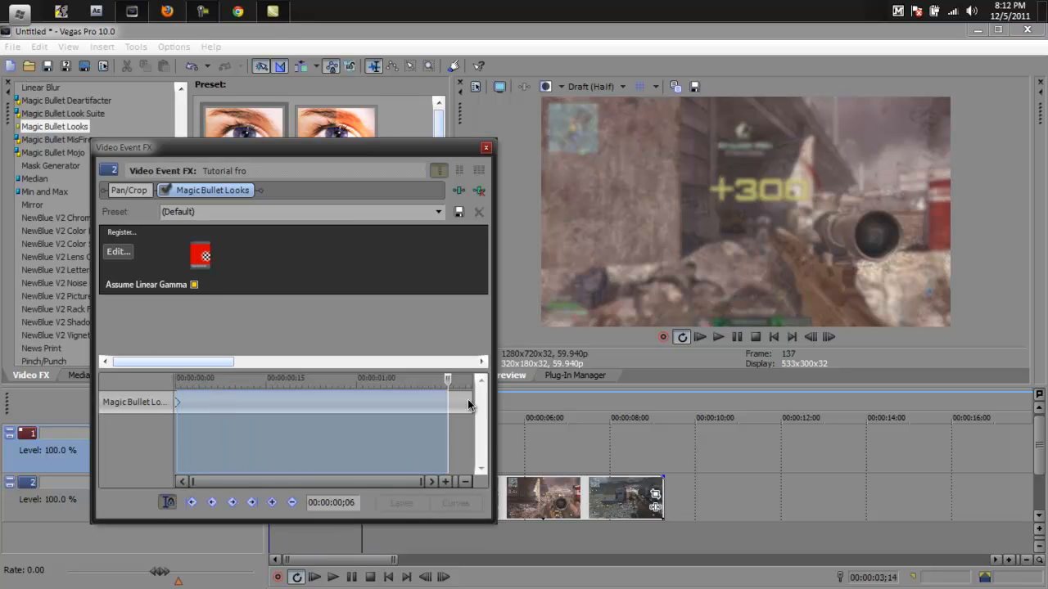
left_click(272, 501)
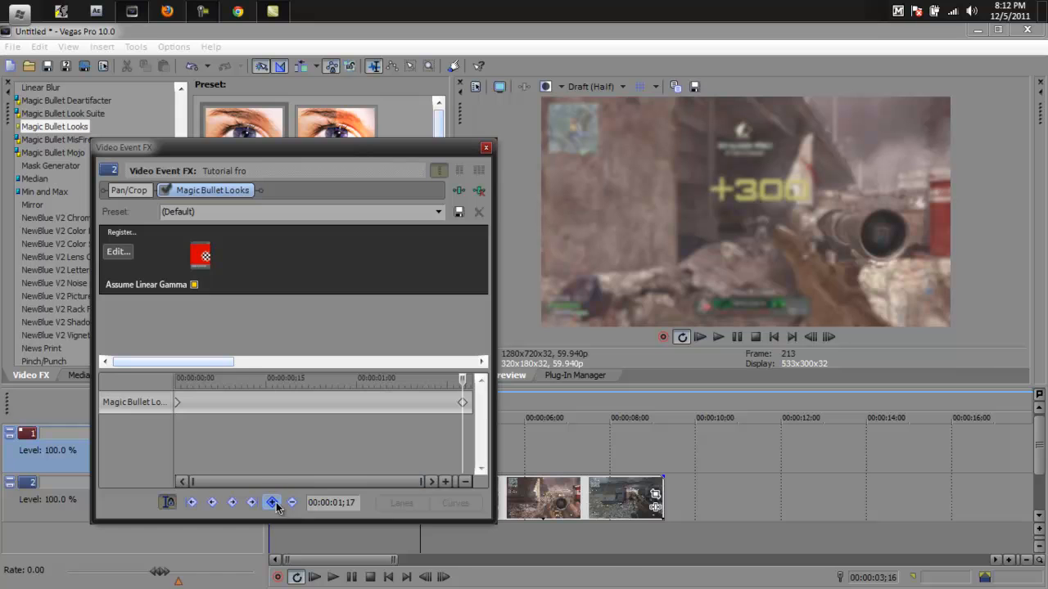
left_click(118, 253)
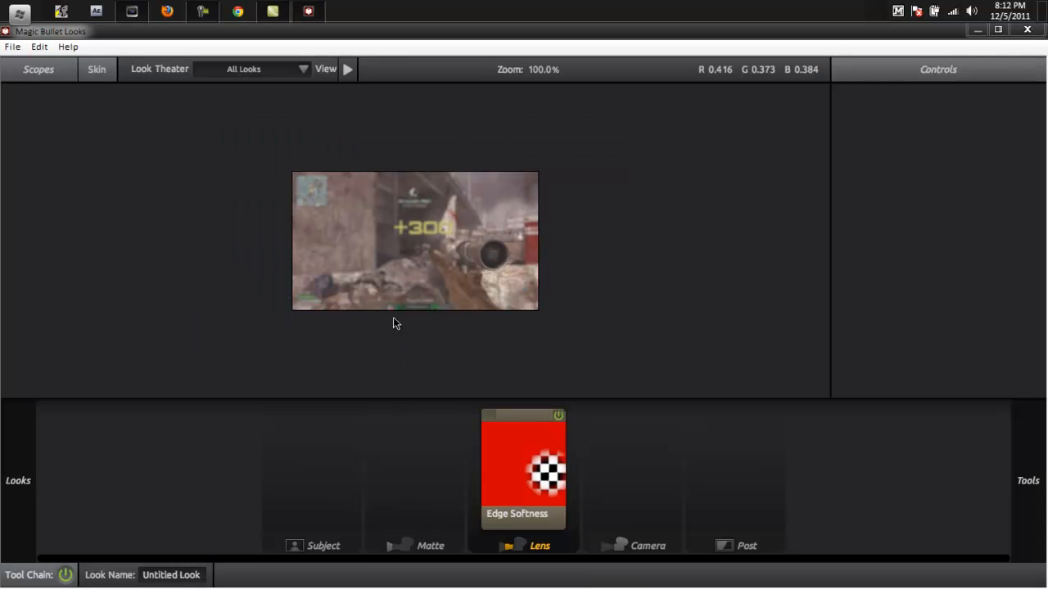
left_click(524, 472)
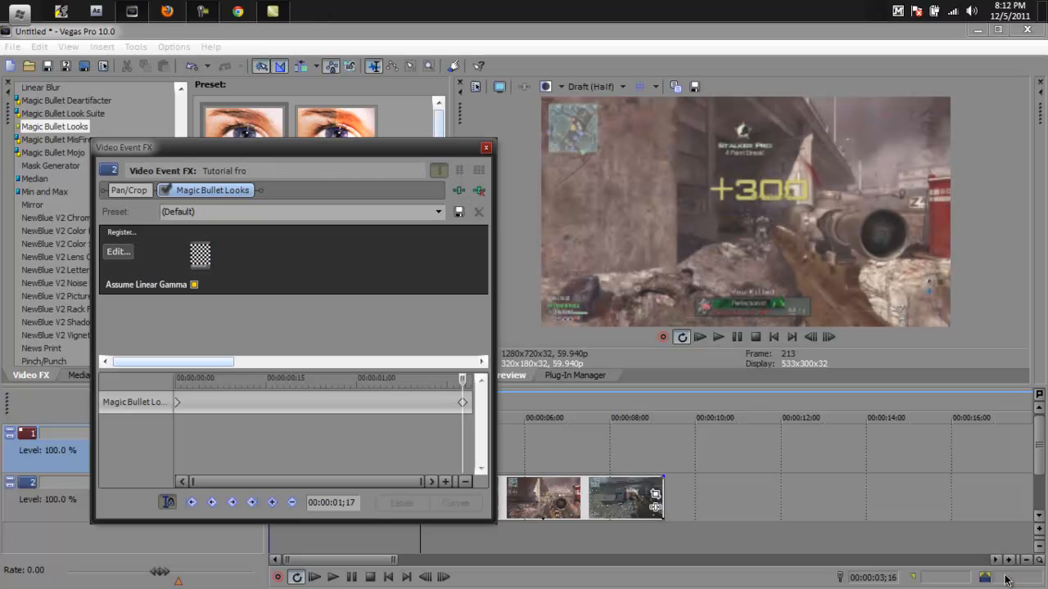
mouse_move(422, 384)
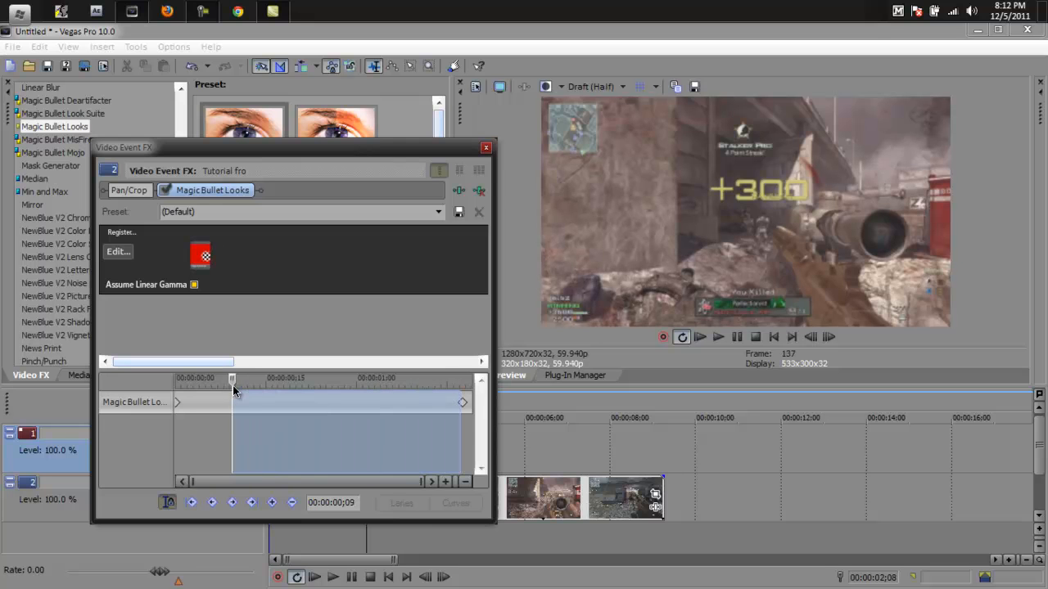
left_click_drag(232, 380, 334, 380)
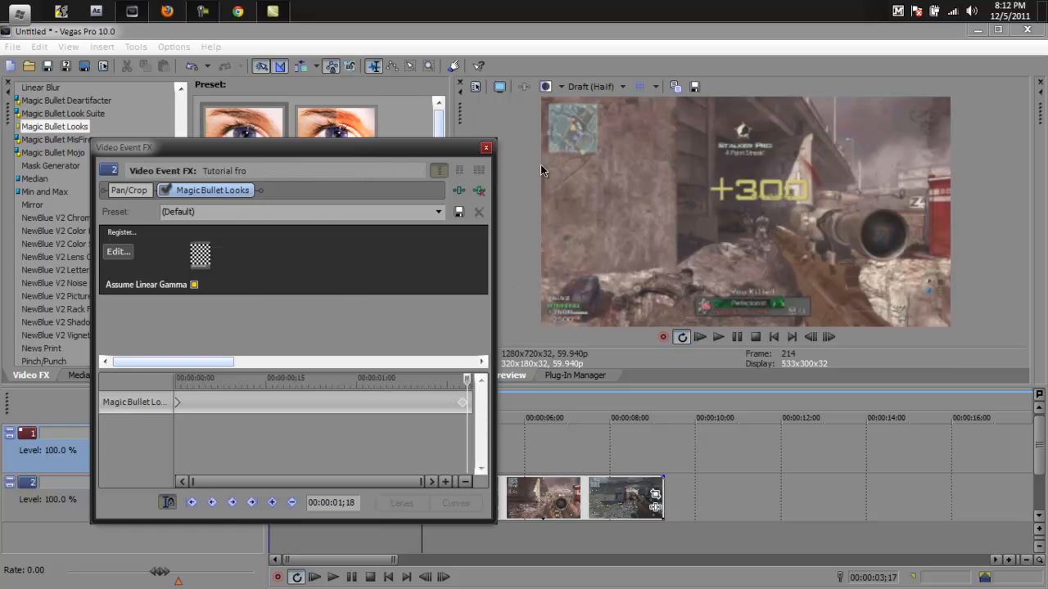
left_click(485, 148)
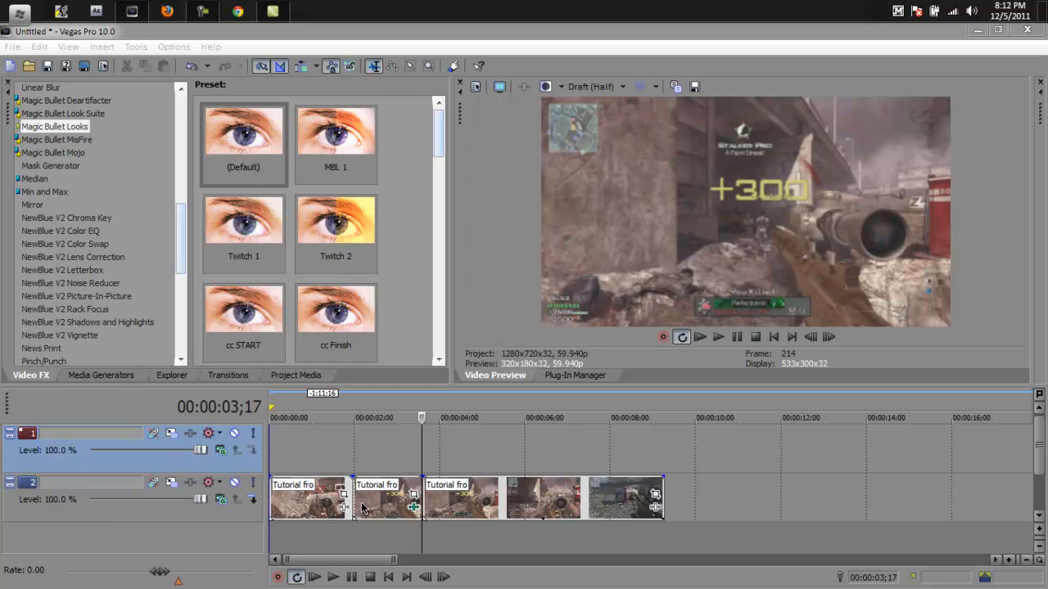
mouse_move(622, 582)
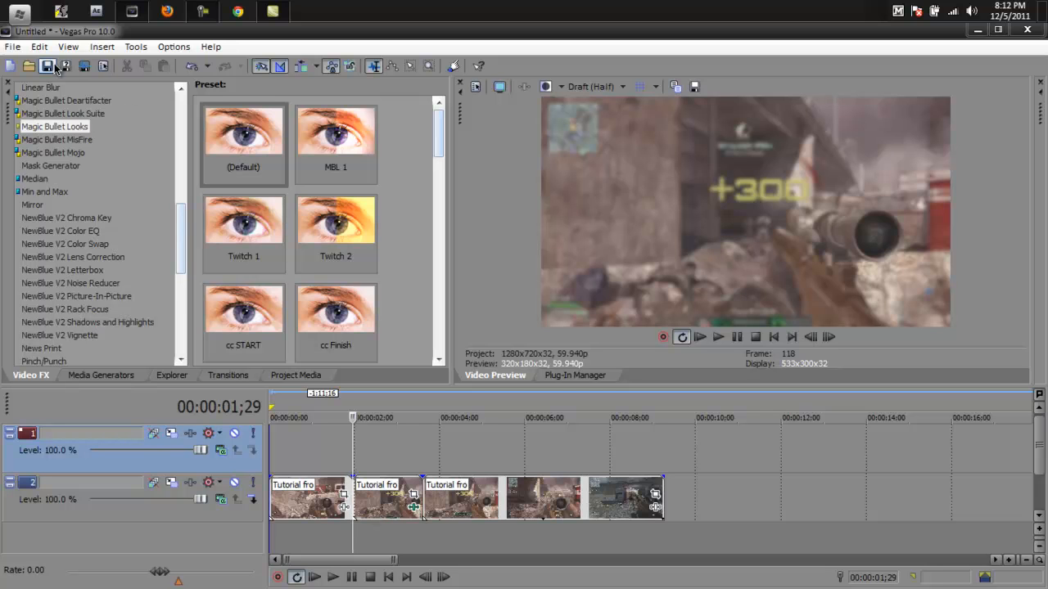
Step: Browse Import Media to Editing Pack by KreapyPanda > Custom Flare Overlays > Pictures
left_click(29, 66)
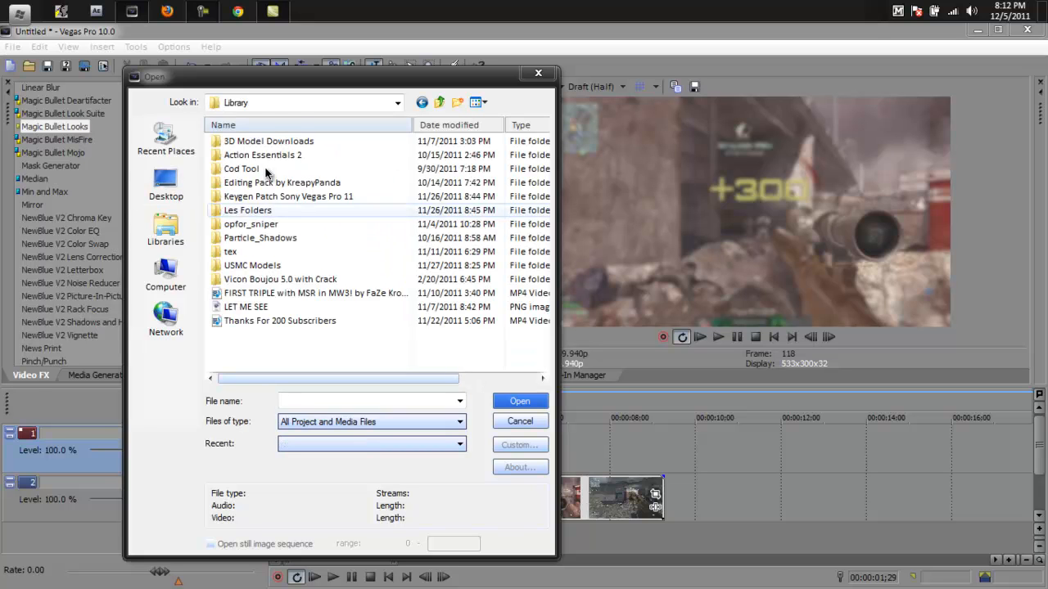
double_click(282, 183)
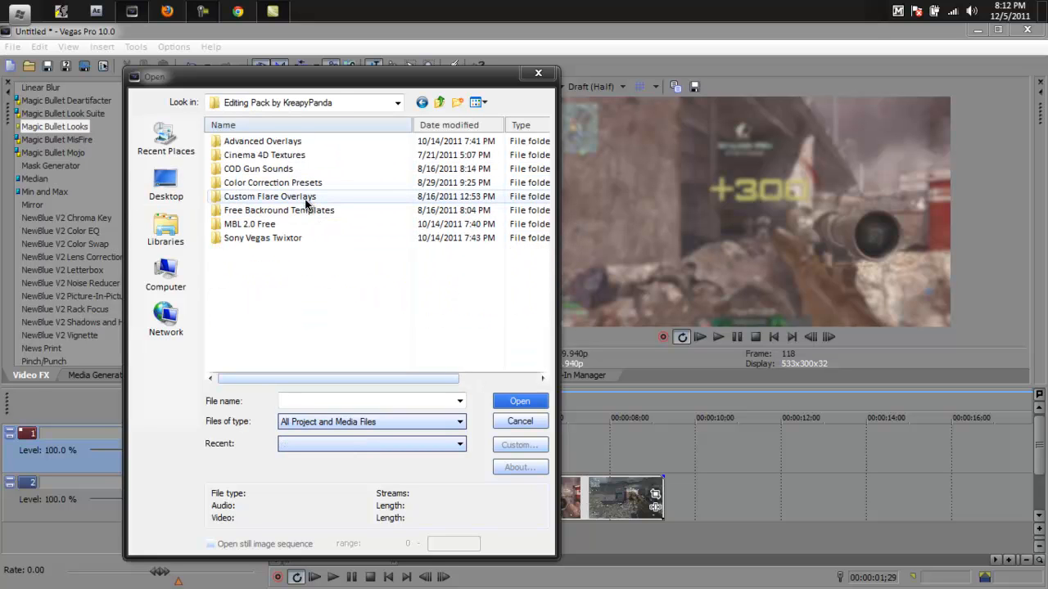
double_click(269, 196)
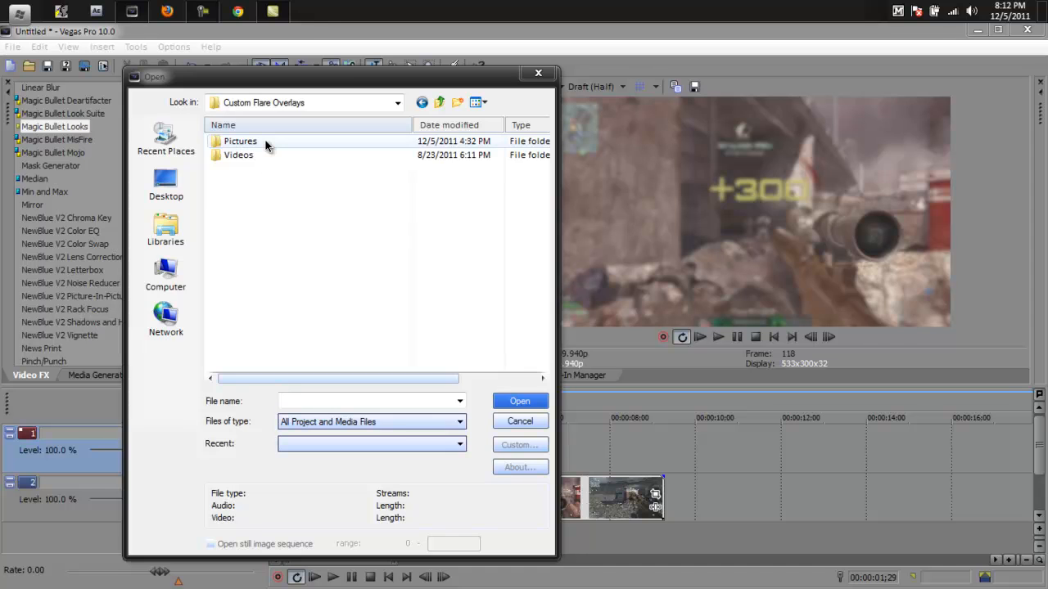
double_click(239, 141)
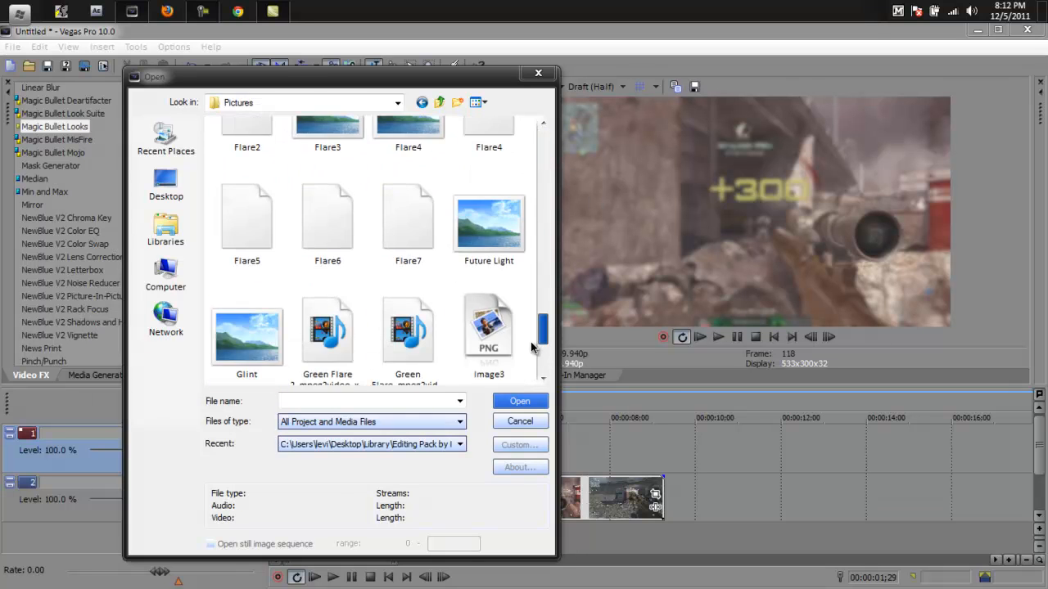
Step: Check the Monster Blue and Komp 1_00000 files, then import Flare 29 onto the upper track
scroll("down", 3)
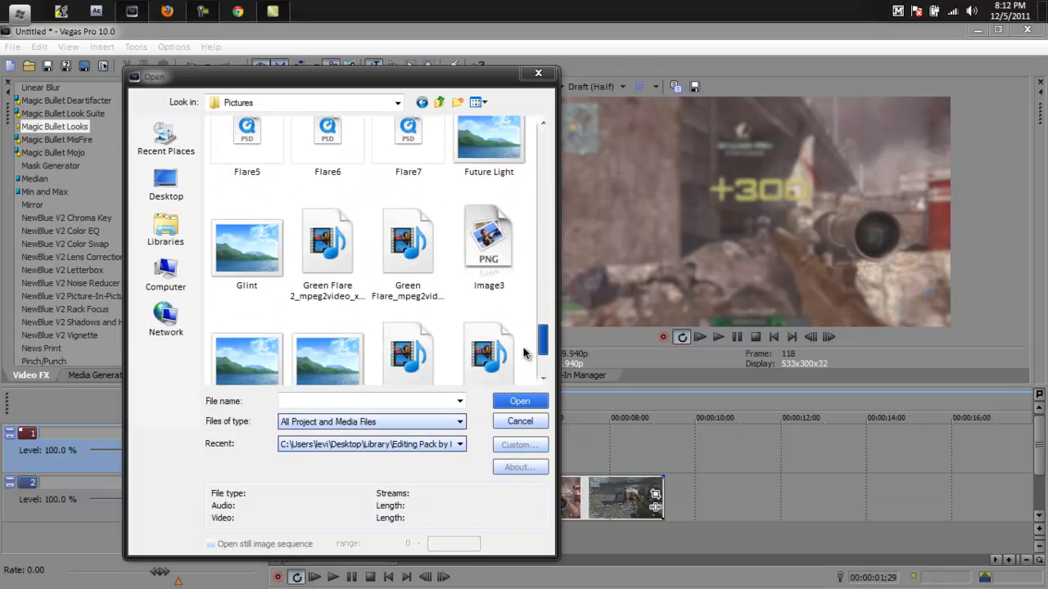
left_click(408, 262)
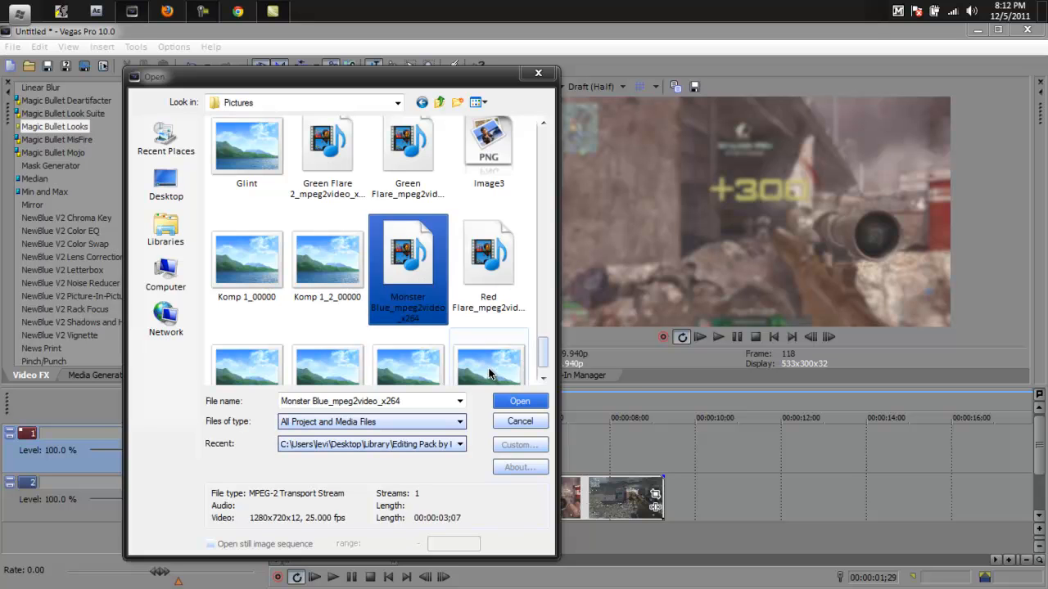
left_click(246, 275)
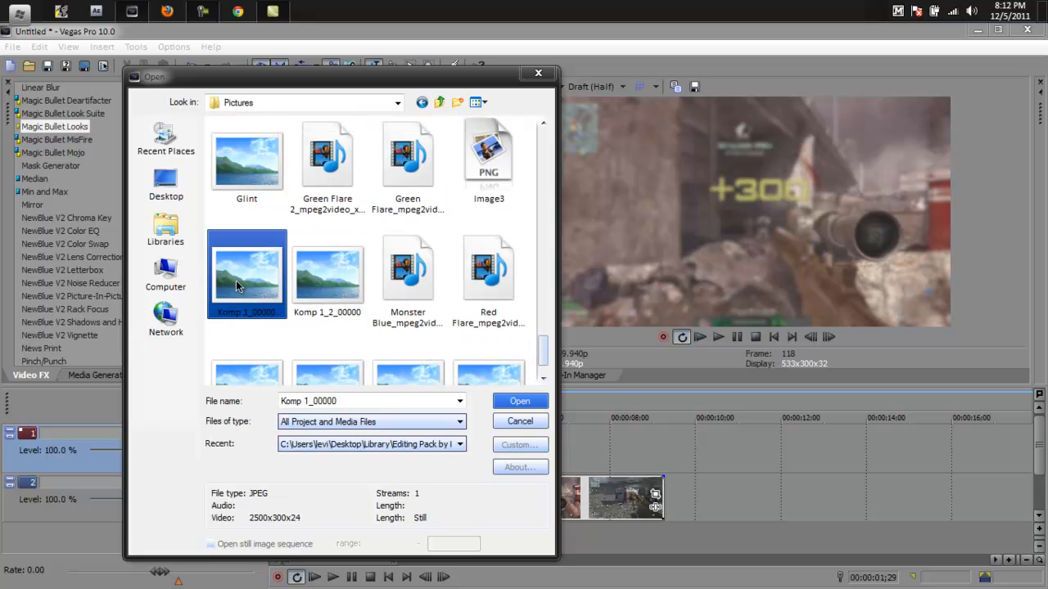
scroll("down", 3)
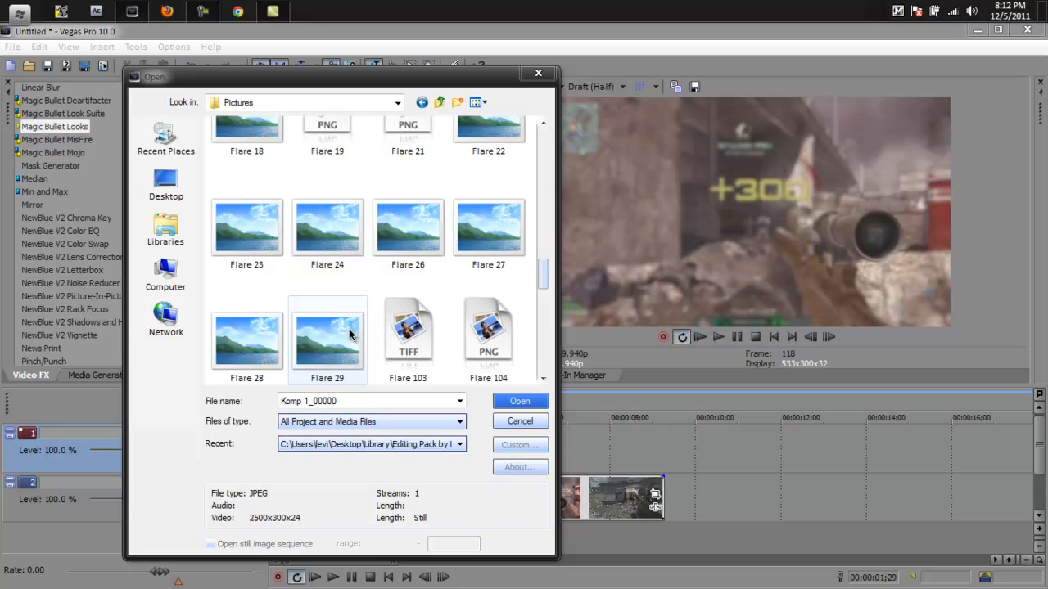
left_click(520, 402)
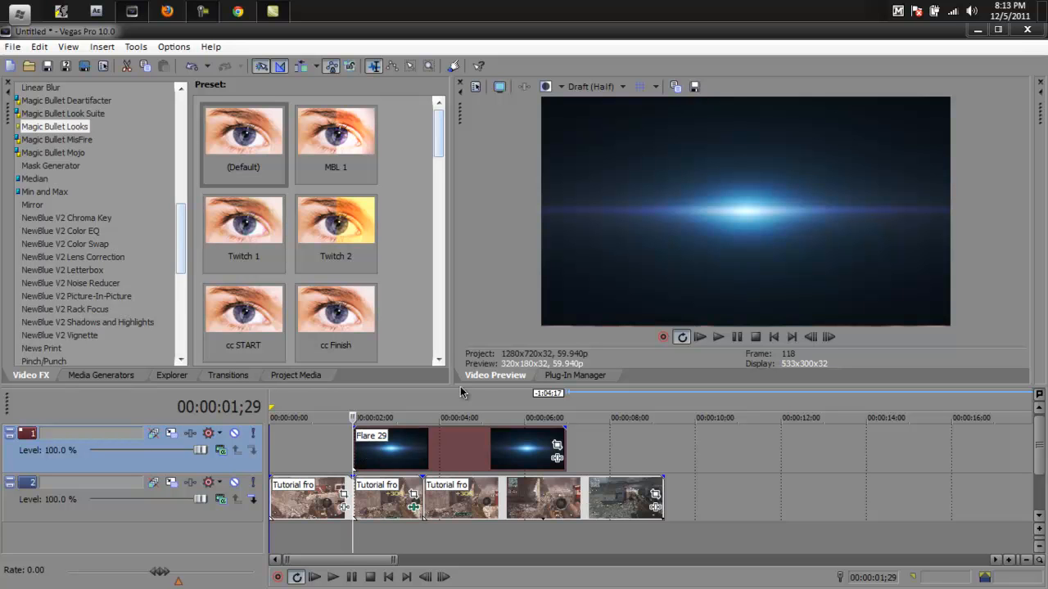
mouse_move(832, 301)
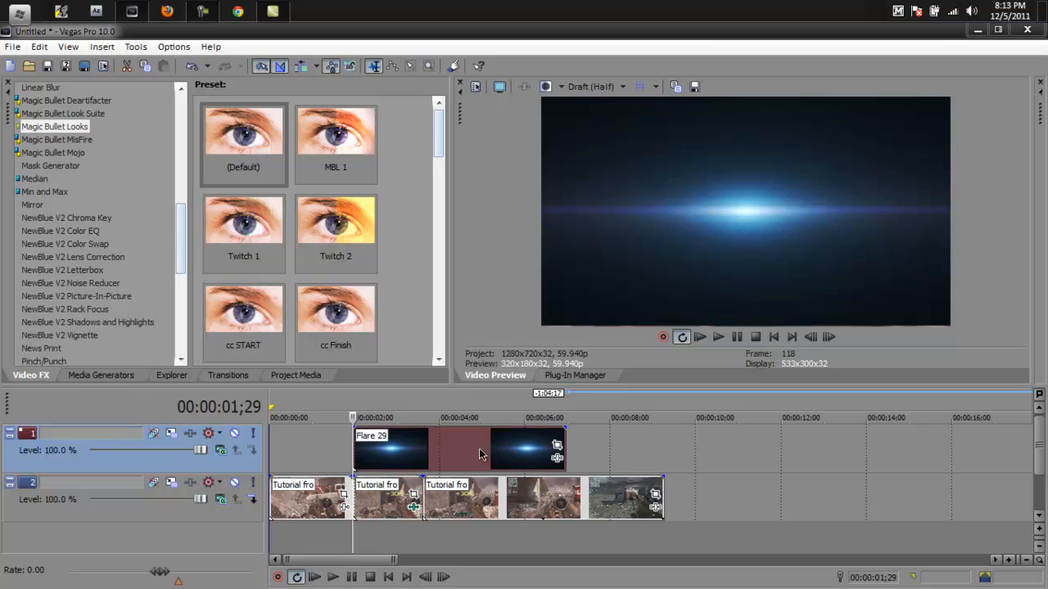
Step: Move the Flare 29 event to about 00:00:12 and set preview quality to Best (Full)
left_click_drag(483, 448, 737, 449)
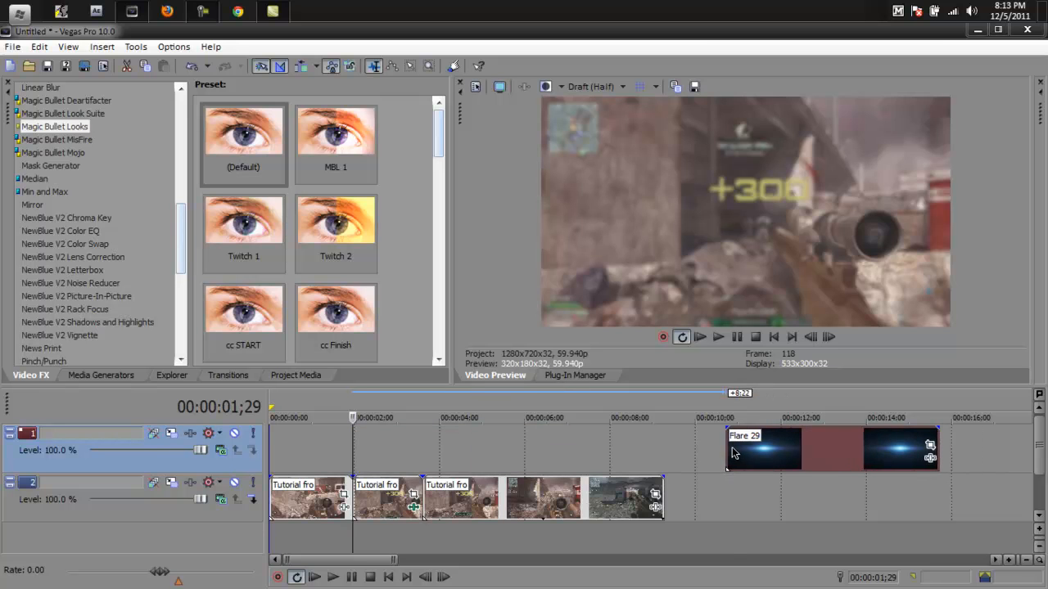
left_click(593, 87)
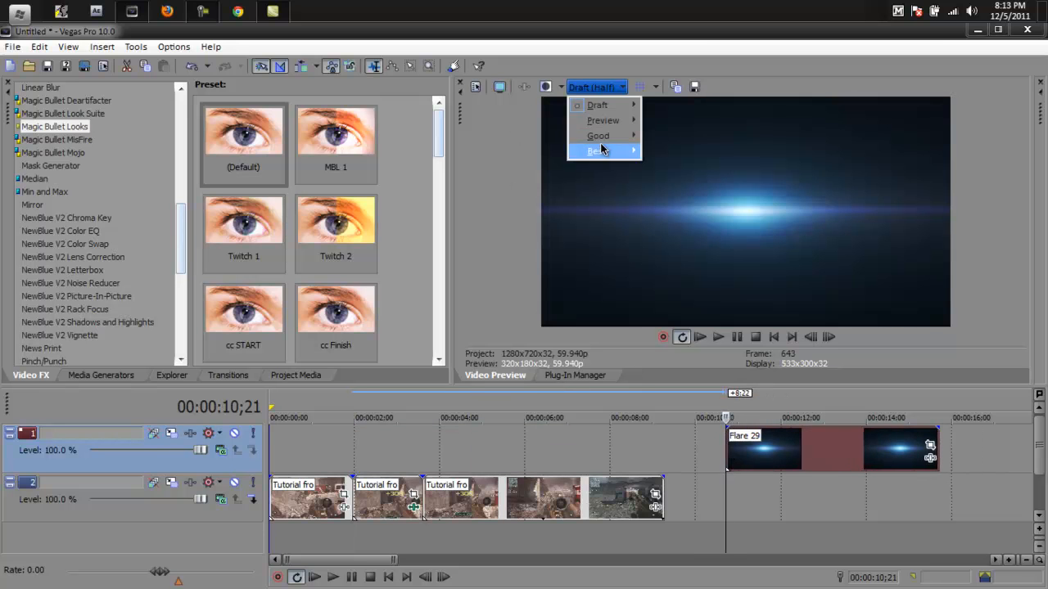
left_click(596, 151)
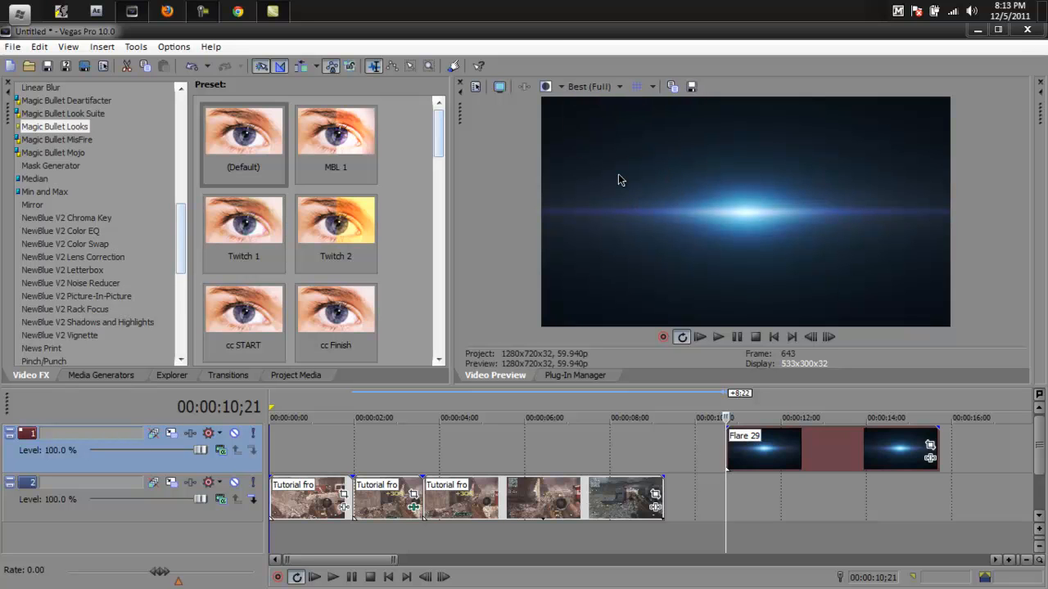
mouse_move(717, 315)
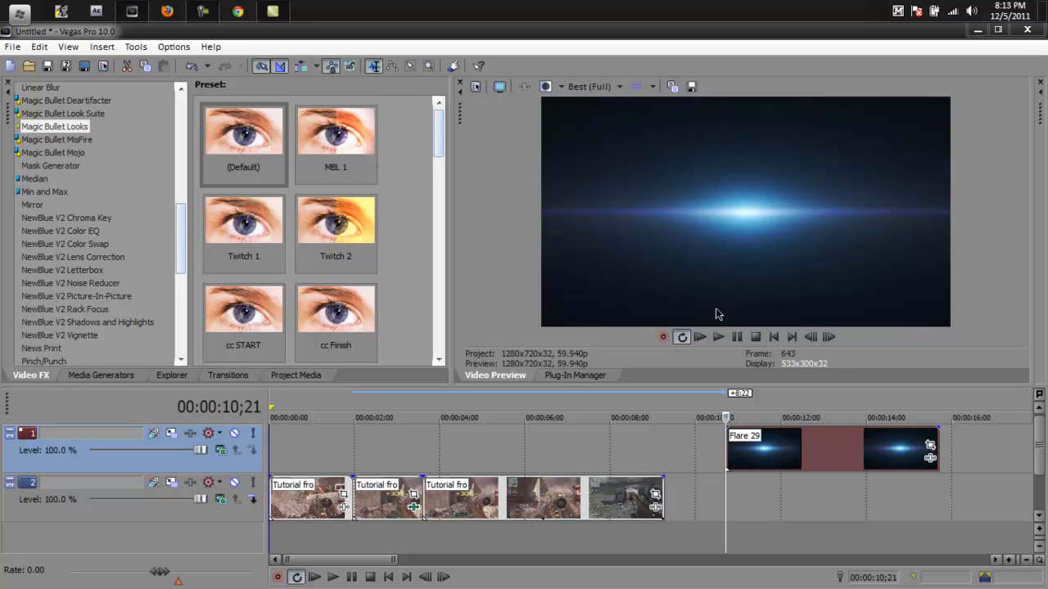
left_click(930, 445)
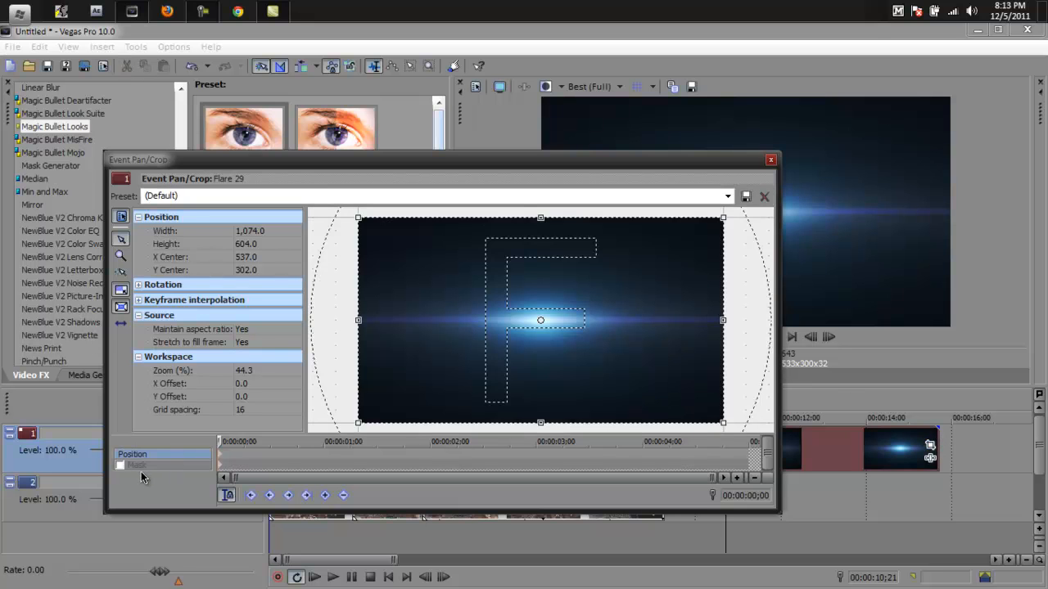
Step: Enable Mask in Event Pan/Crop and trace a closed mask path around the flare's bright horizontal streak
left_click(120, 465)
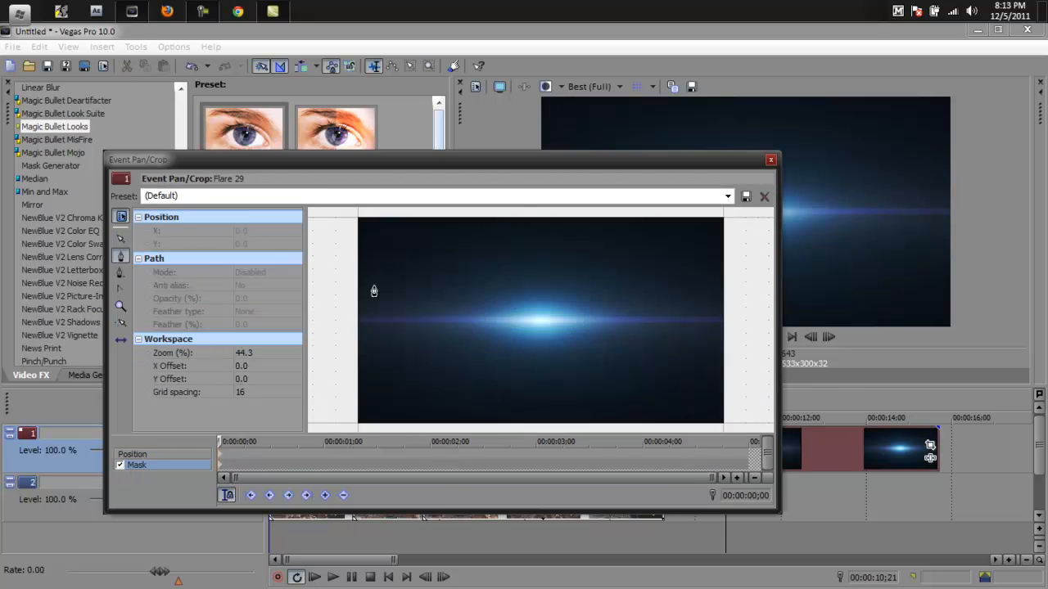
mouse_move(365, 318)
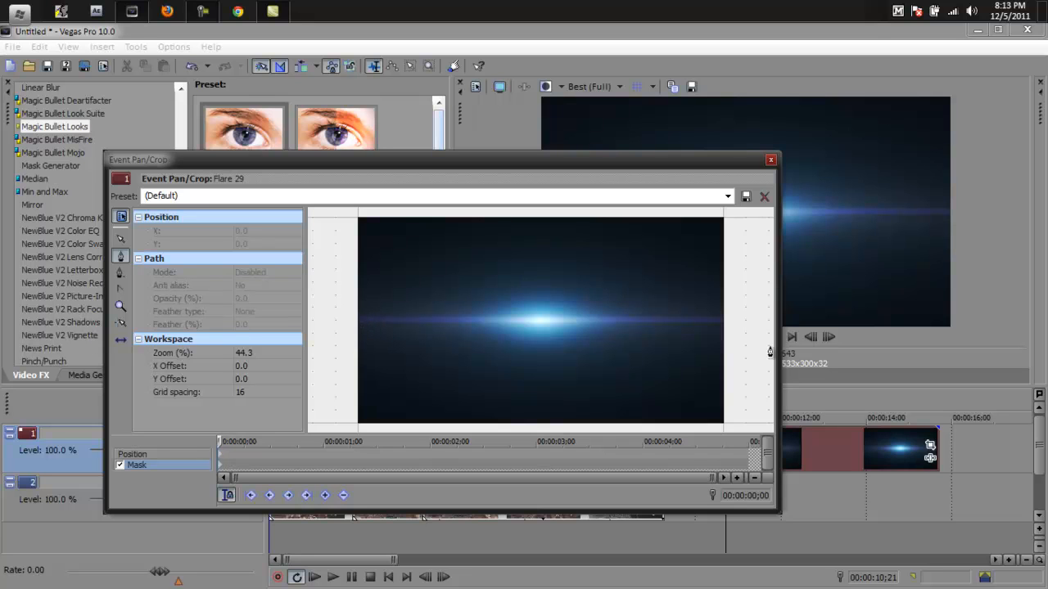
mouse_move(778, 434)
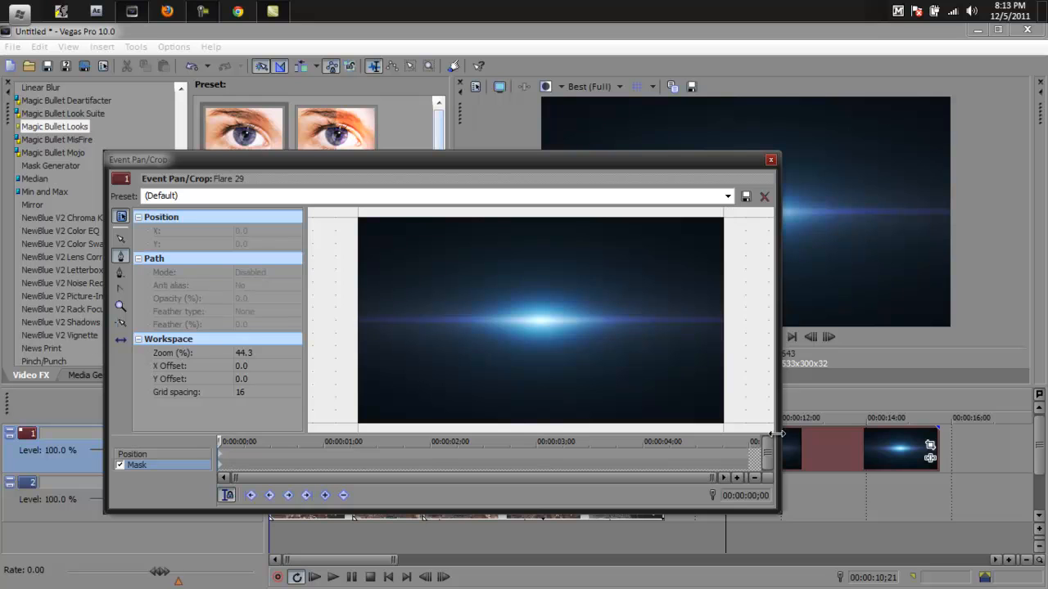
mouse_move(362, 321)
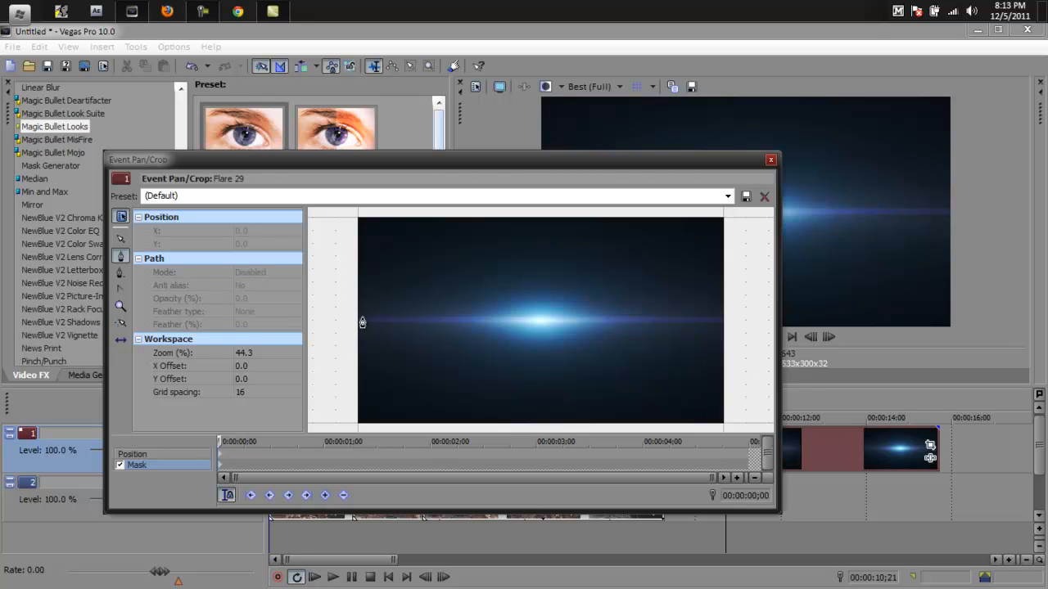
left_click(364, 320)
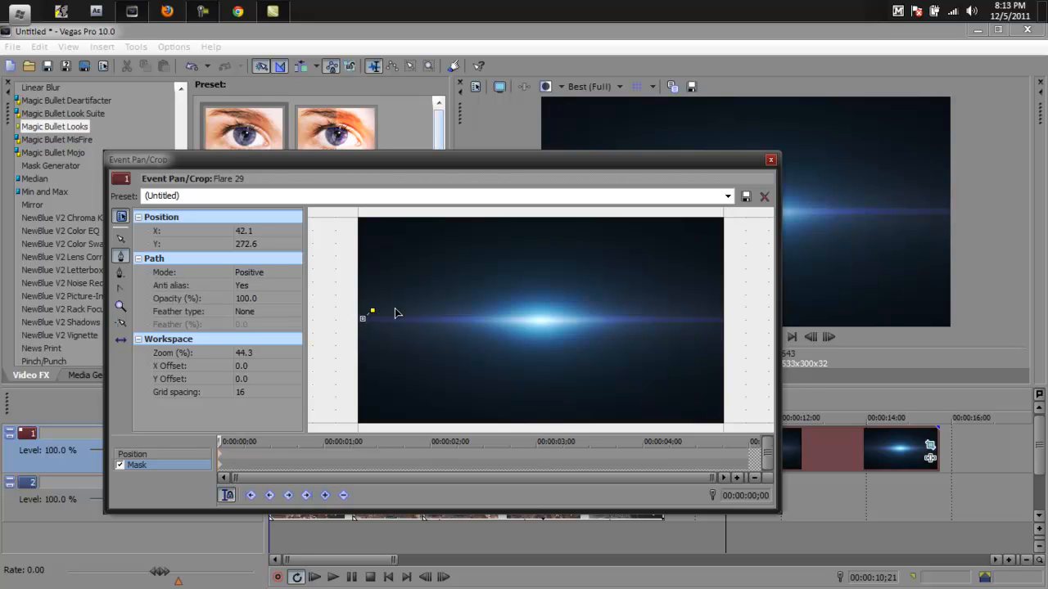
left_click_drag(373, 311, 455, 311)
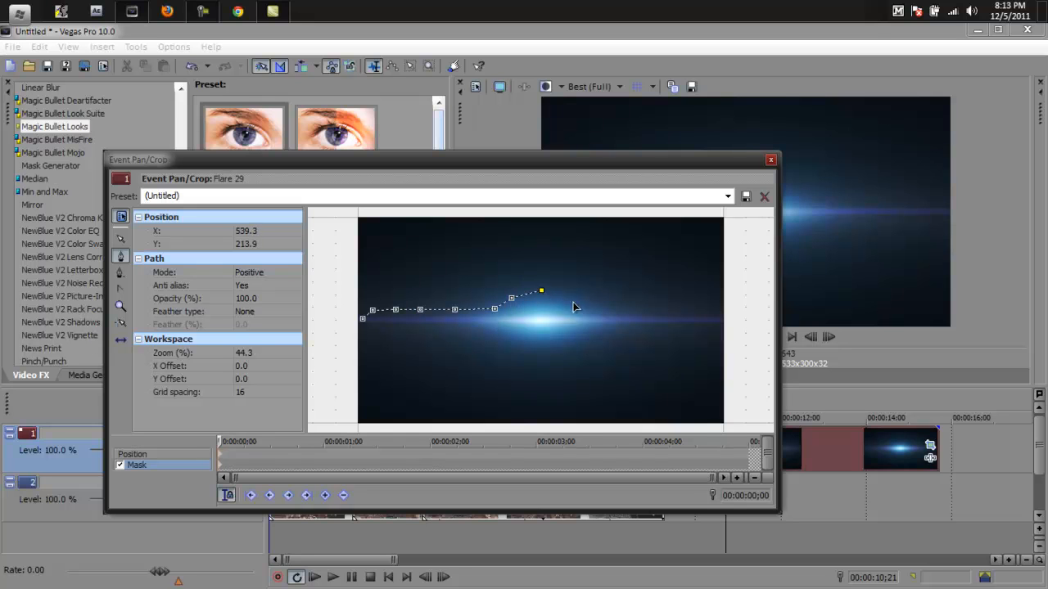
left_click_drag(495, 310, 686, 312)
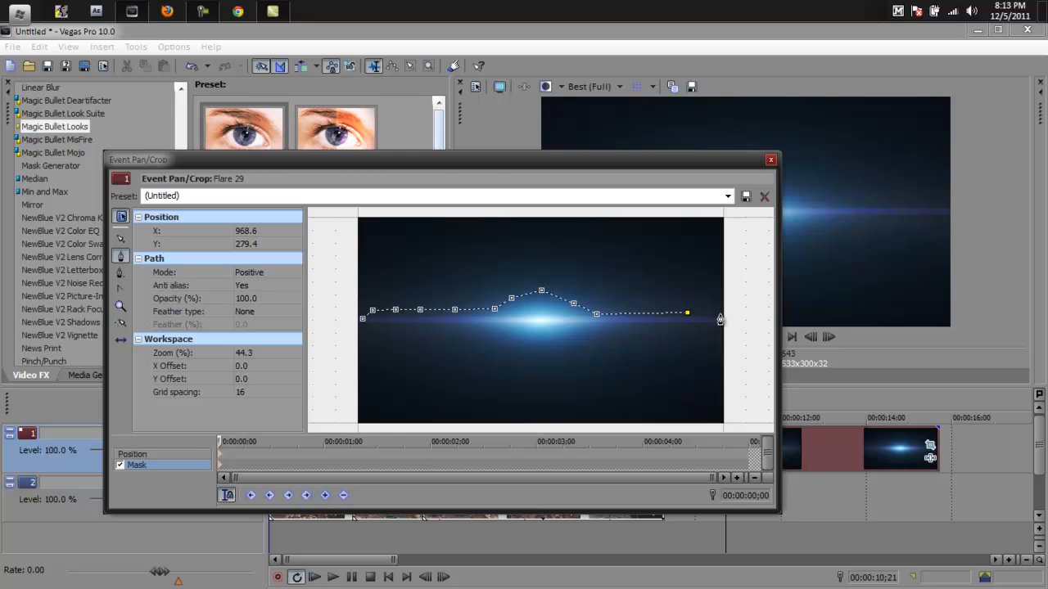
left_click_drag(687, 314, 694, 331)
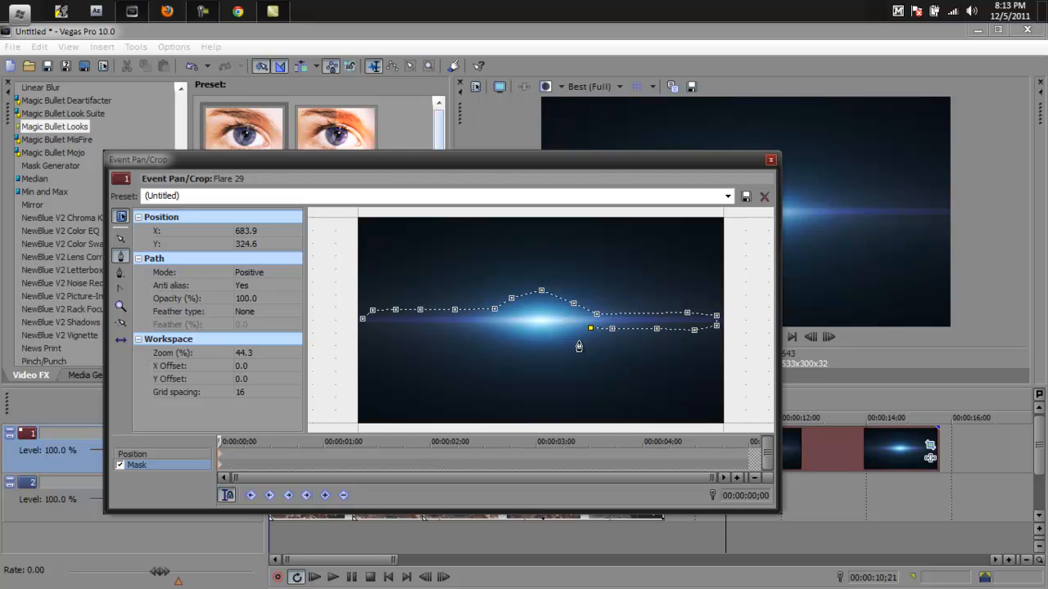
left_click_drag(591, 329, 493, 339)
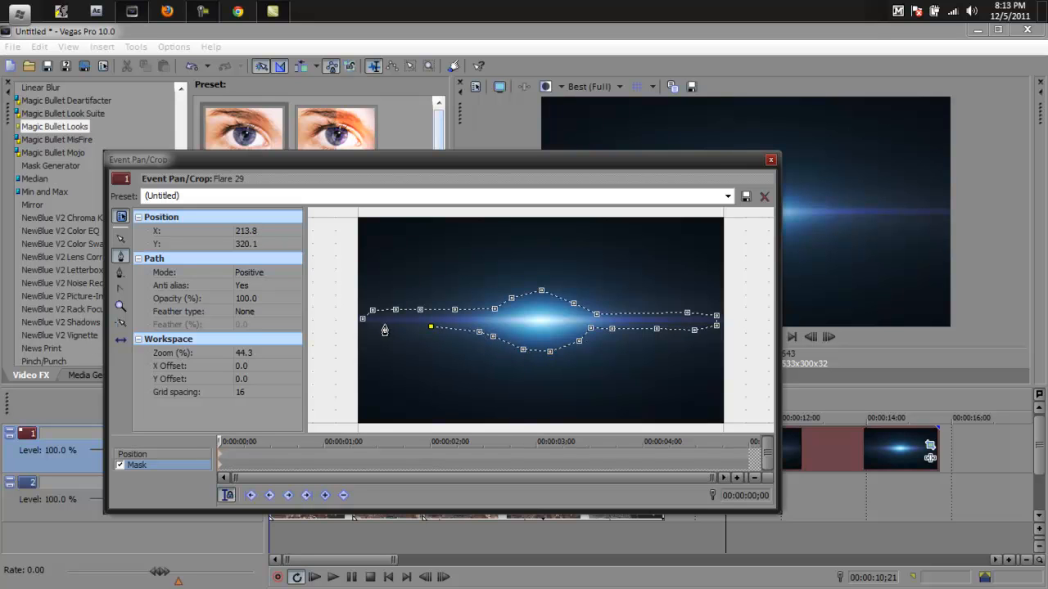
left_click_drag(385, 331, 480, 271)
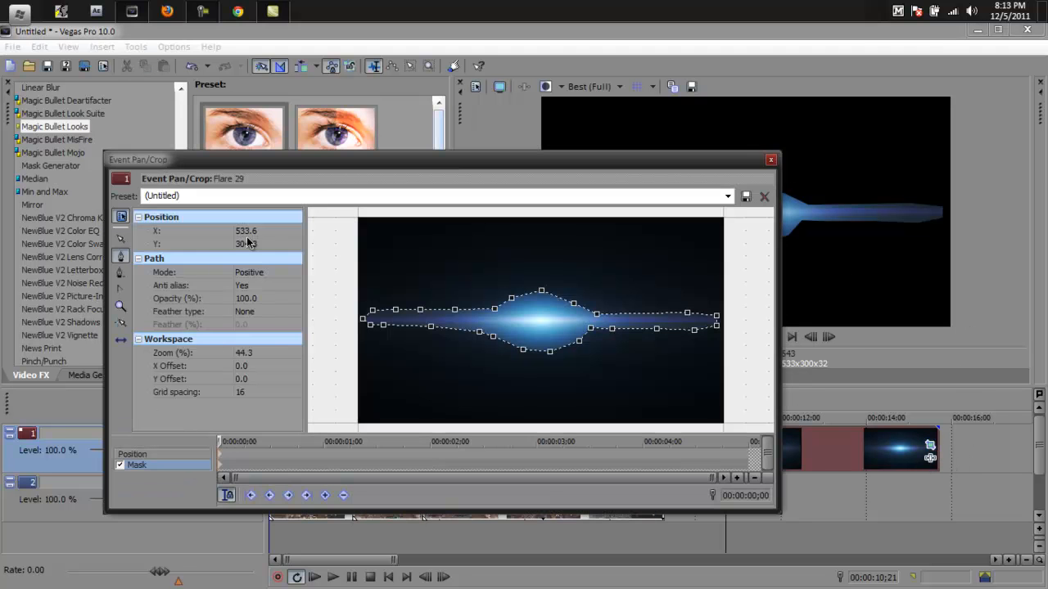
Step: Feather the mask 14% on both sides and close the Event Pan/Crop window
left_click(295, 311)
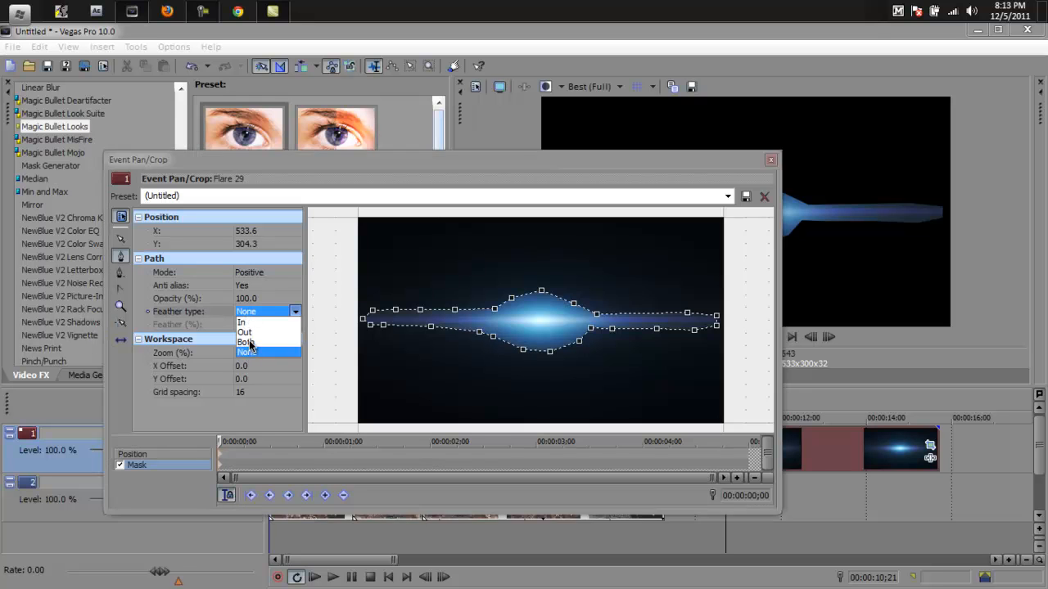
left_click(246, 343)
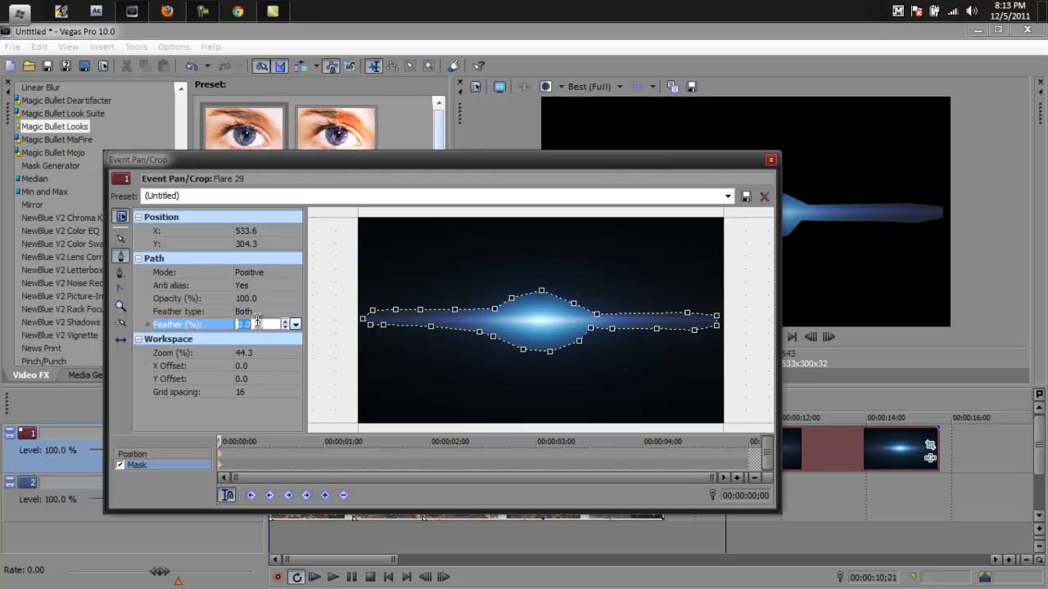
type("14")
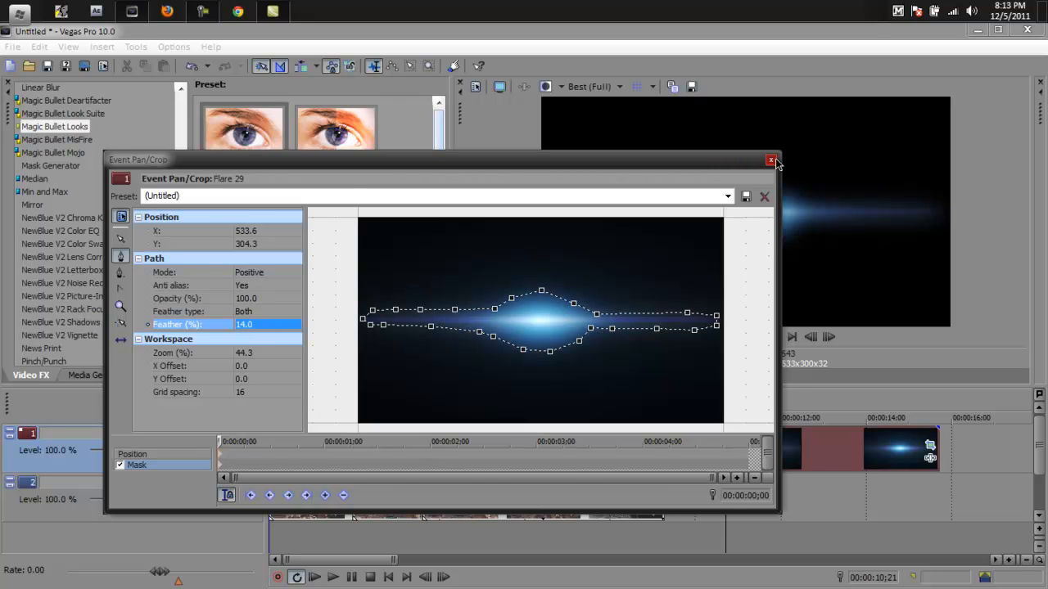
left_click(770, 161)
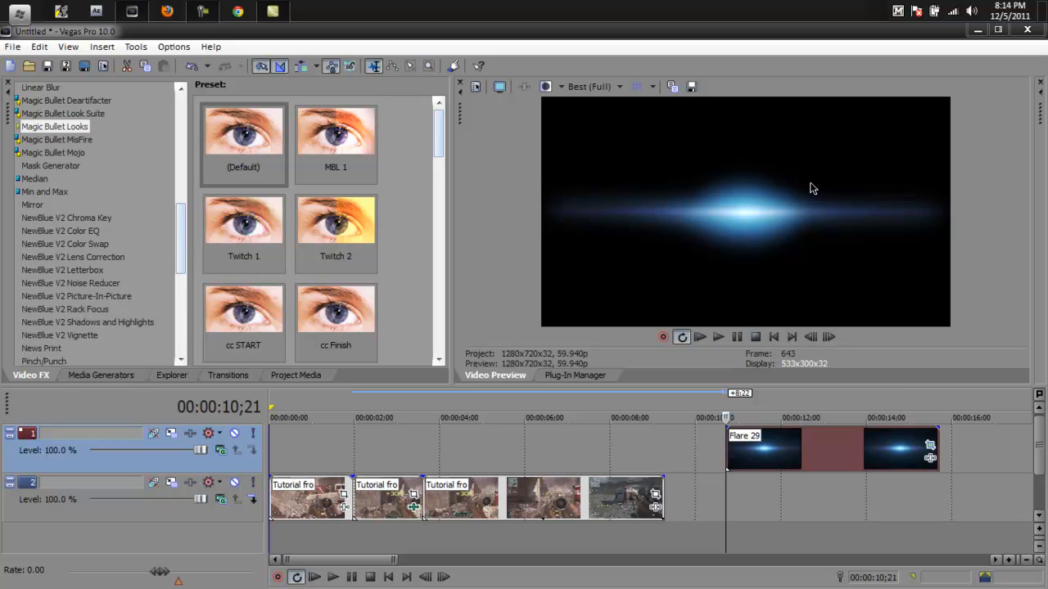
mouse_move(856, 232)
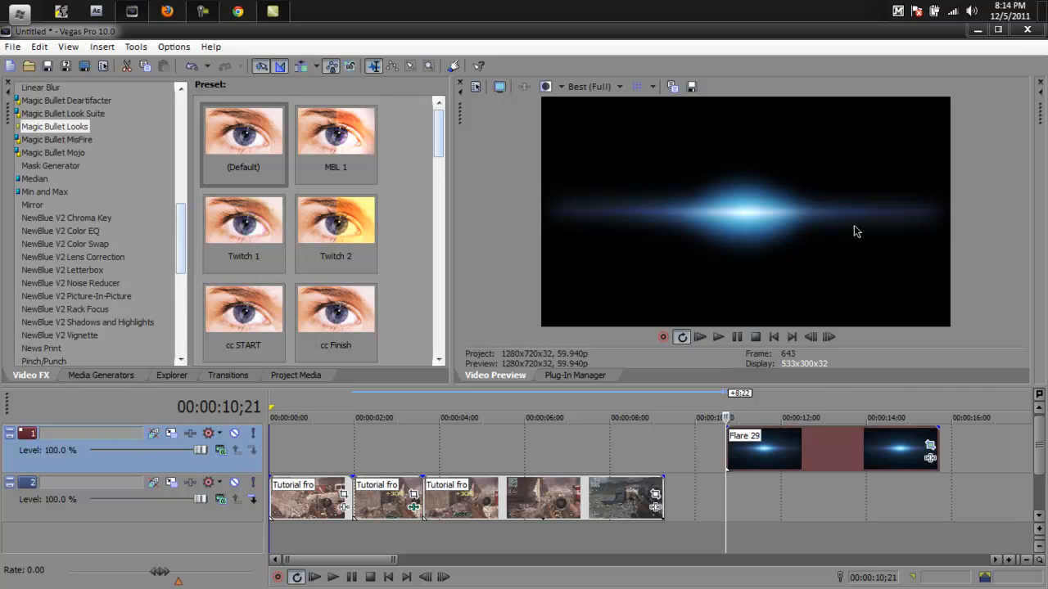
mouse_move(835, 262)
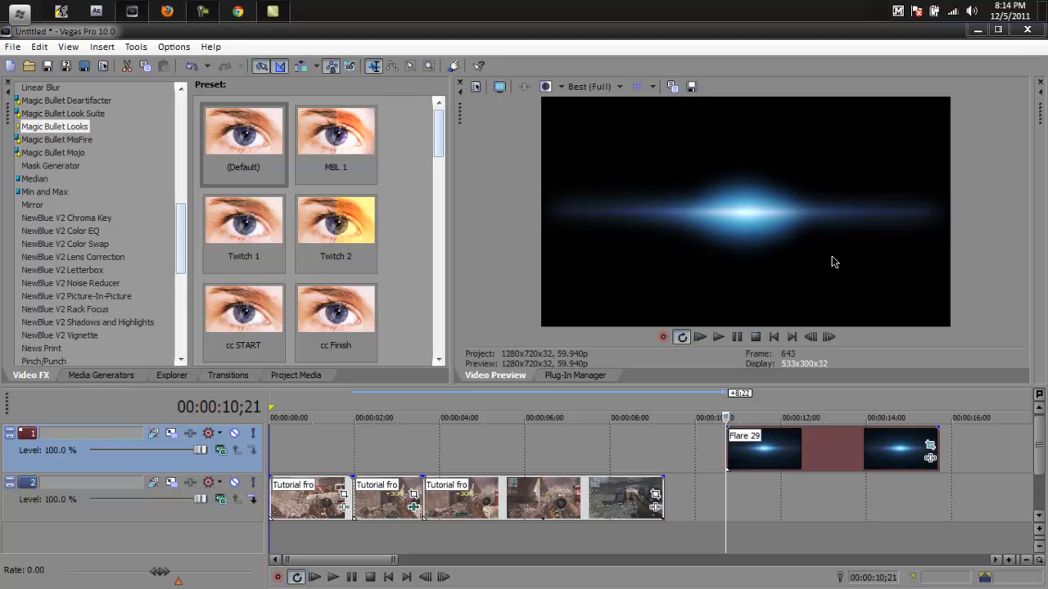
mouse_move(789, 429)
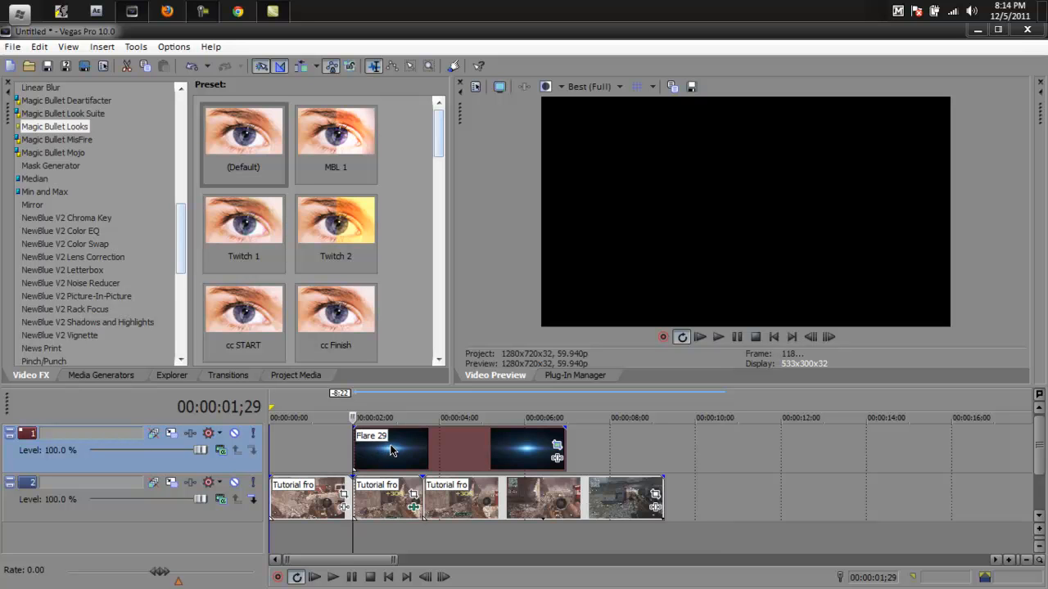
mouse_move(391, 471)
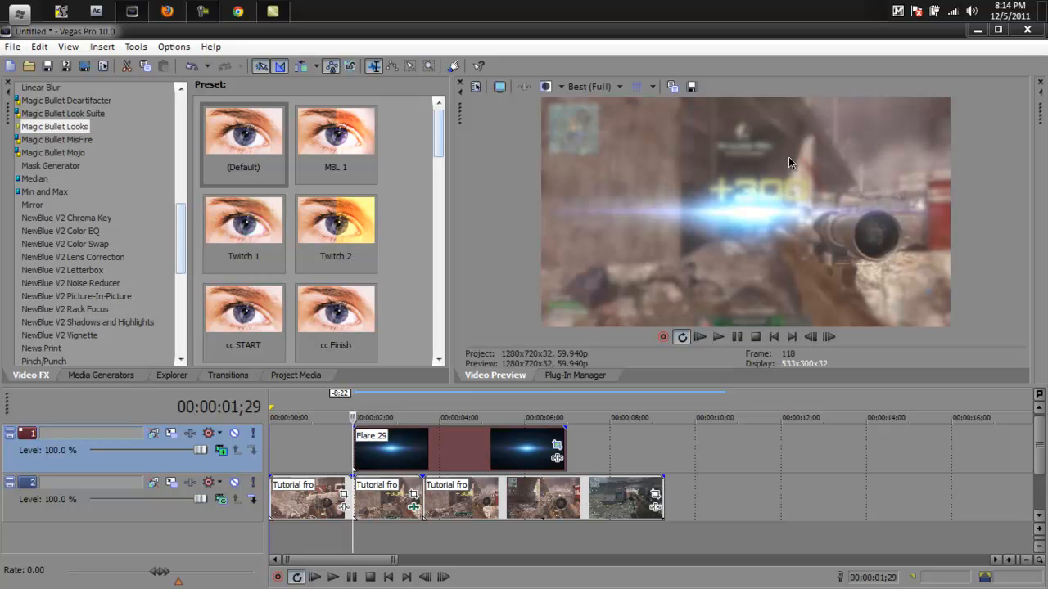
mouse_move(560, 451)
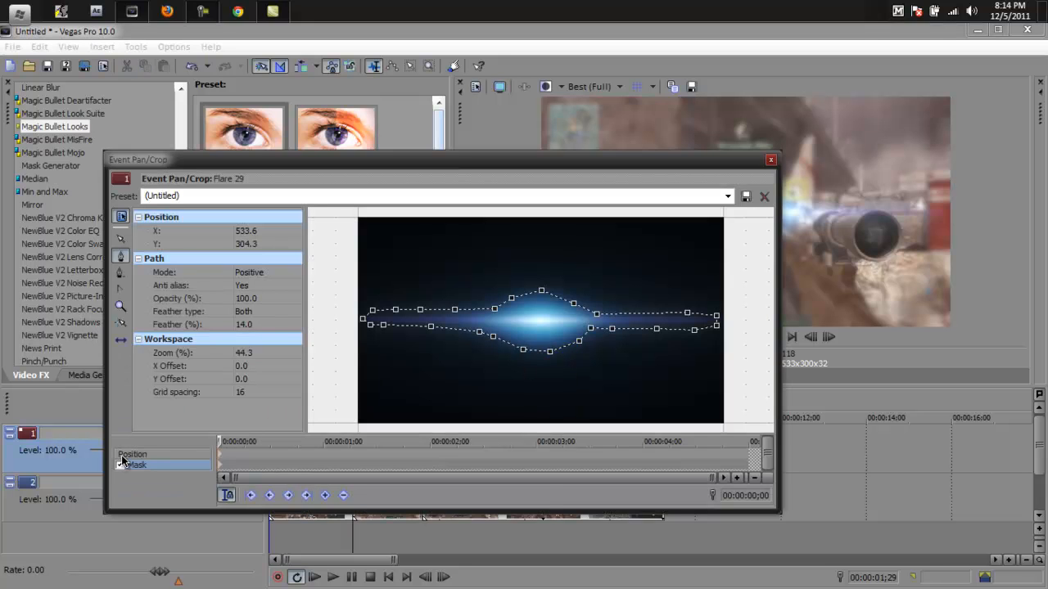
Step: In Position mode with aspect ratio unlocked, drag the pan/crop frame so the flare sits over the rifle scope, then close
left_click(122, 465)
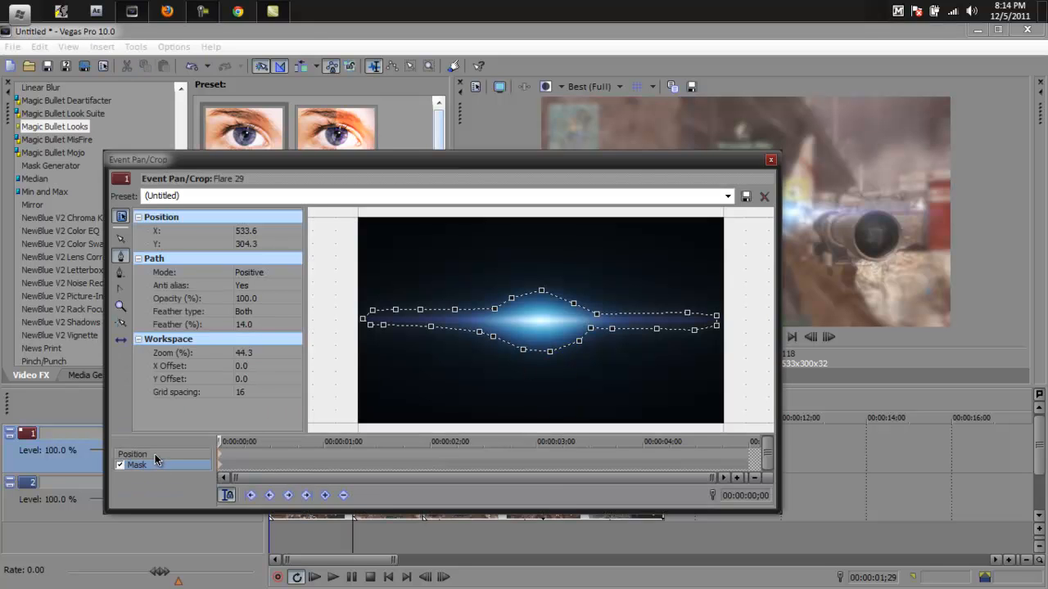
left_click(131, 456)
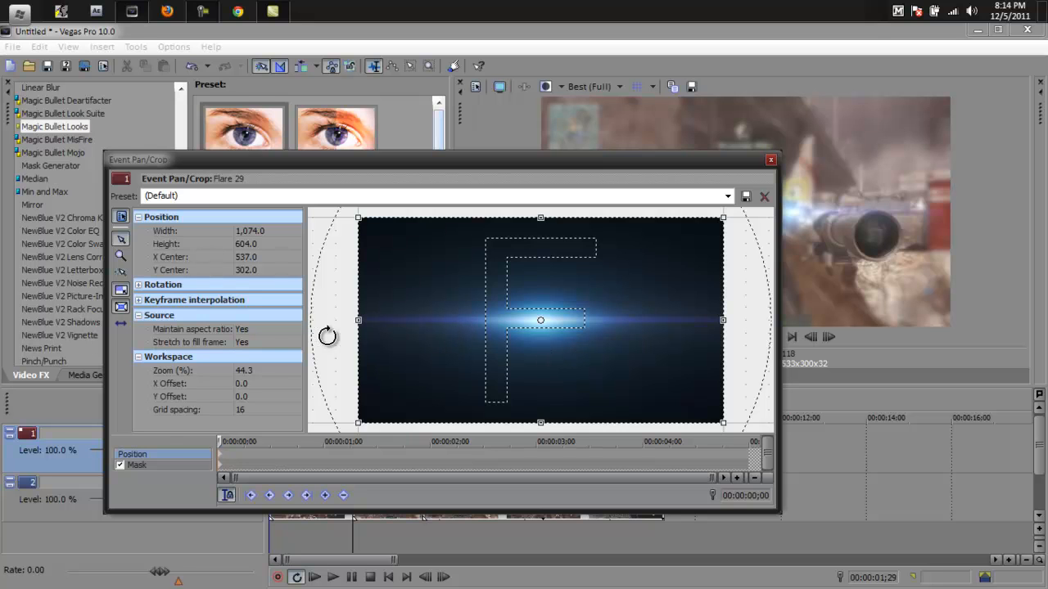
left_click(242, 329)
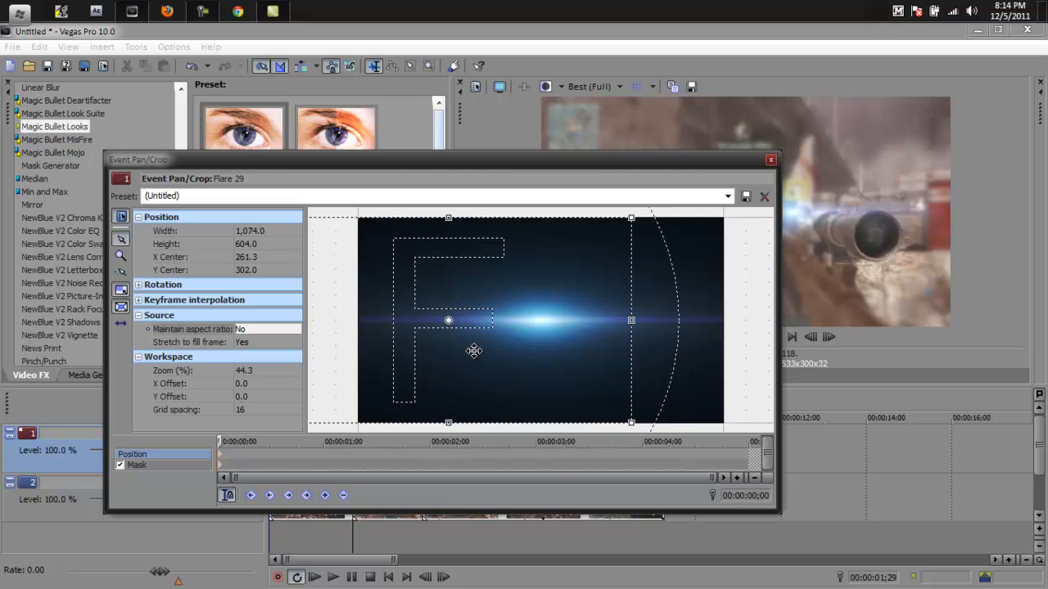
left_click_drag(448, 319, 432, 319)
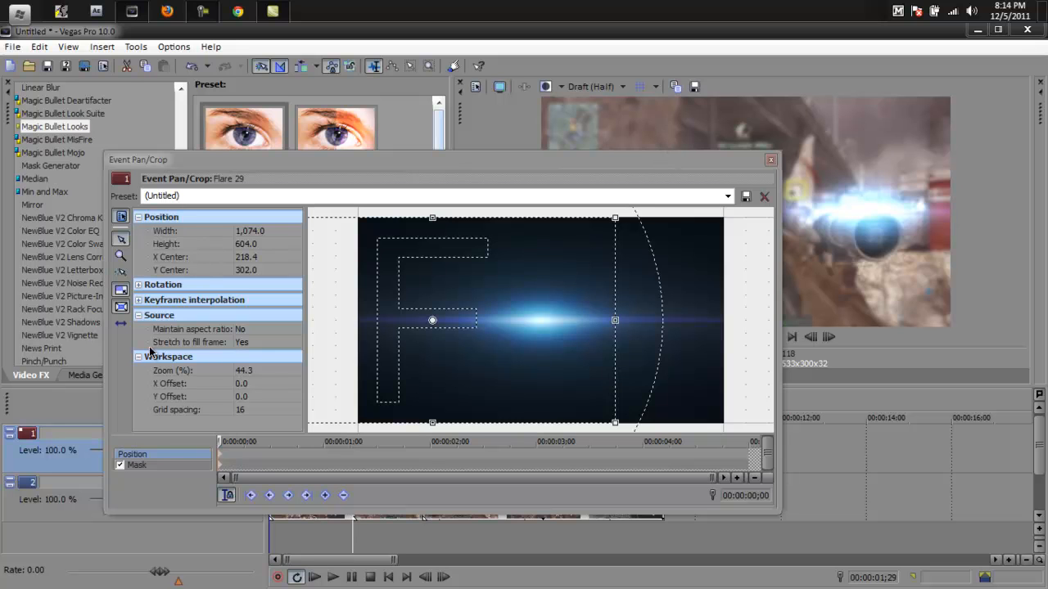
left_click_drag(433, 319, 532, 331)
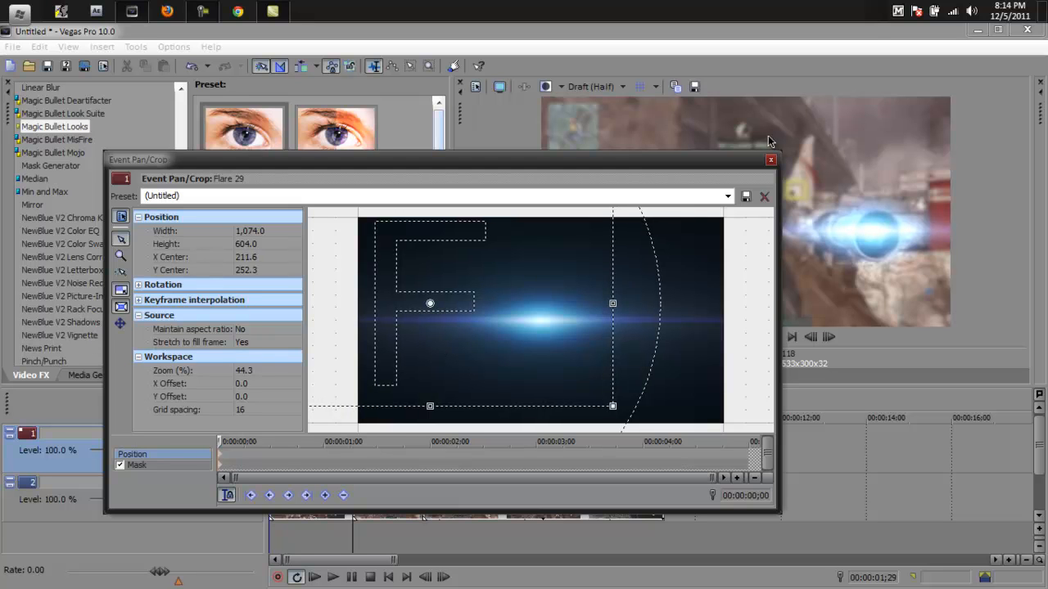
left_click(770, 161)
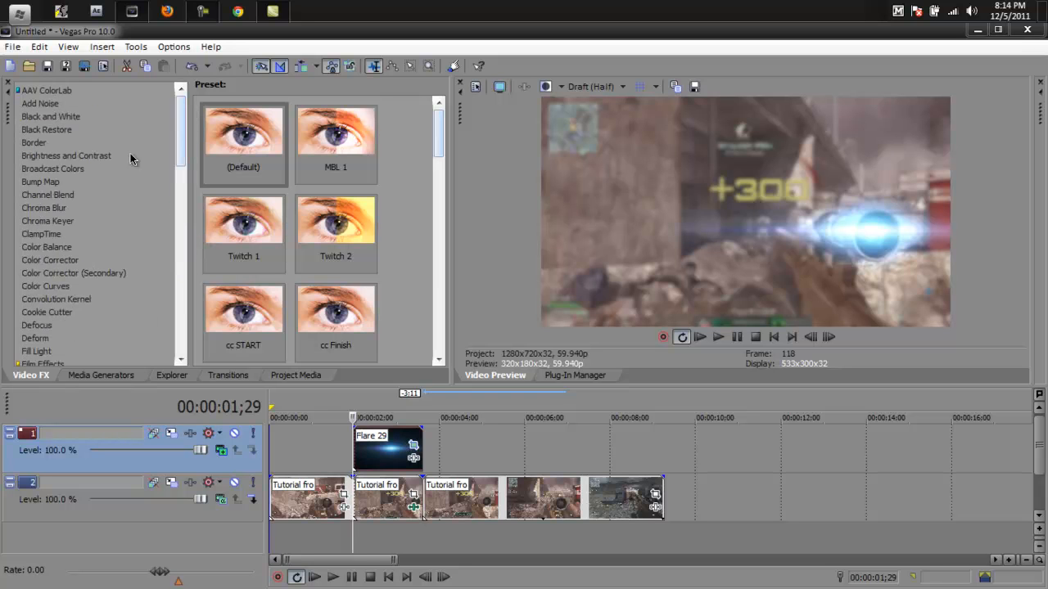
Step: Add Color Curves to Flare 29 with animated keyframes, bending the RGB curve to dim and reshape the flare over time
left_click(46, 285)
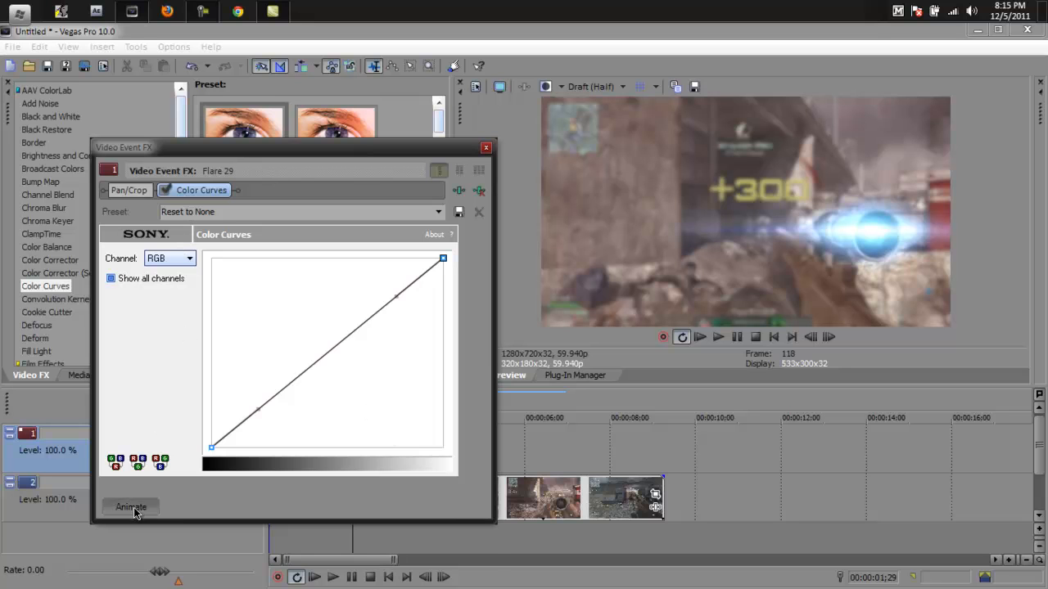
left_click(131, 508)
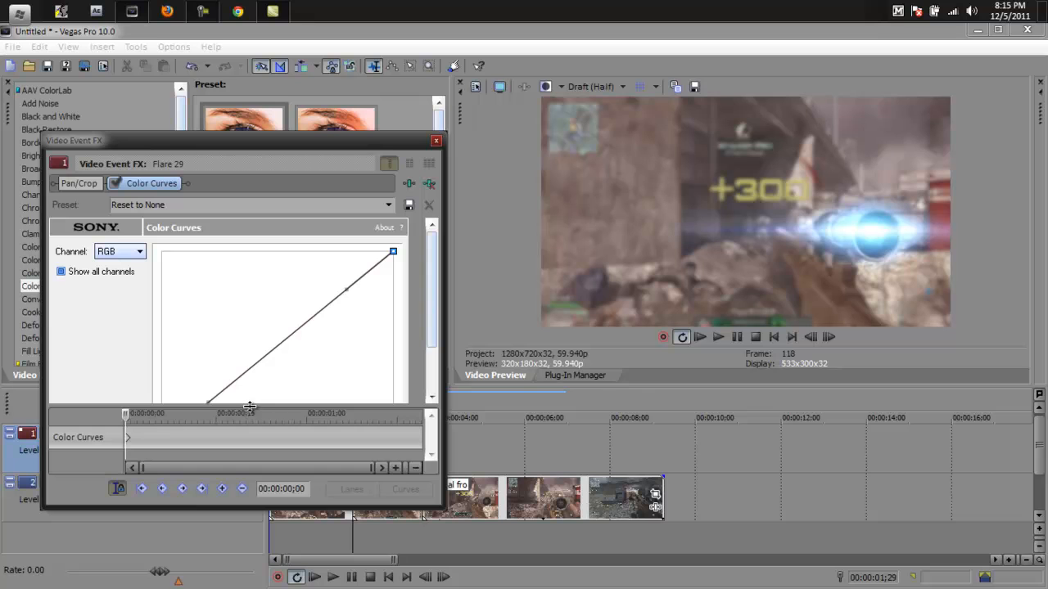
mouse_move(118, 472)
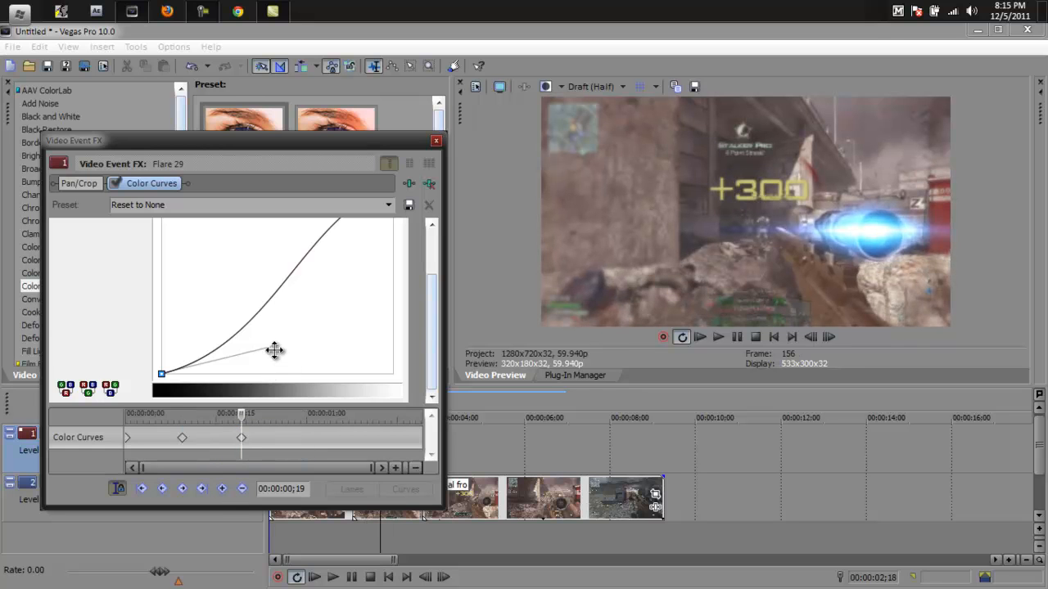
left_click_drag(275, 352, 275, 362)
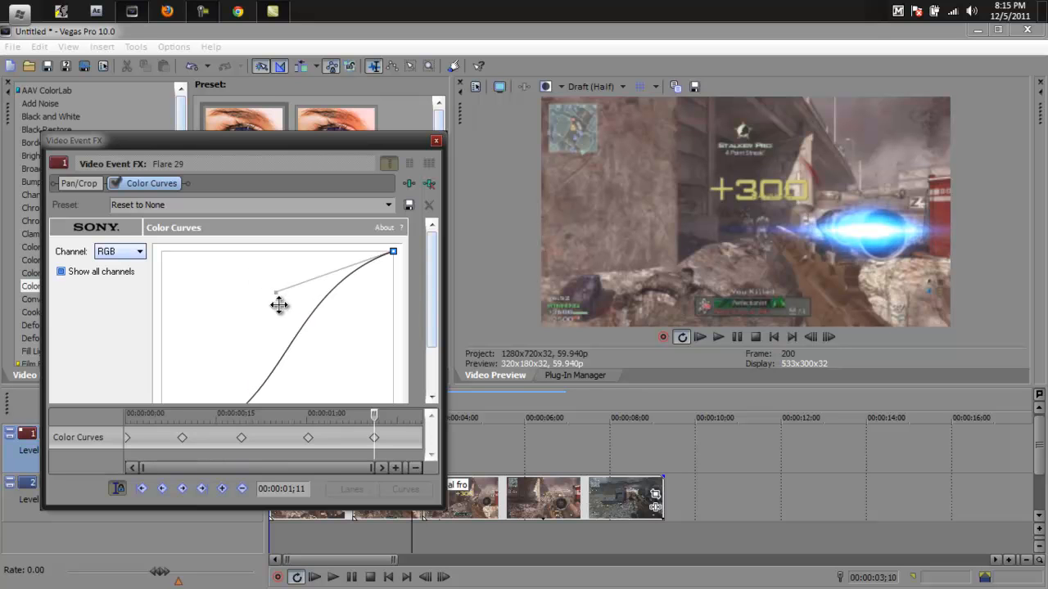
left_click_drag(278, 291, 288, 310)
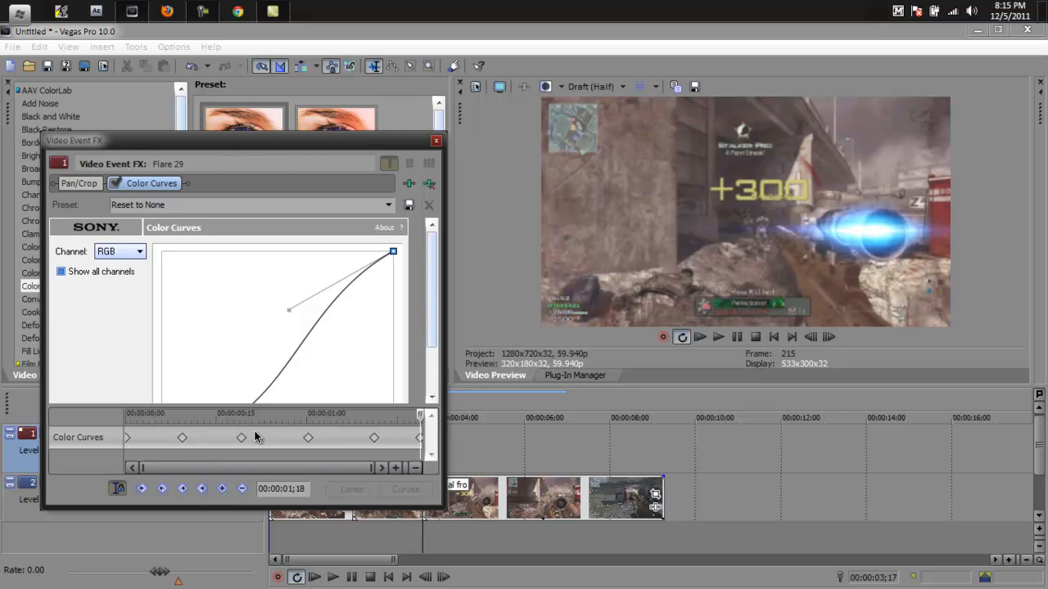
left_click(138, 204)
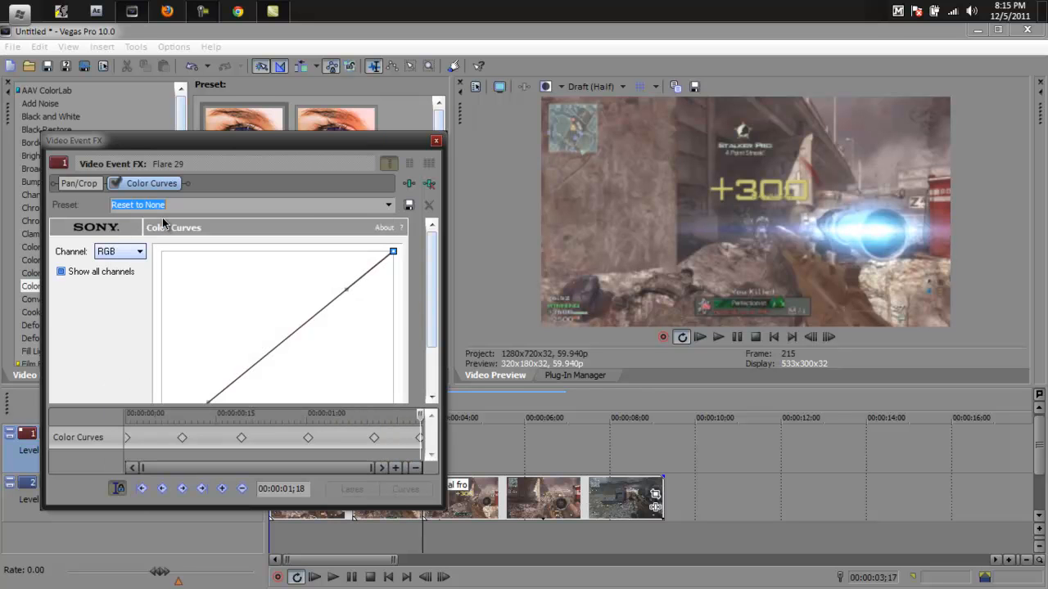
left_click(435, 141)
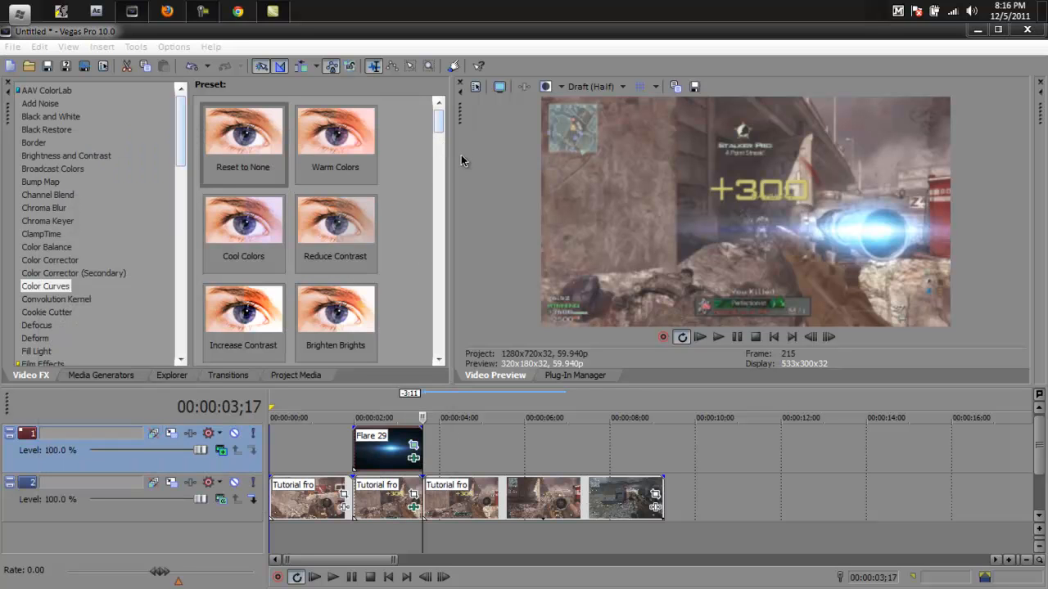
mouse_move(390, 380)
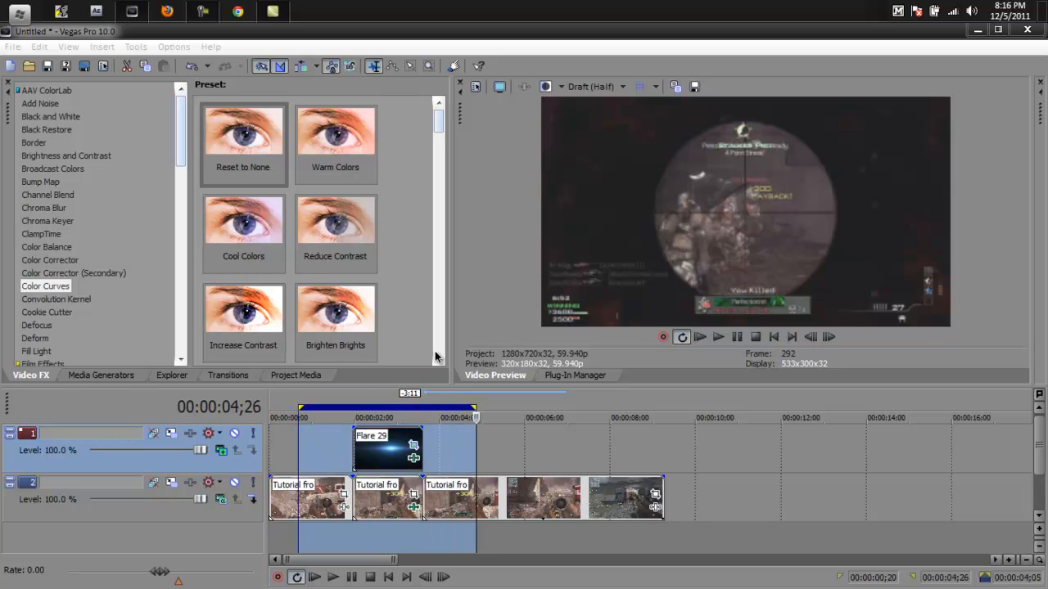
Step: Preview the flare section from its start to check the streak over the gameplay
left_click(318, 418)
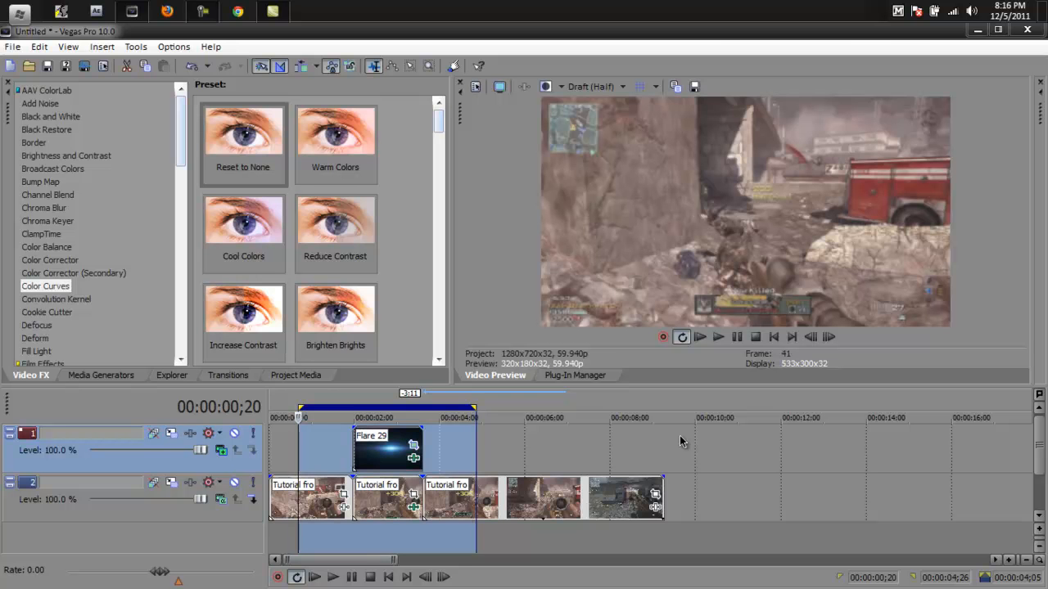
mouse_move(333, 577)
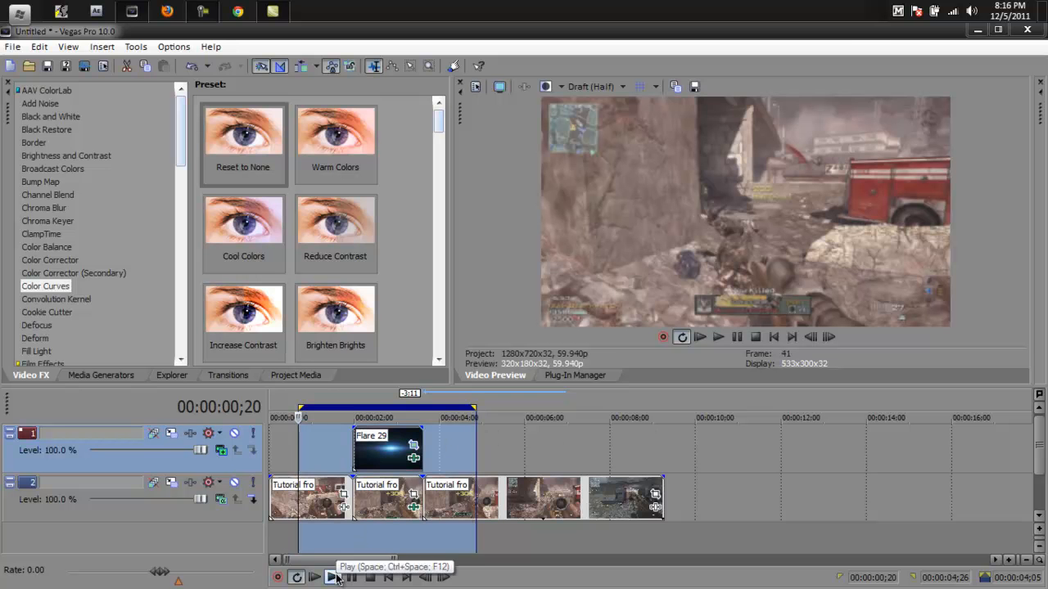
left_click(314, 576)
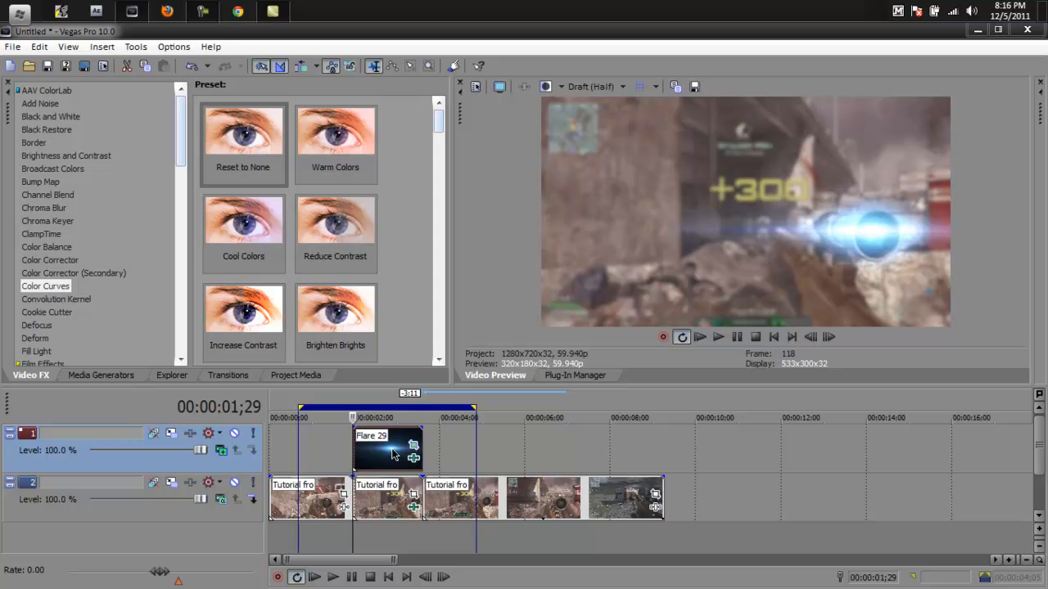
mouse_move(412, 449)
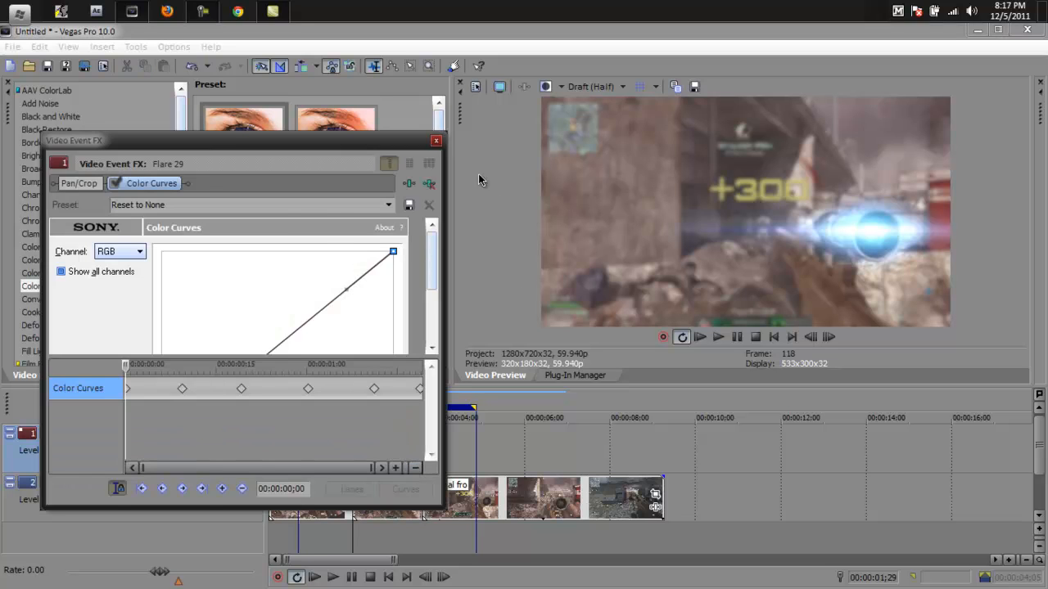
Step: Resize and shift Flare 29's pan/crop framing slightly smaller and to the left, then leave it near original size
left_click(436, 140)
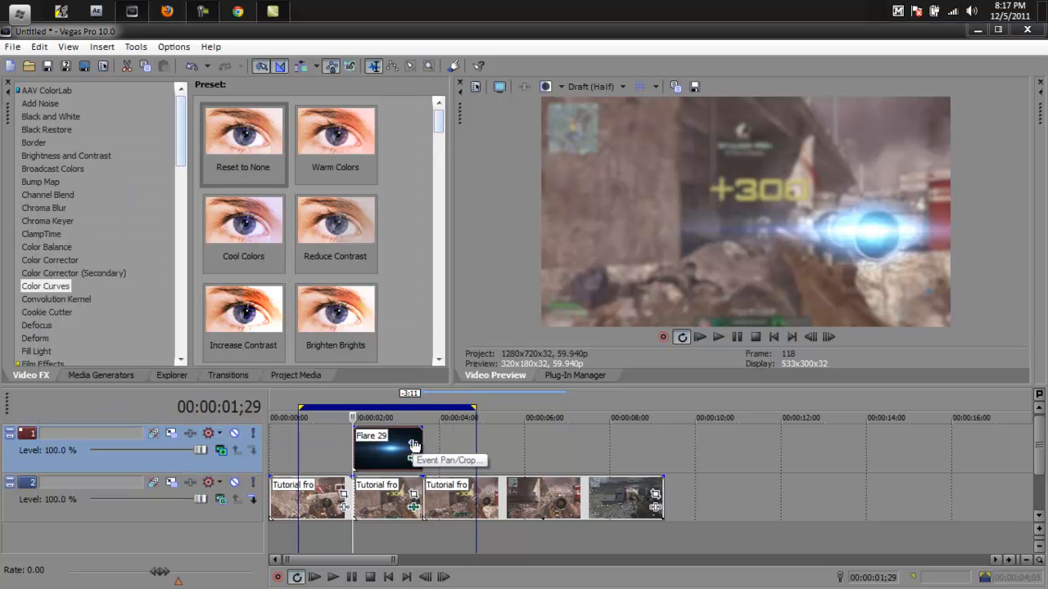
mouse_move(914, 260)
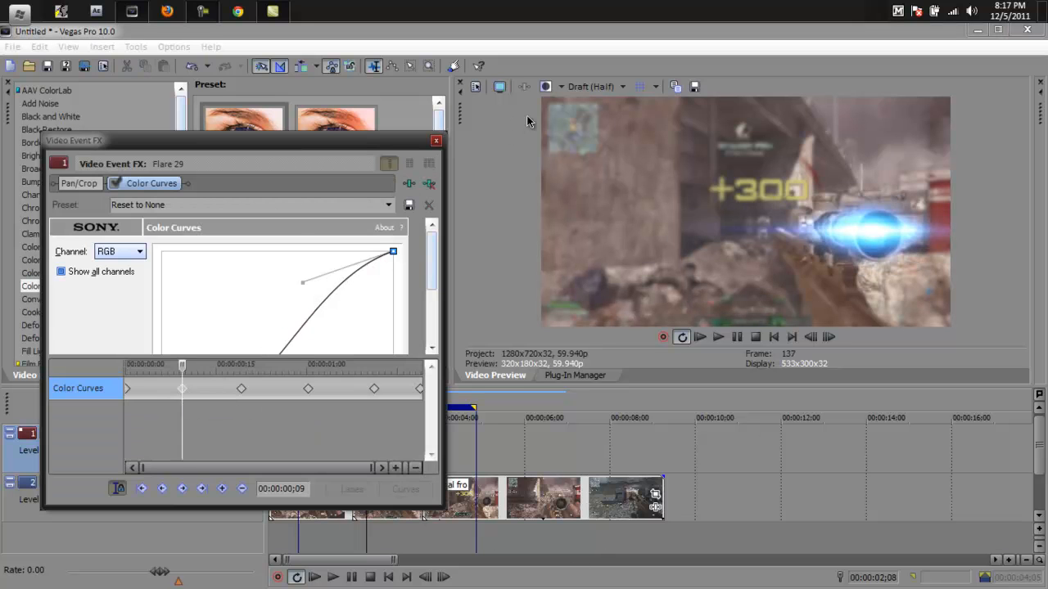
left_click(78, 183)
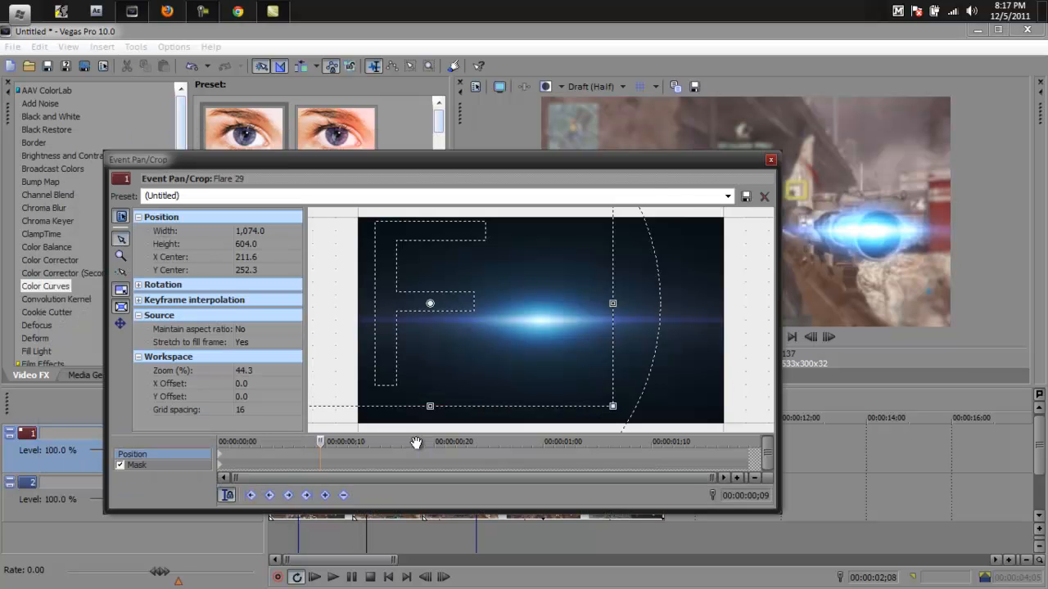
mouse_move(413, 357)
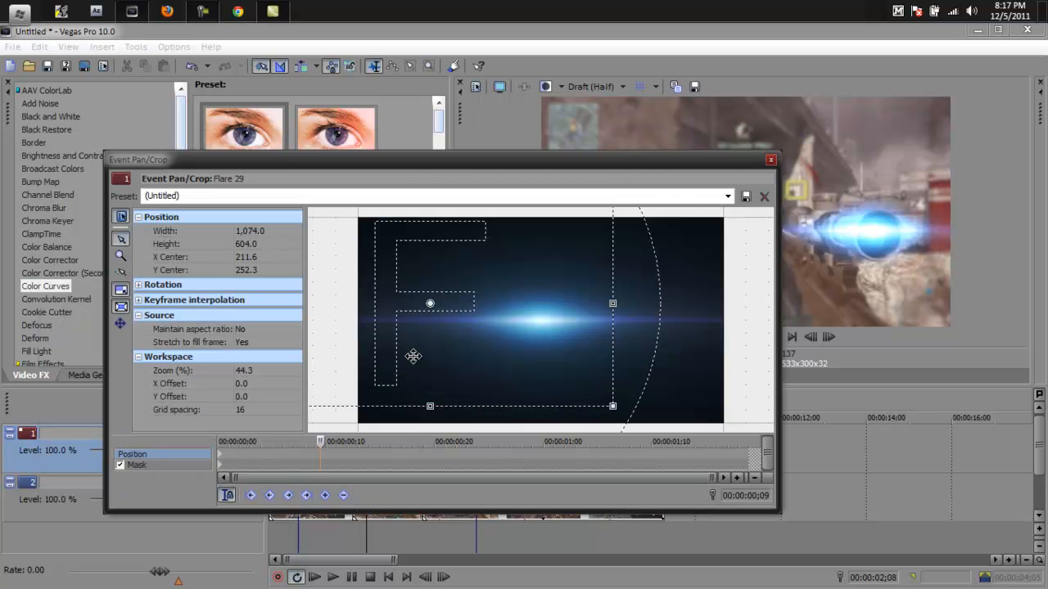
left_click_drag(612, 303, 620, 318)
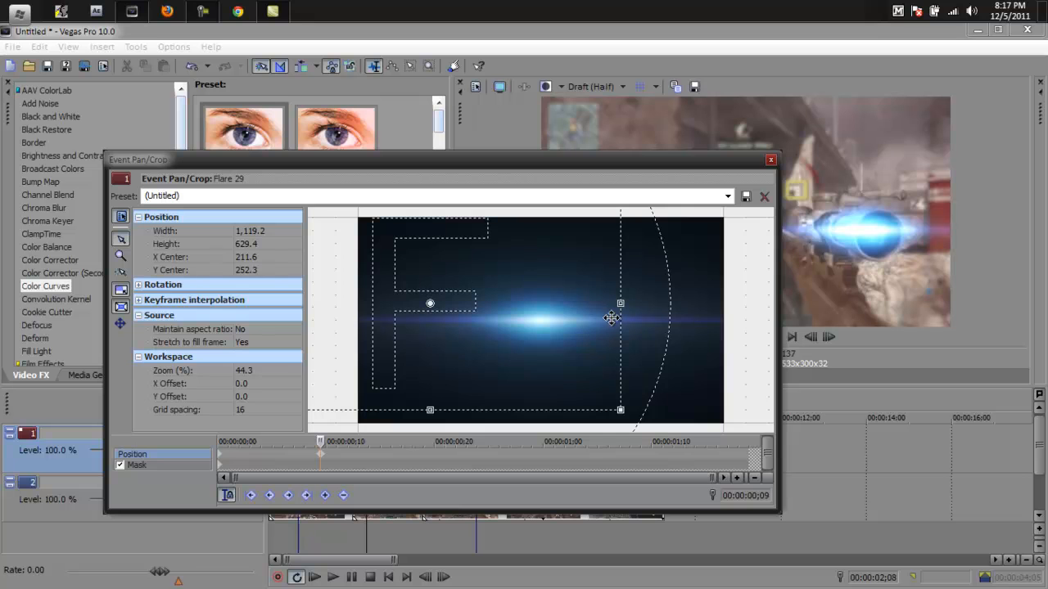
left_click_drag(612, 318, 586, 334)
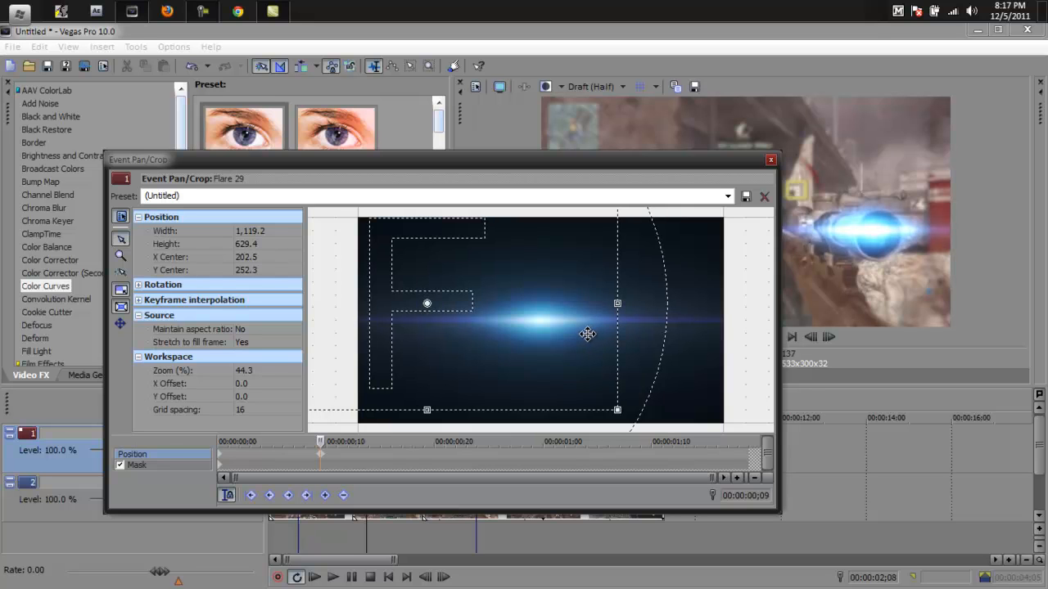
left_click_drag(586, 334, 580, 331)
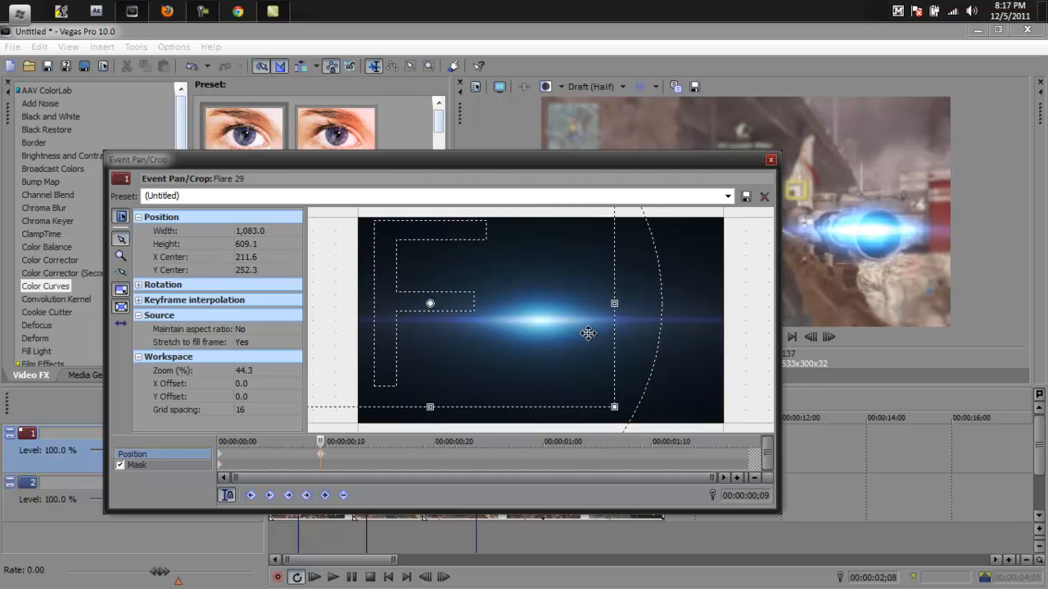
left_click_drag(589, 333, 580, 338)
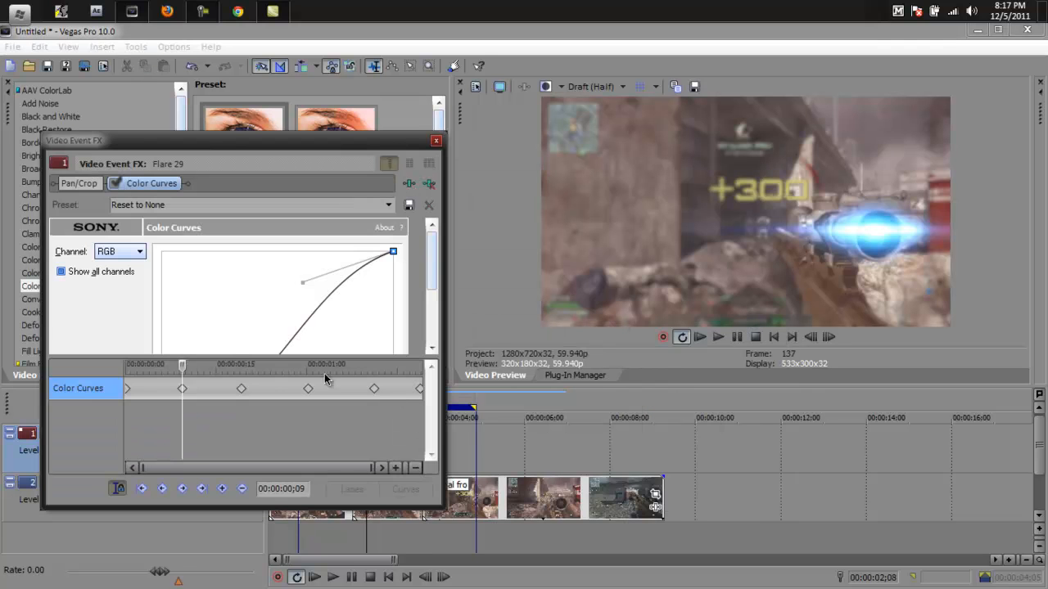
left_click(436, 141)
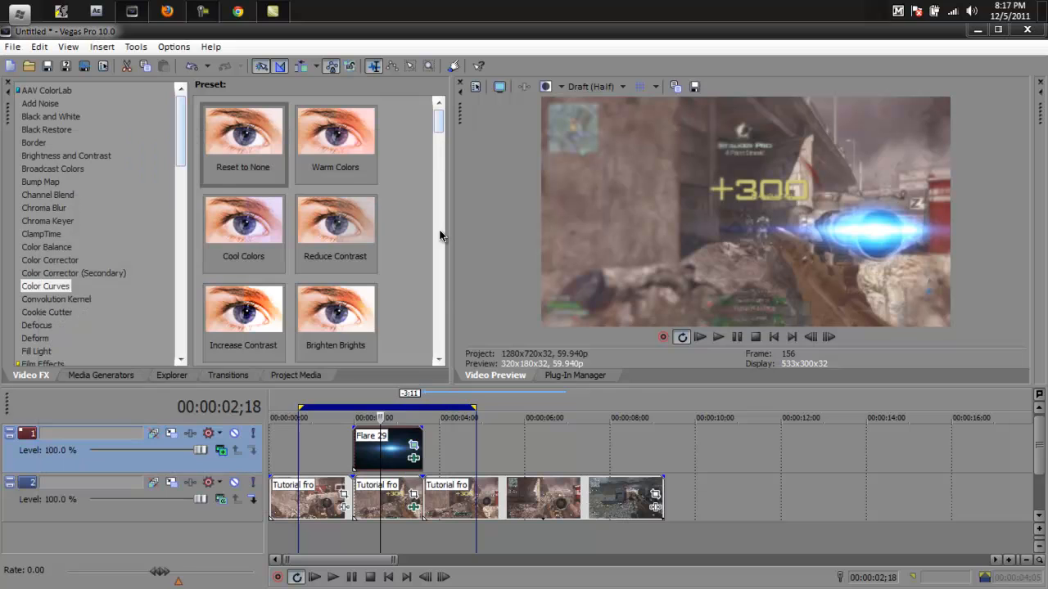
Step: Keyframe the flare's pan/crop frame larger and nudged up-left so it keeps tracking the scope
left_click(412, 457)
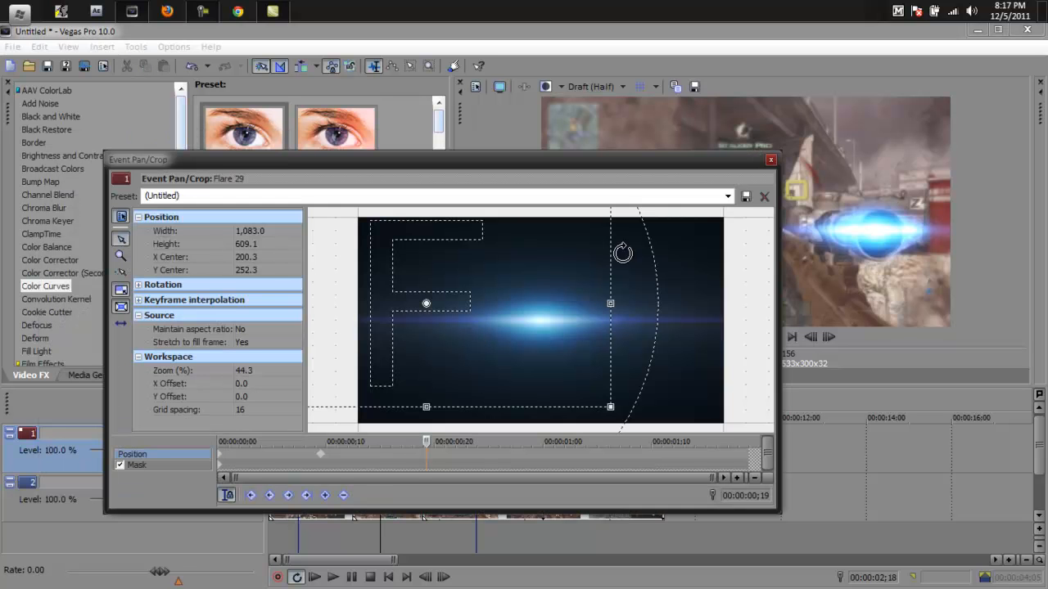
left_click_drag(611, 302, 612, 317)
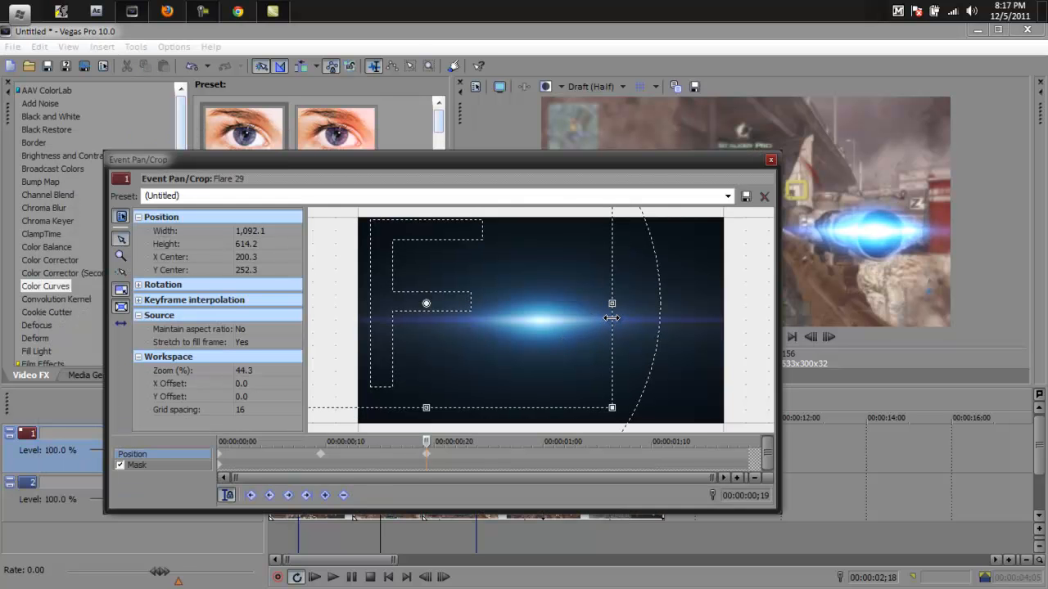
mouse_move(552, 383)
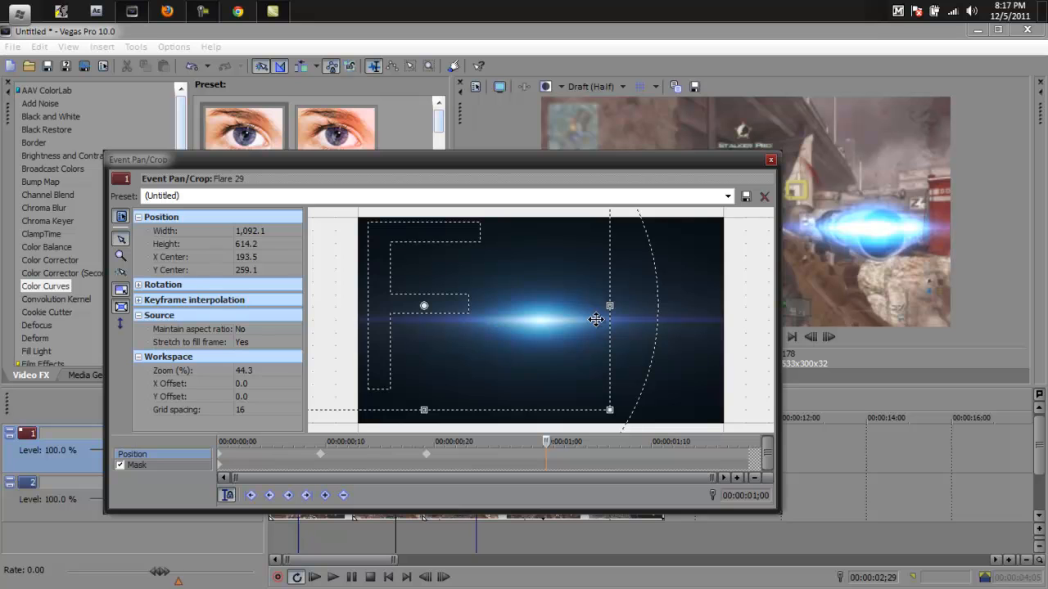
left_click_drag(610, 306, 613, 319)
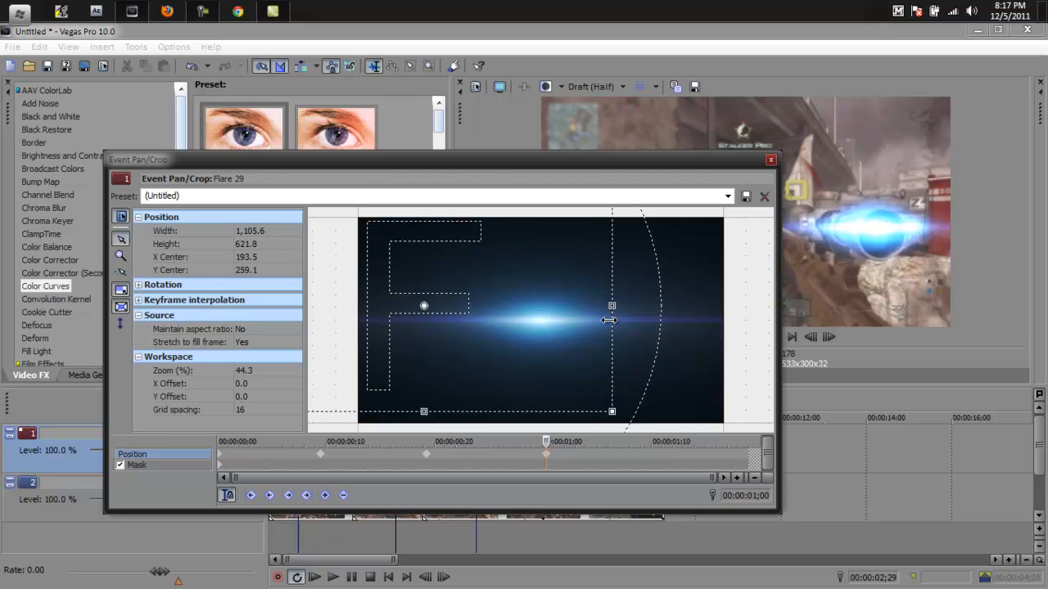
mouse_move(530, 344)
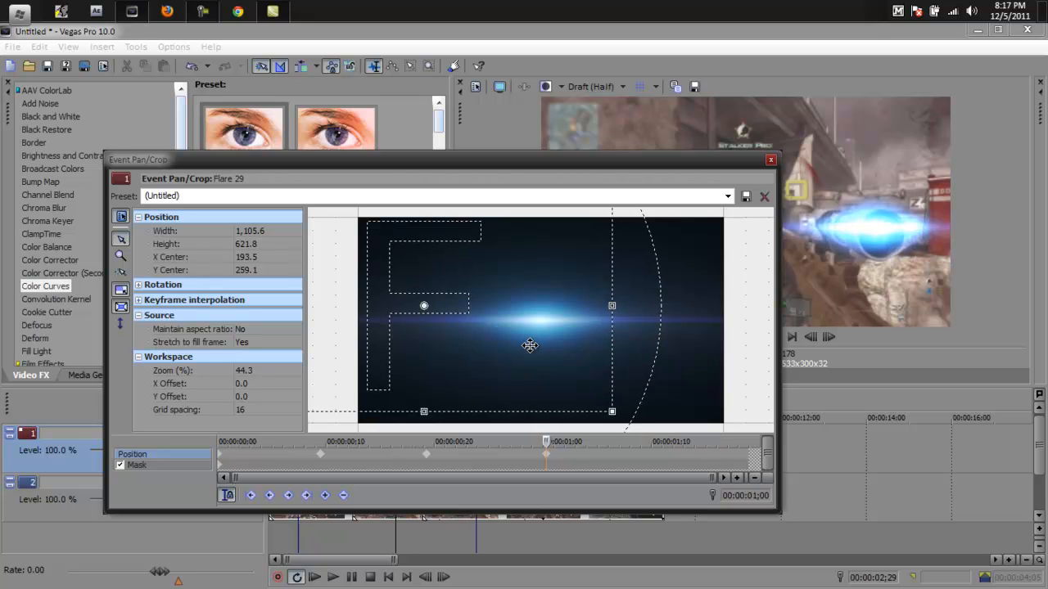
left_click_drag(530, 346, 482, 342)
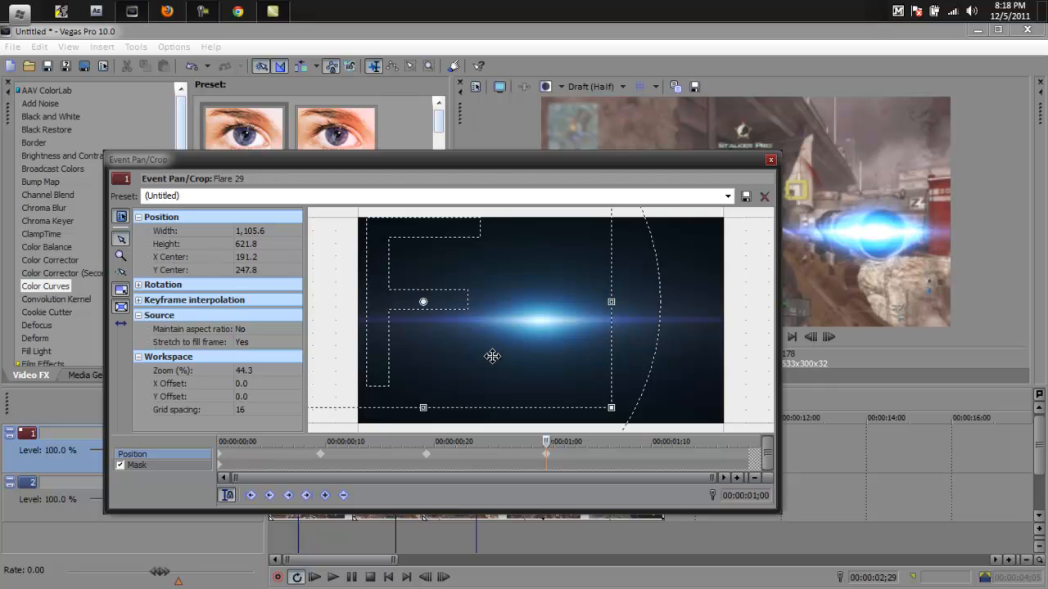
mouse_move(614, 308)
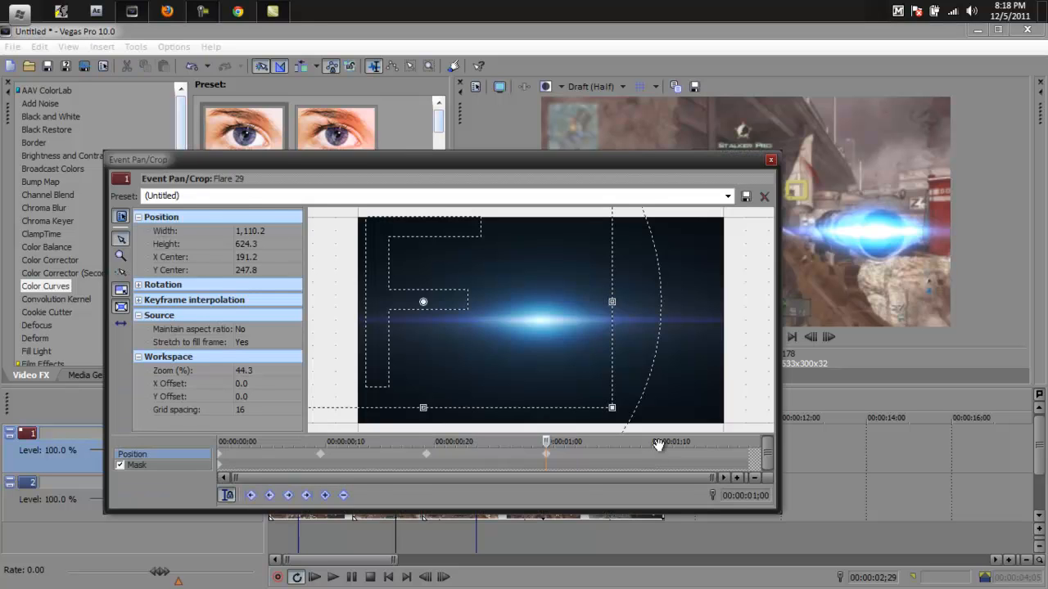
left_click(770, 161)
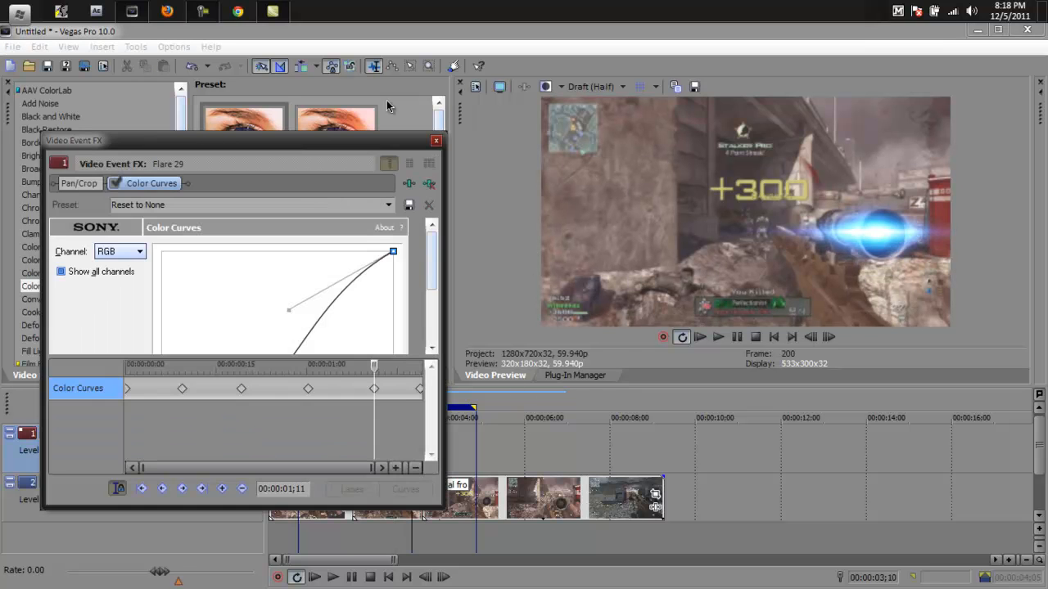
Step: Adjust the flare's frame at the later keyframe and leave a neutral straight curve so it fades out
left_click(78, 184)
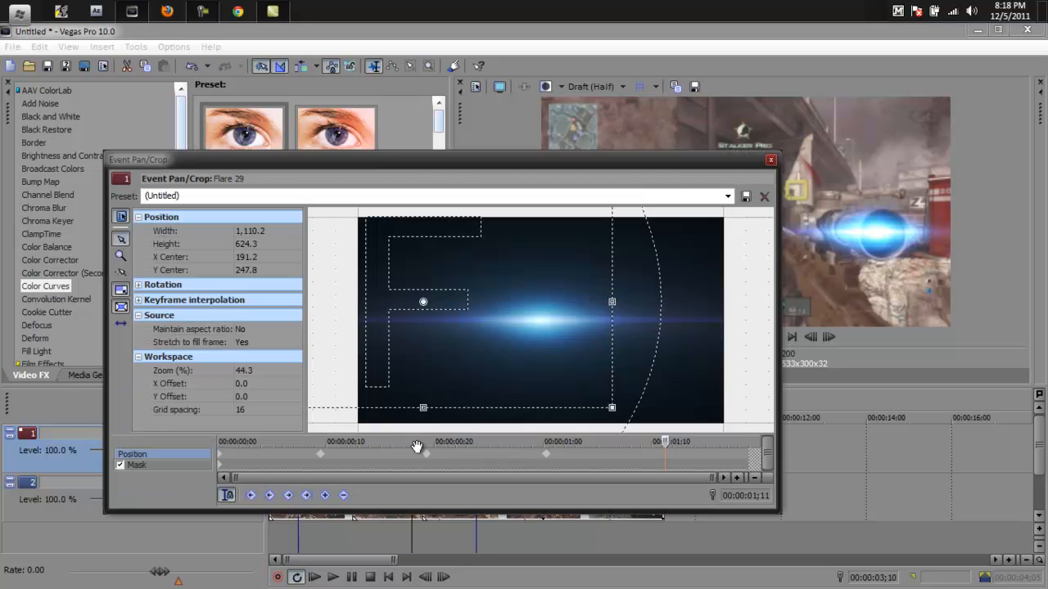
mouse_move(619, 288)
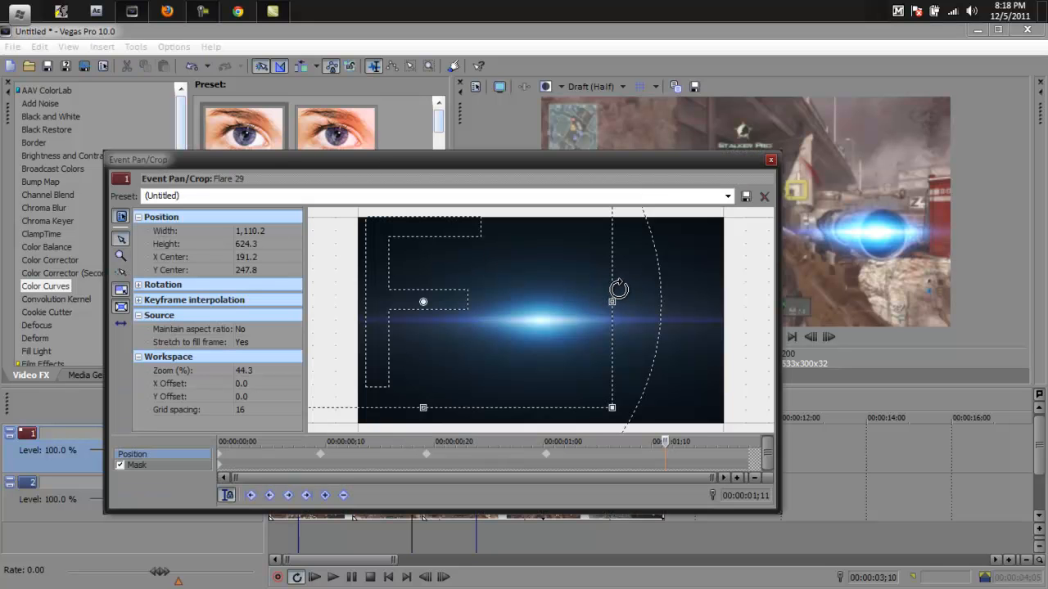
left_click_drag(619, 289, 573, 331)
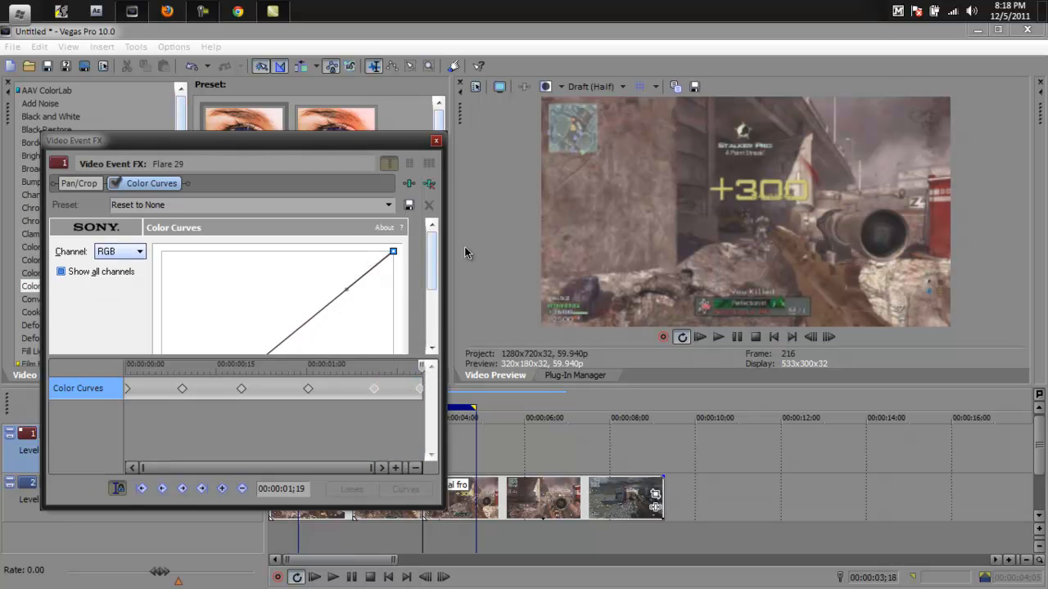
left_click(435, 141)
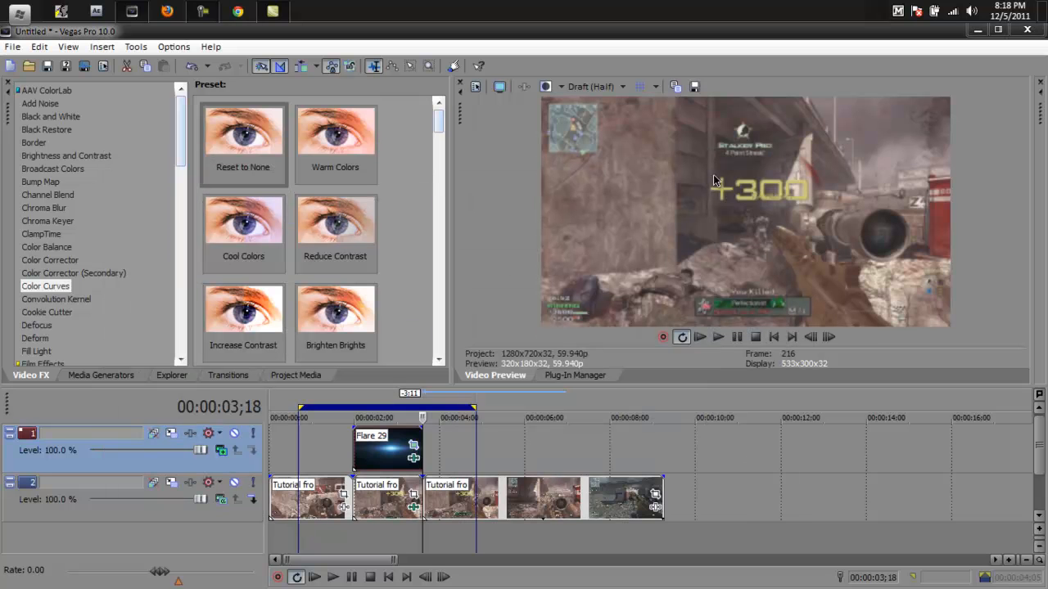
mouse_move(995, 557)
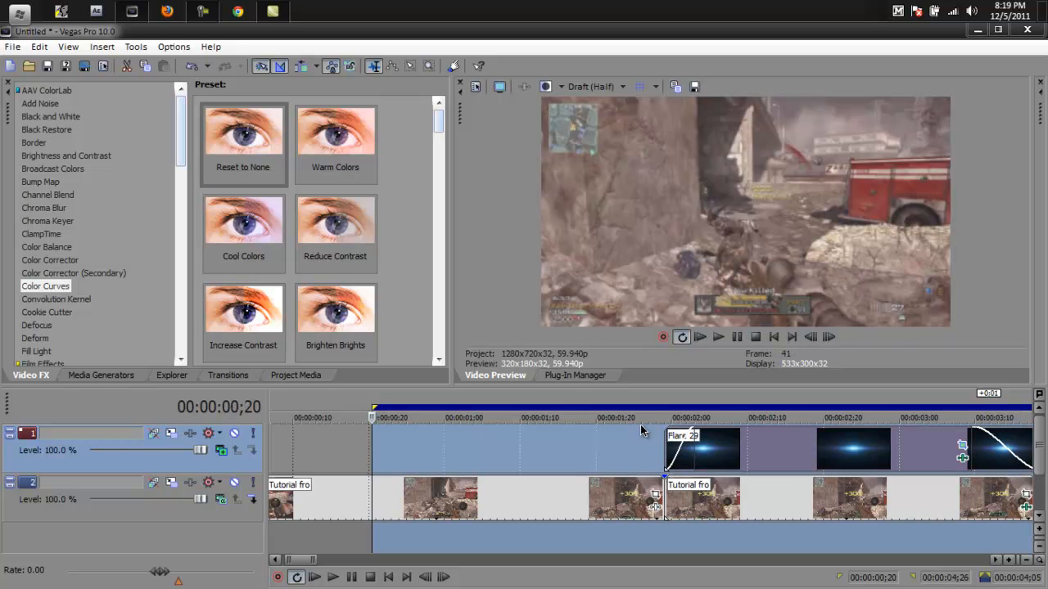
left_click(333, 576)
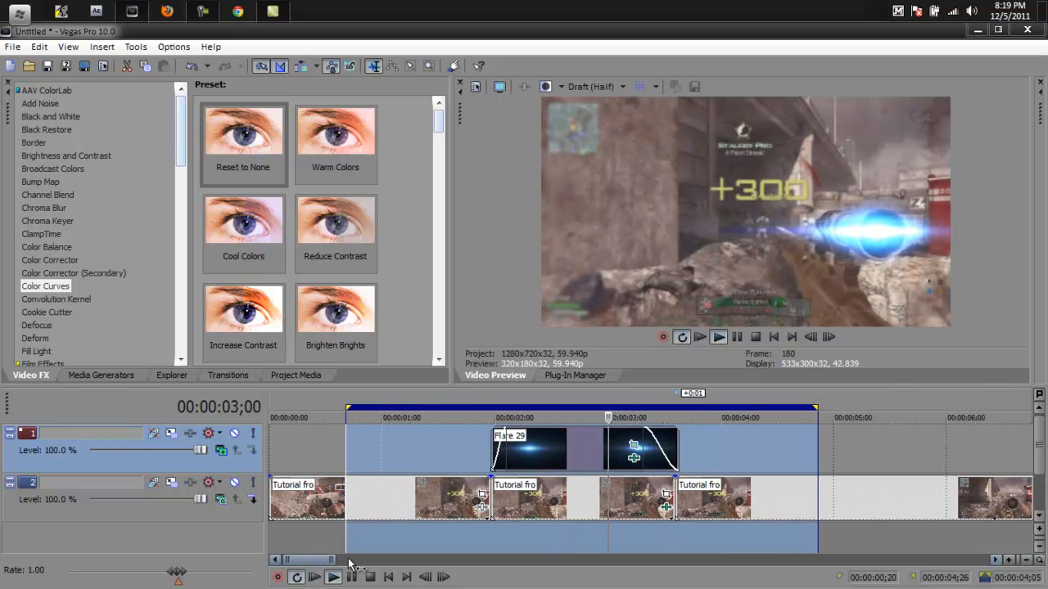
left_click(482, 406)
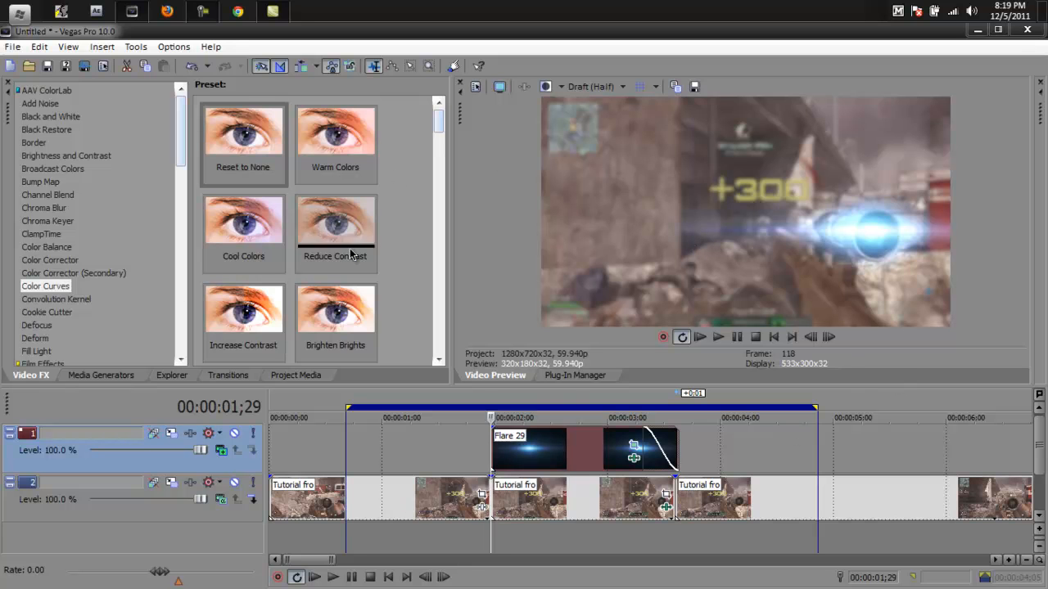
Step: Apply Magic Bullet Looks to Flare 29 and launch its Looks editor with the Anamorphic Flare tool
scroll("down", 3)
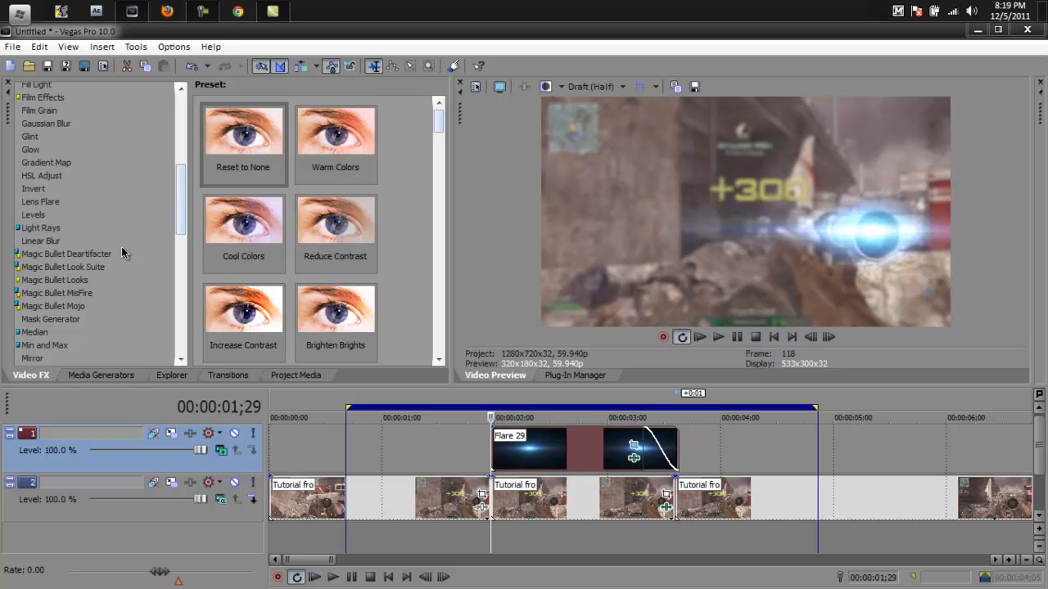
left_click(54, 278)
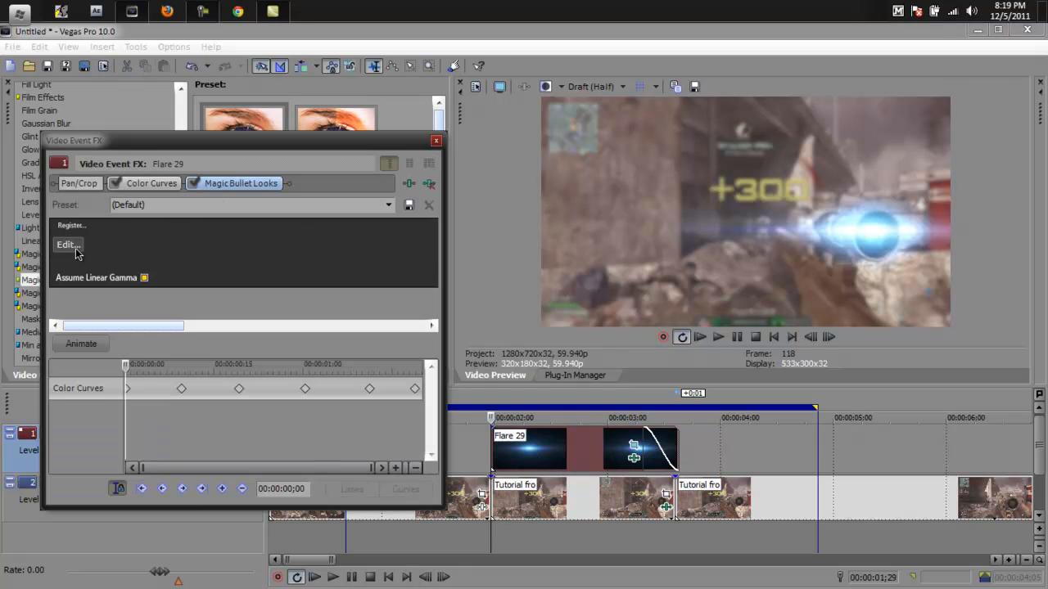
left_click(67, 245)
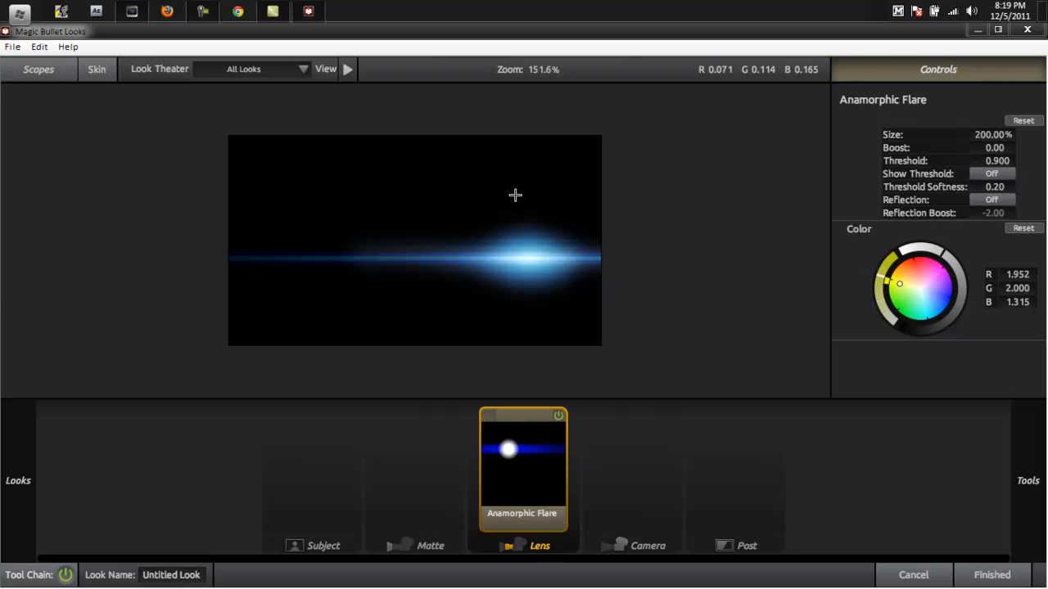
Step: Tint the Anamorphic Flare from yellow to blue on the colour wheel and finish back to Vegas
left_click_drag(900, 284, 888, 282)
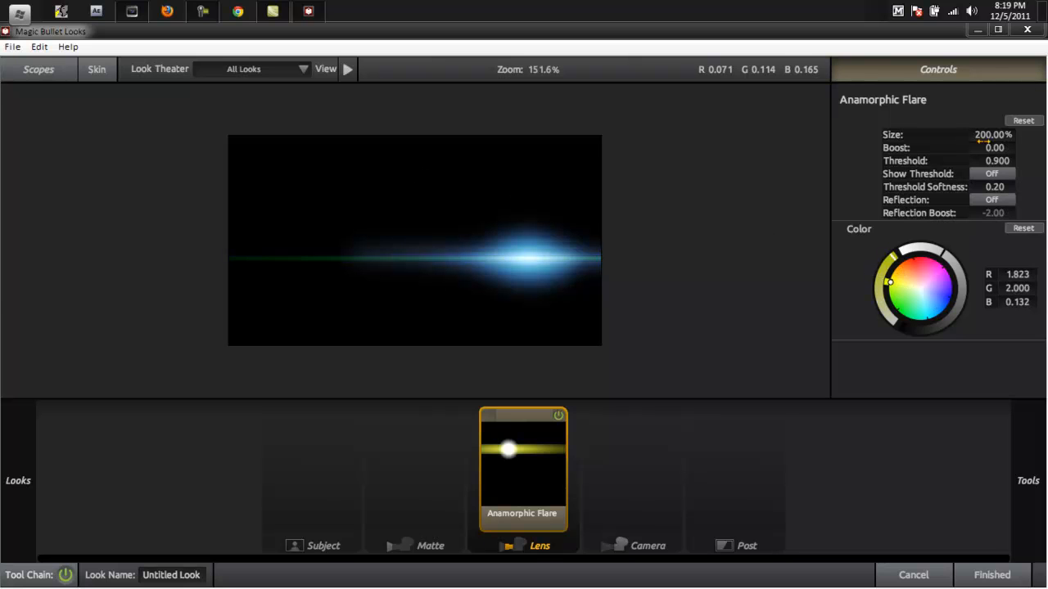
left_click_drag(997, 160, 983, 161)
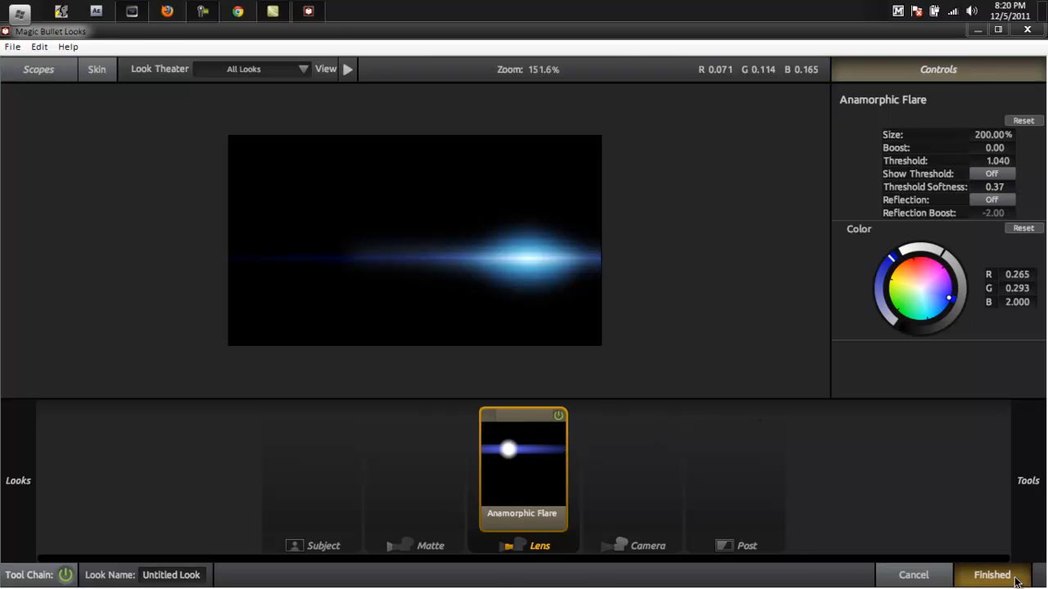
left_click(992, 574)
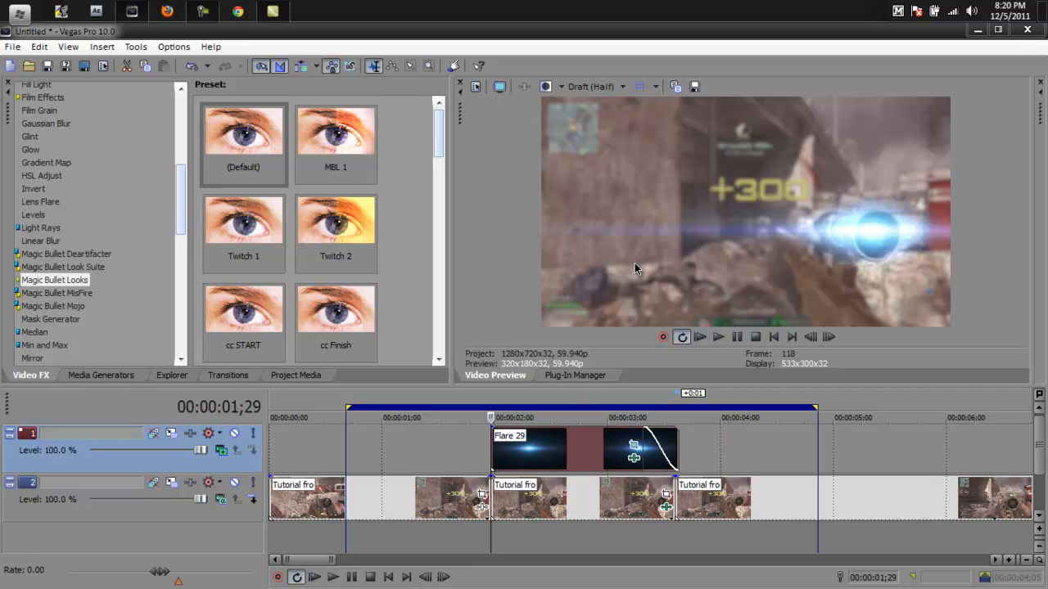
mouse_move(864, 213)
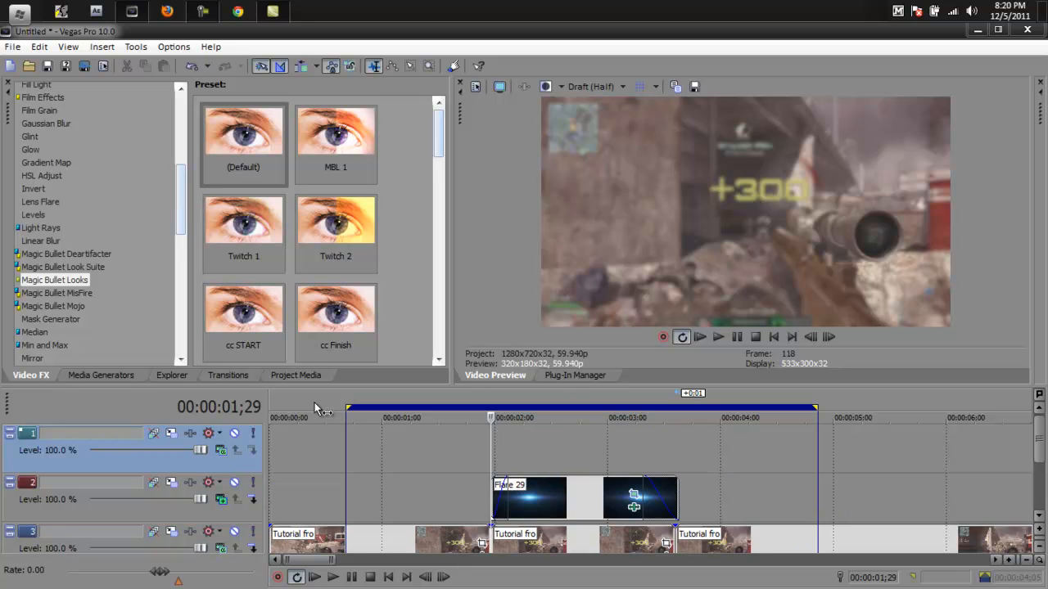
Step: Scroll the Magic Bullet Looks presets to reach MBL 4 for the new top track
scroll("down", 3)
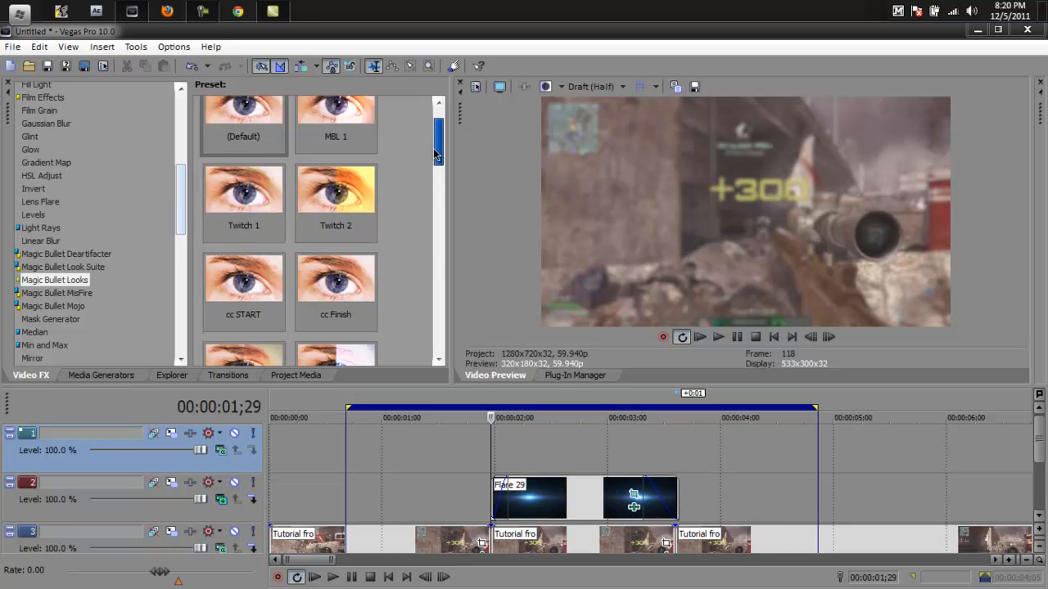
scroll("down", 3)
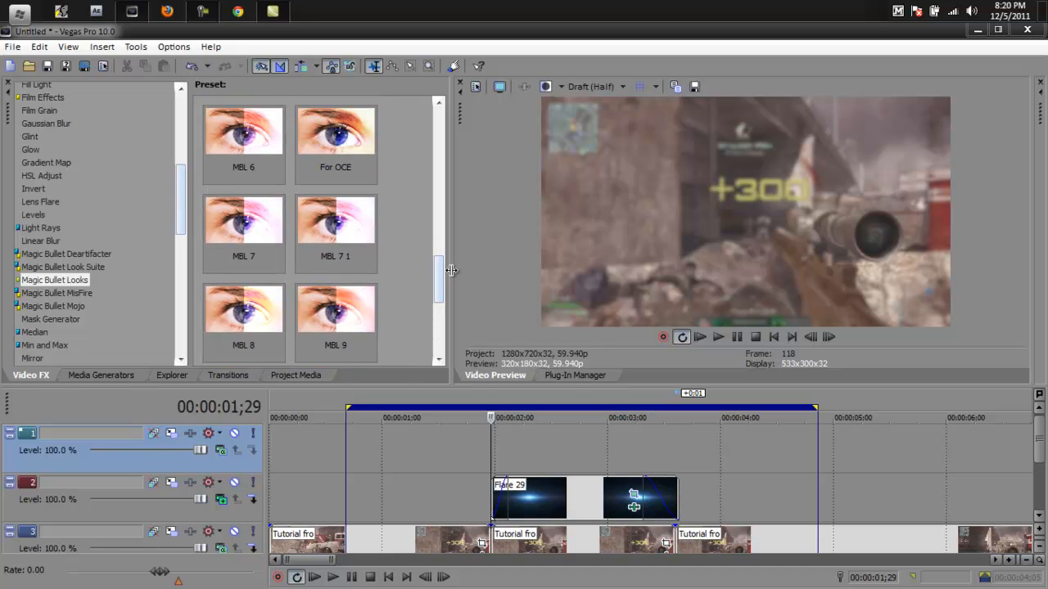
scroll("down", 3)
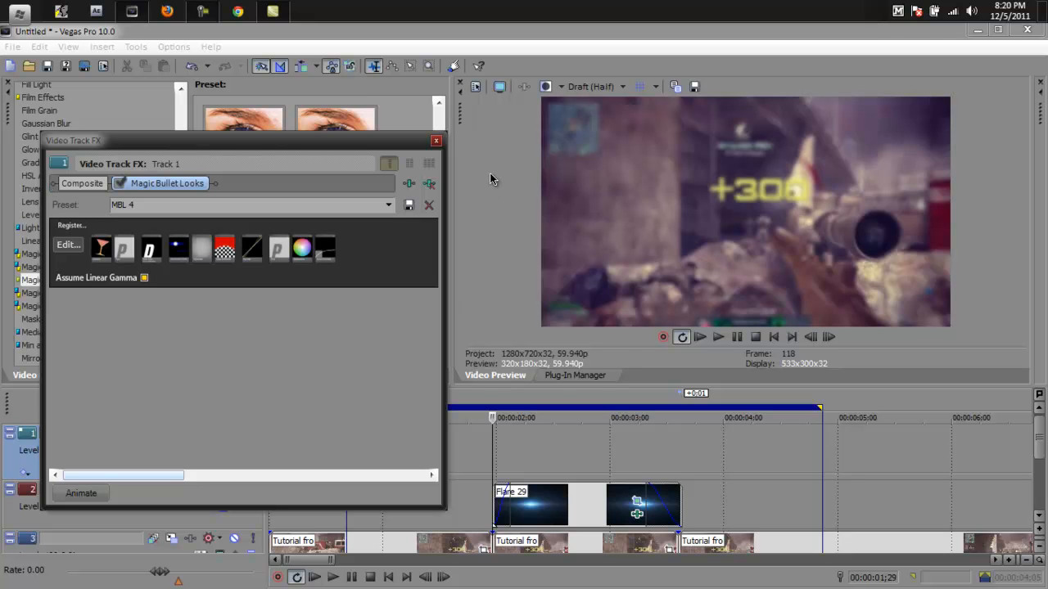
Step: Close the Video Track FX window, leaving the MBL 4 grade over the blue-flared gameplay
left_click(435, 140)
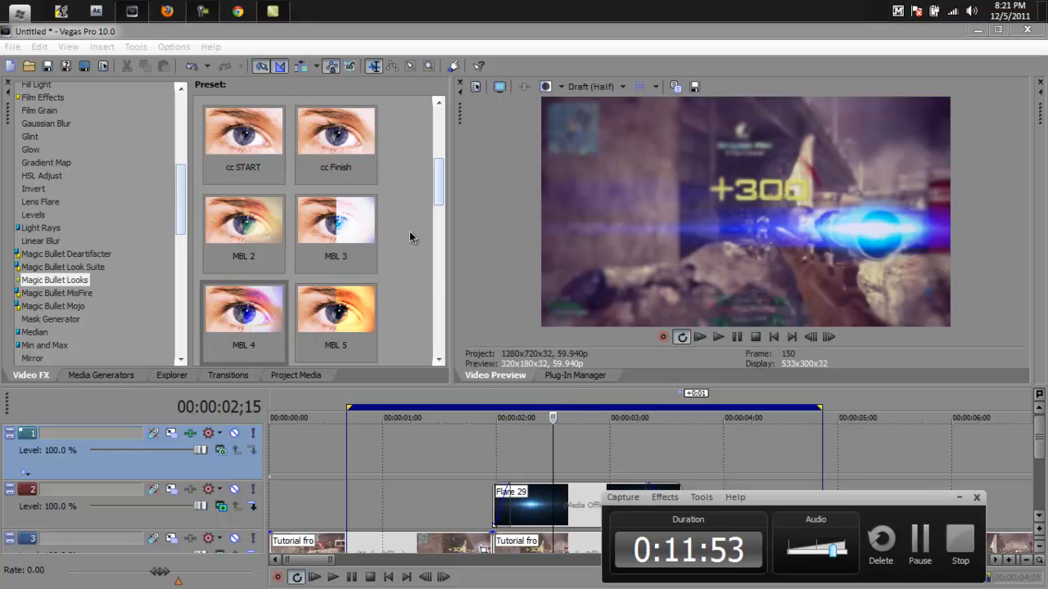
mouse_move(826, 451)
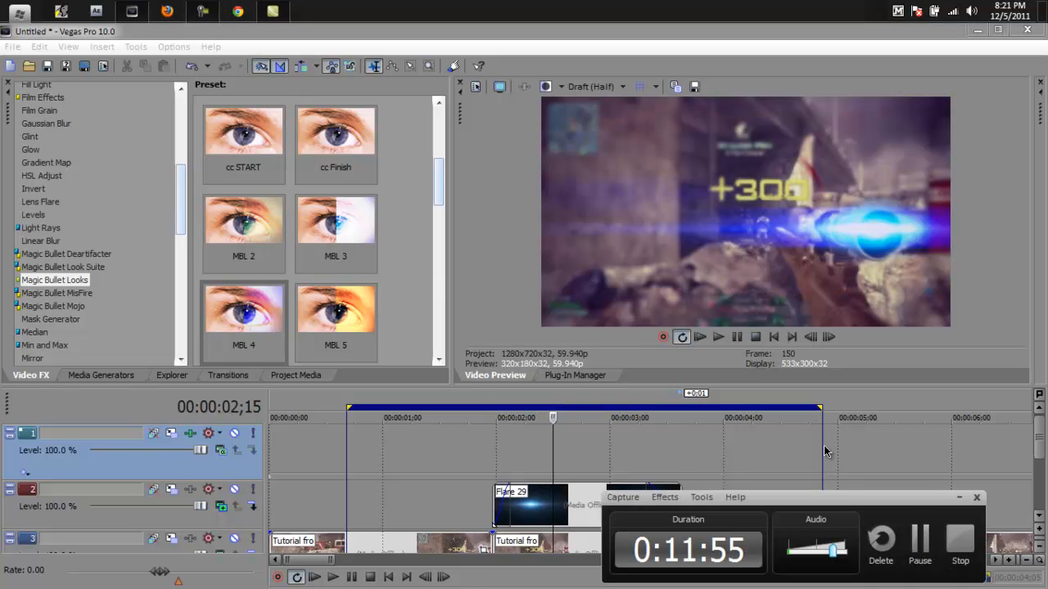